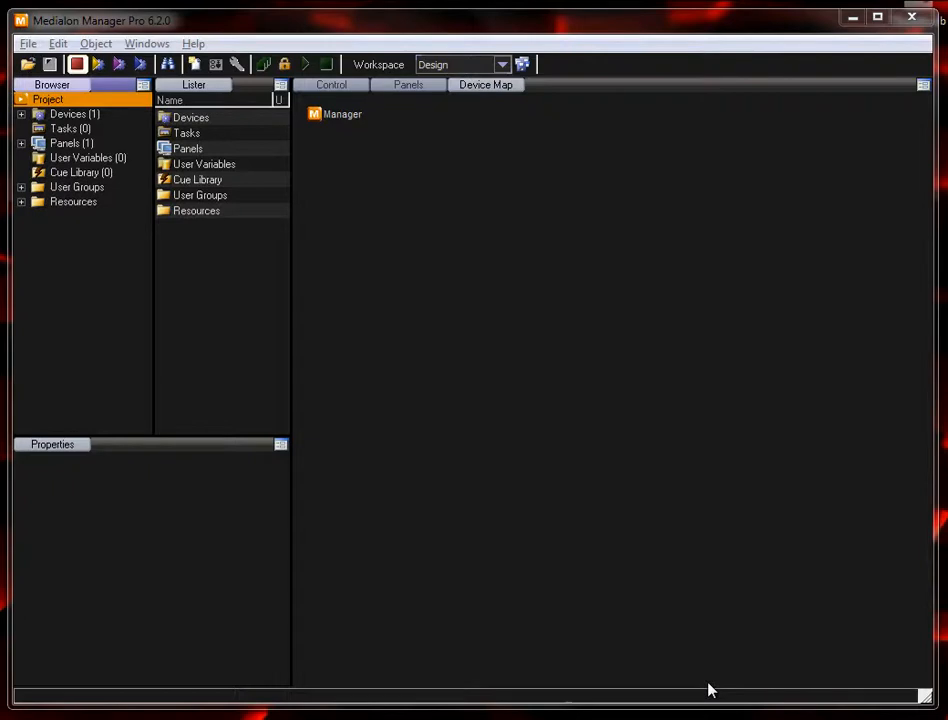
mouse_move(668, 648)
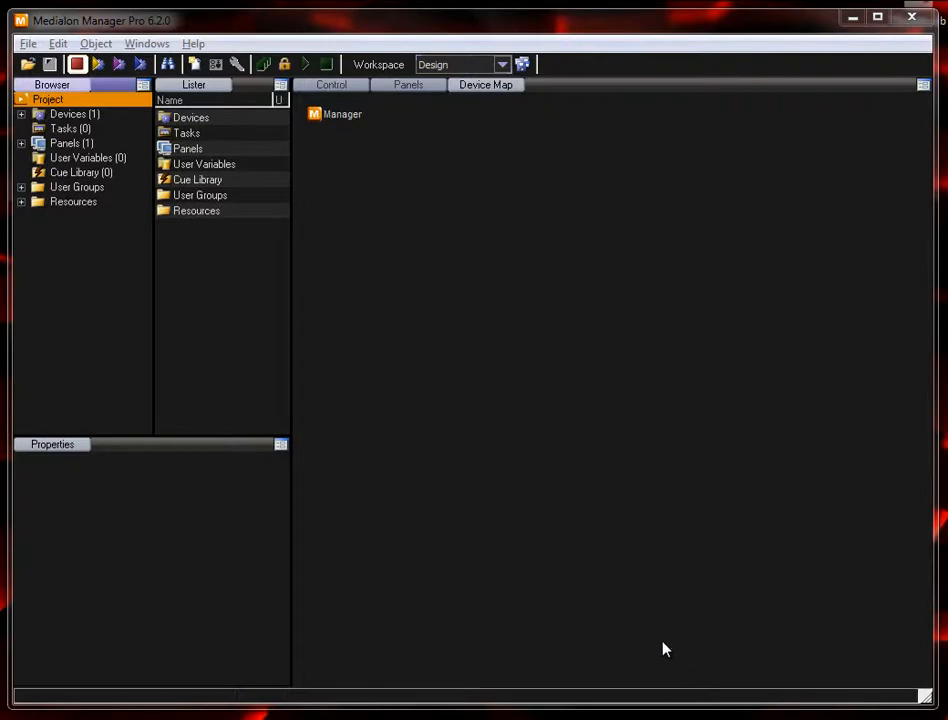
mouse_move(484, 428)
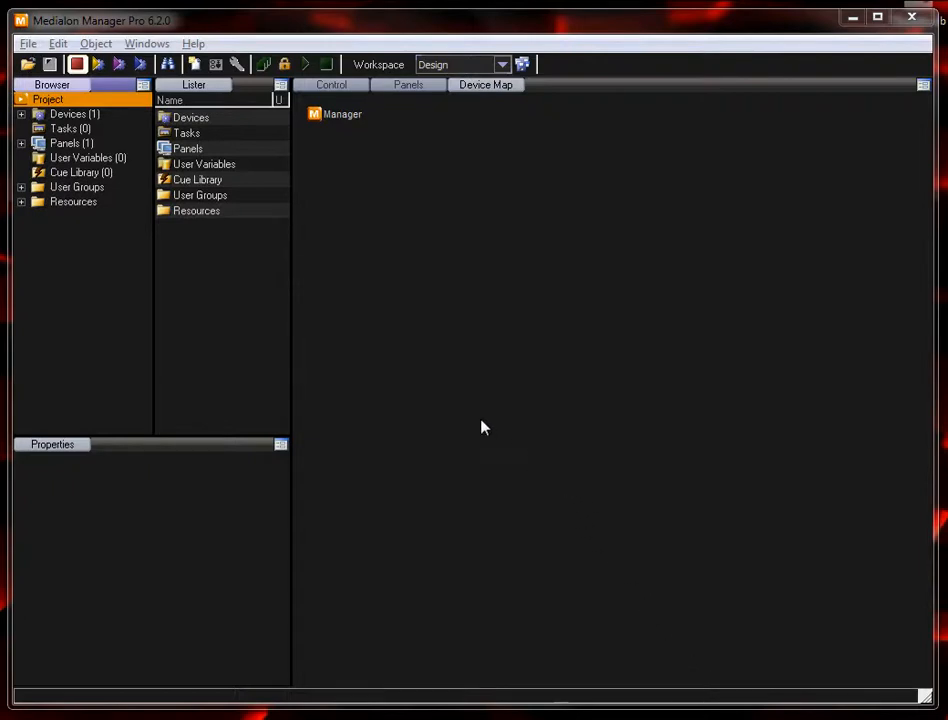
mouse_move(368, 352)
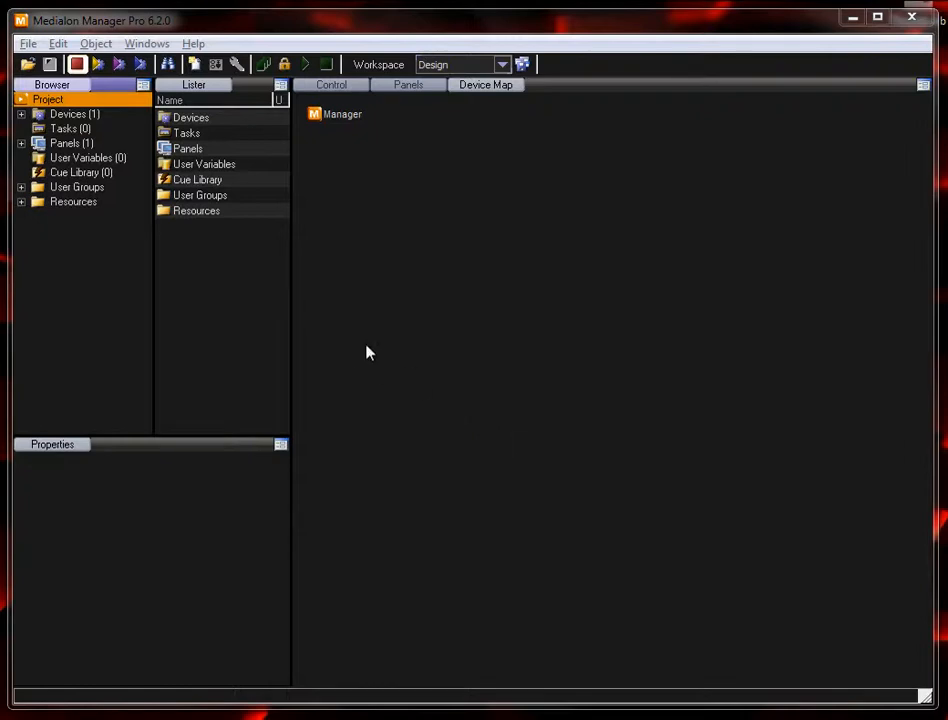
mouse_move(136, 136)
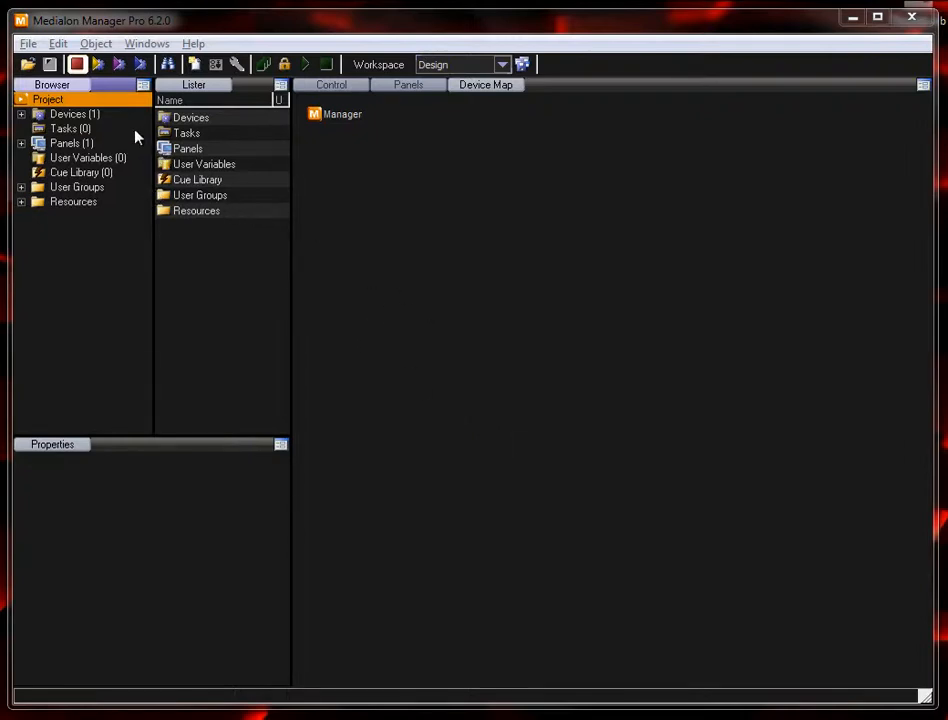
Step: Start a new device of type Medialon Database and name it db
right_click(68, 114)
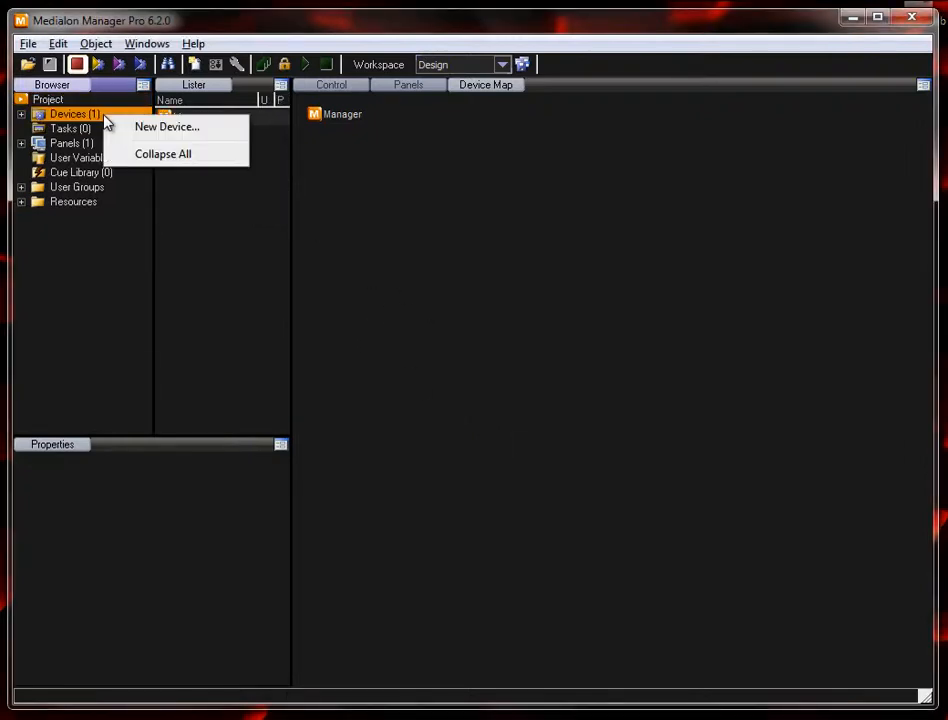
click(168, 128)
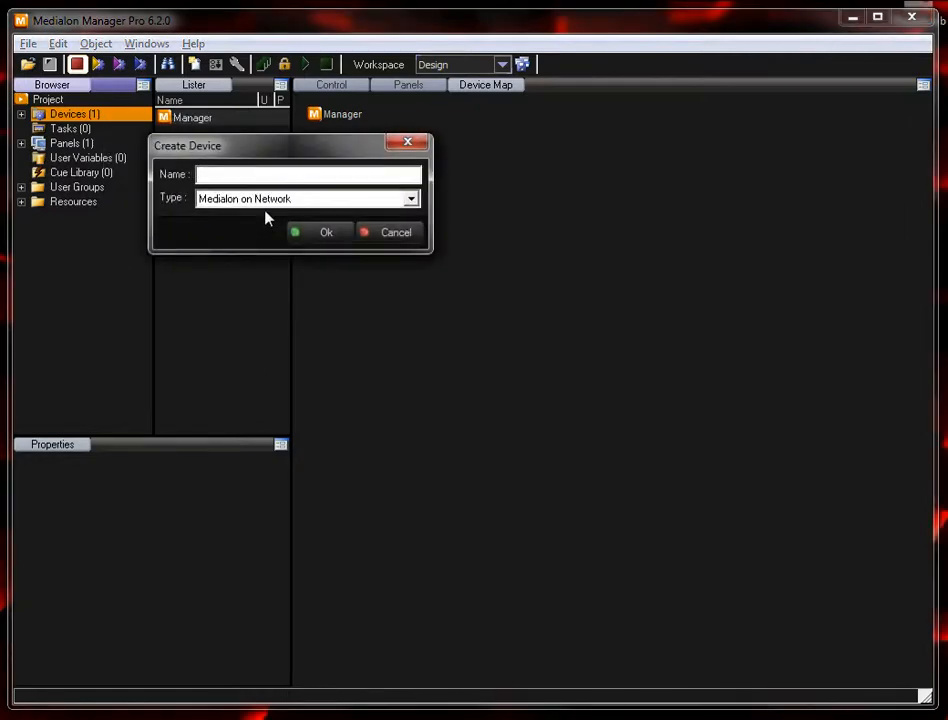
click(412, 198)
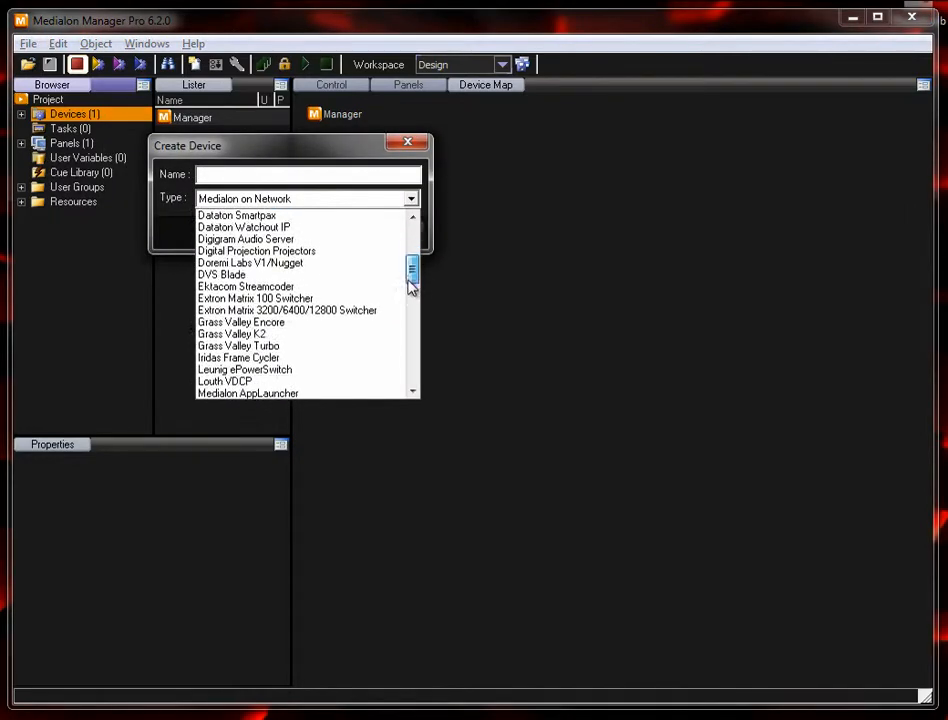
scroll(down, 3)
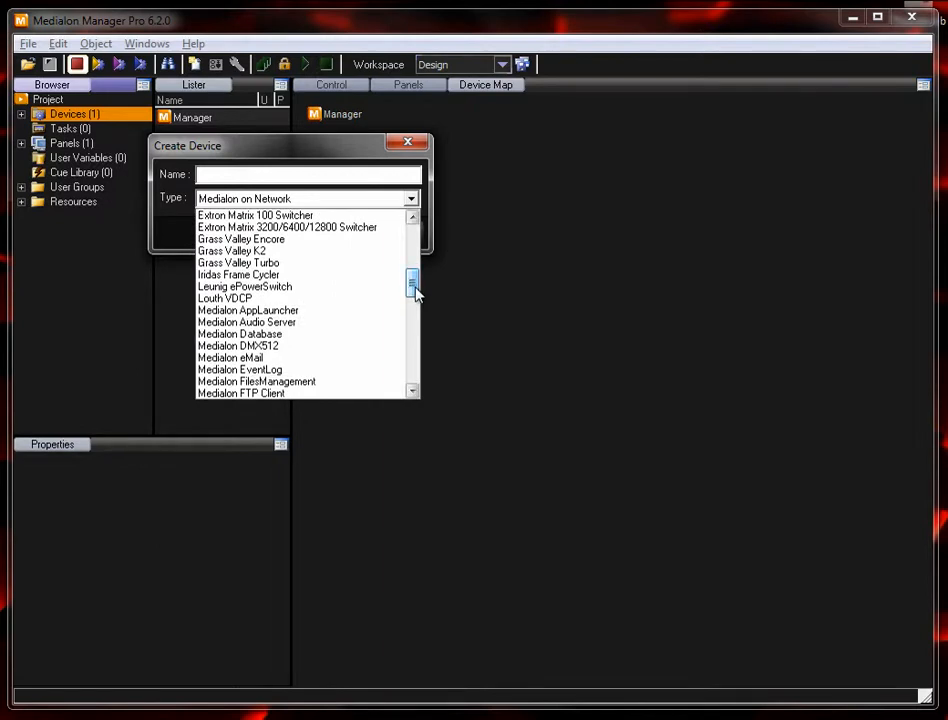
click(240, 334)
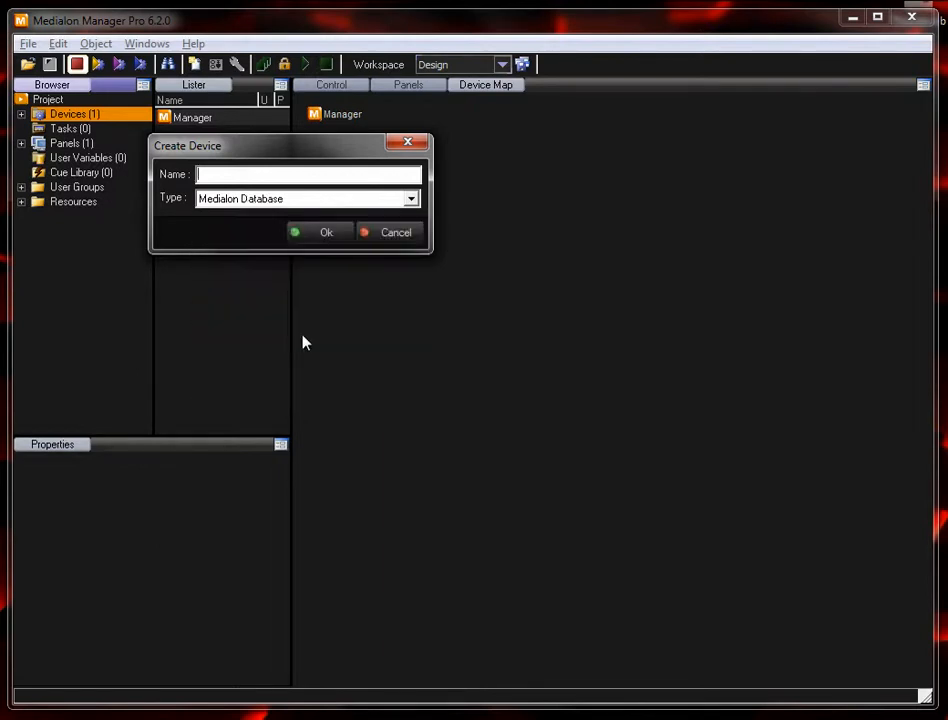
text(db)
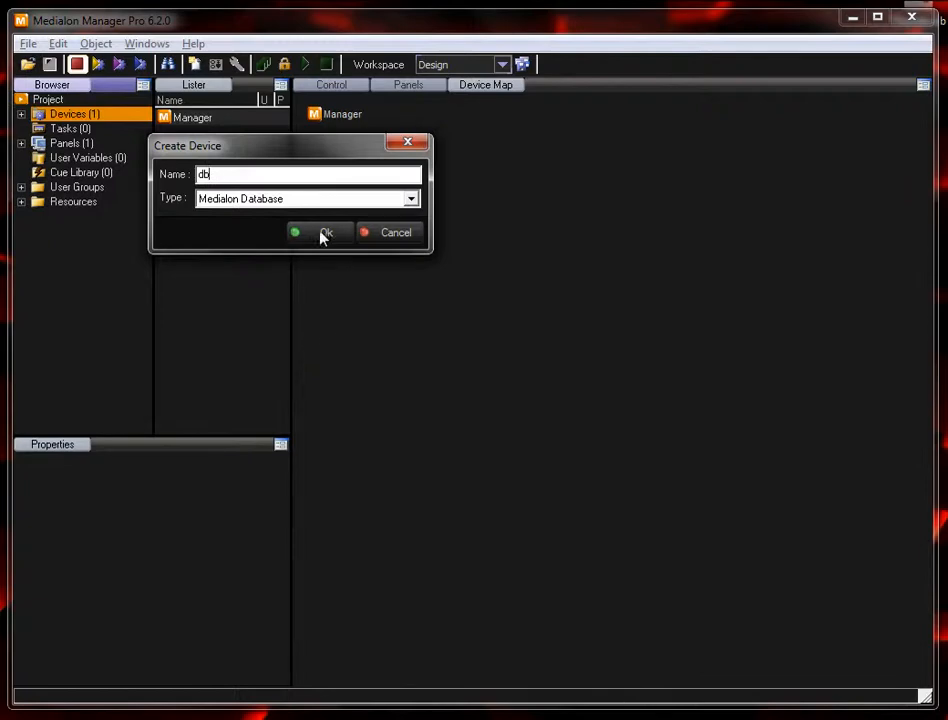
Step: Confirm creating the db device, bringing up its Medialon Database settings
click(324, 232)
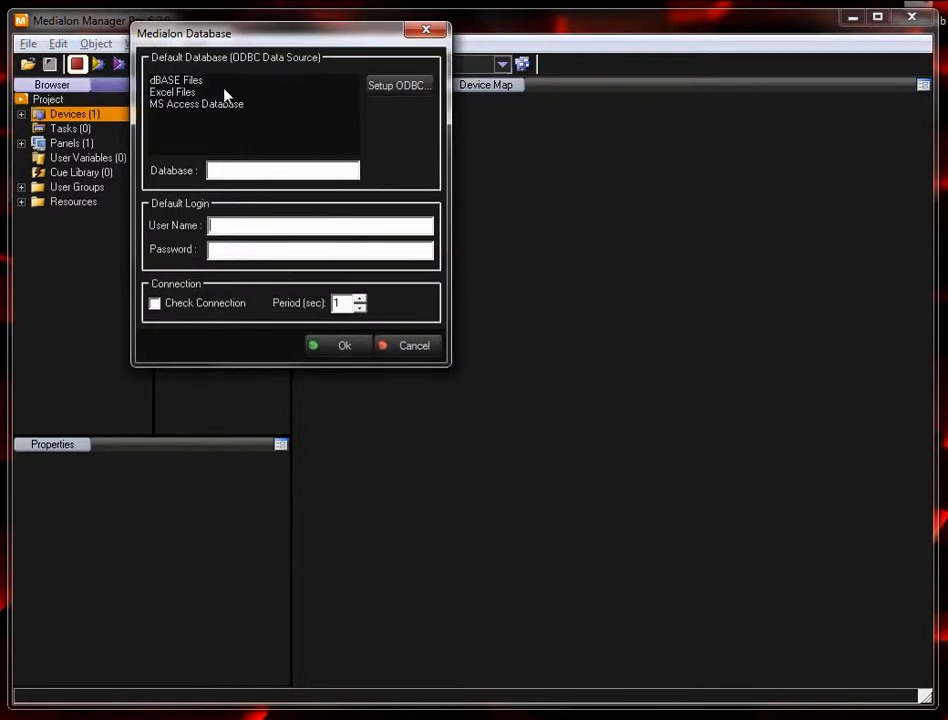
mouse_move(184, 78)
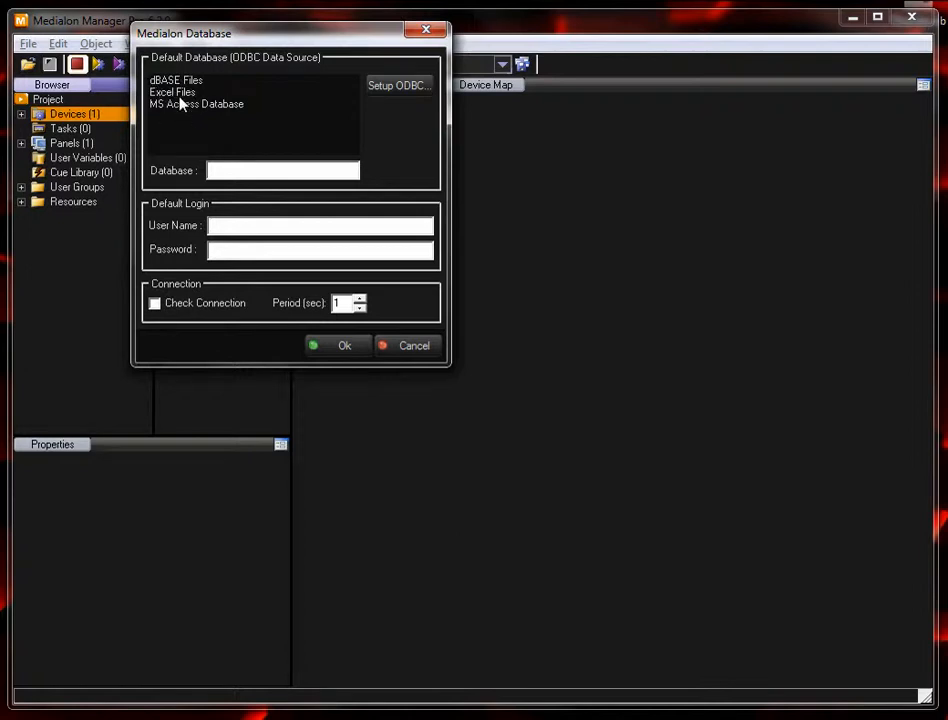
mouse_move(390, 88)
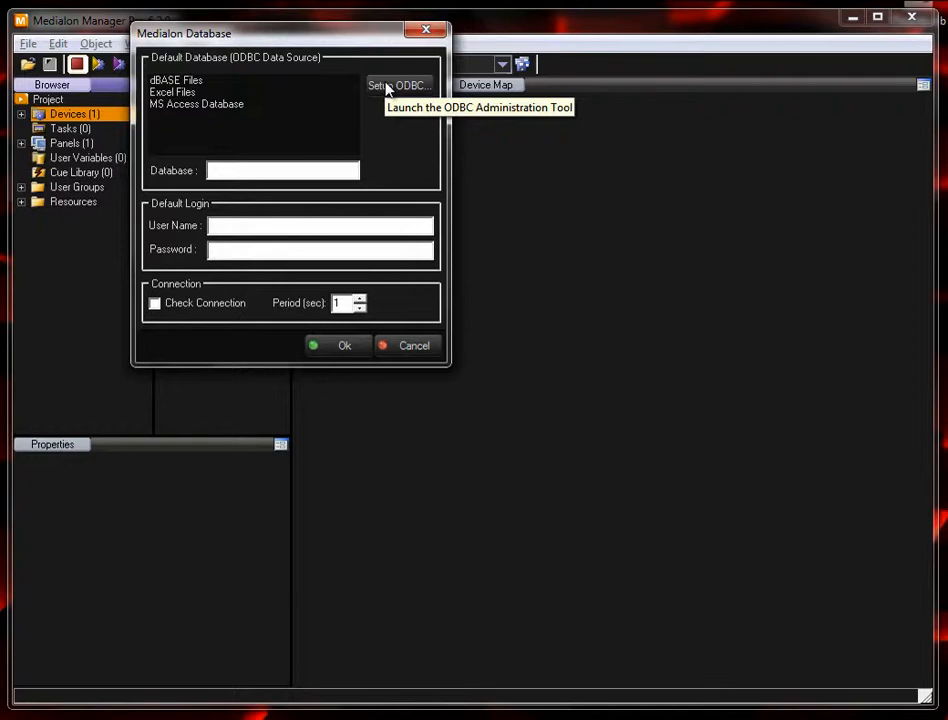
Step: Add a new System DSN using the Microsoft Text Driver (*.txt; *.csv)
click(398, 84)
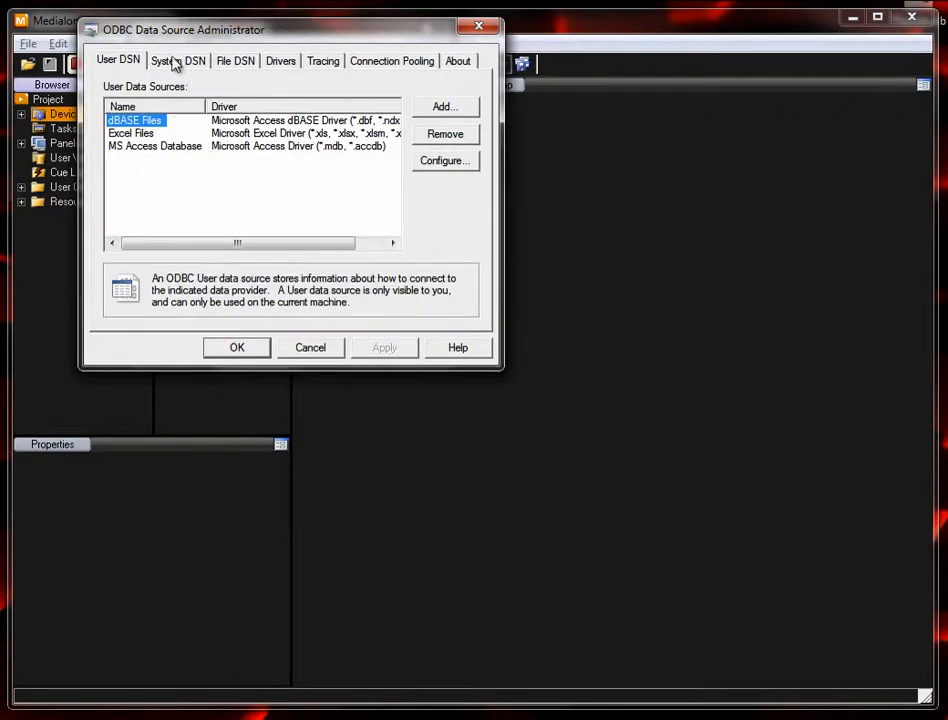
mouse_move(148, 48)
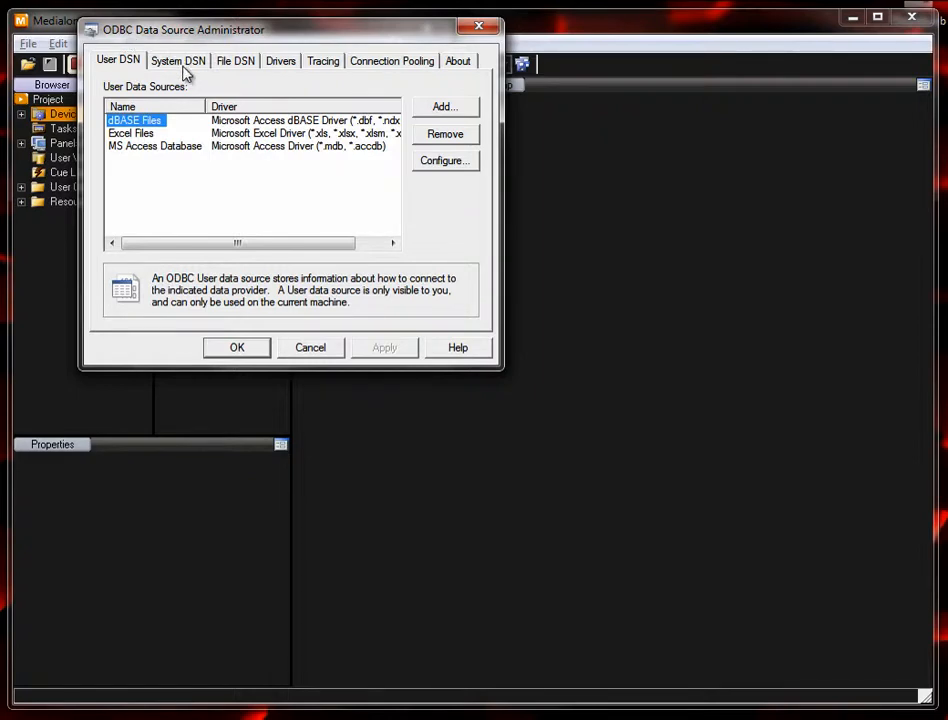
click(178, 60)
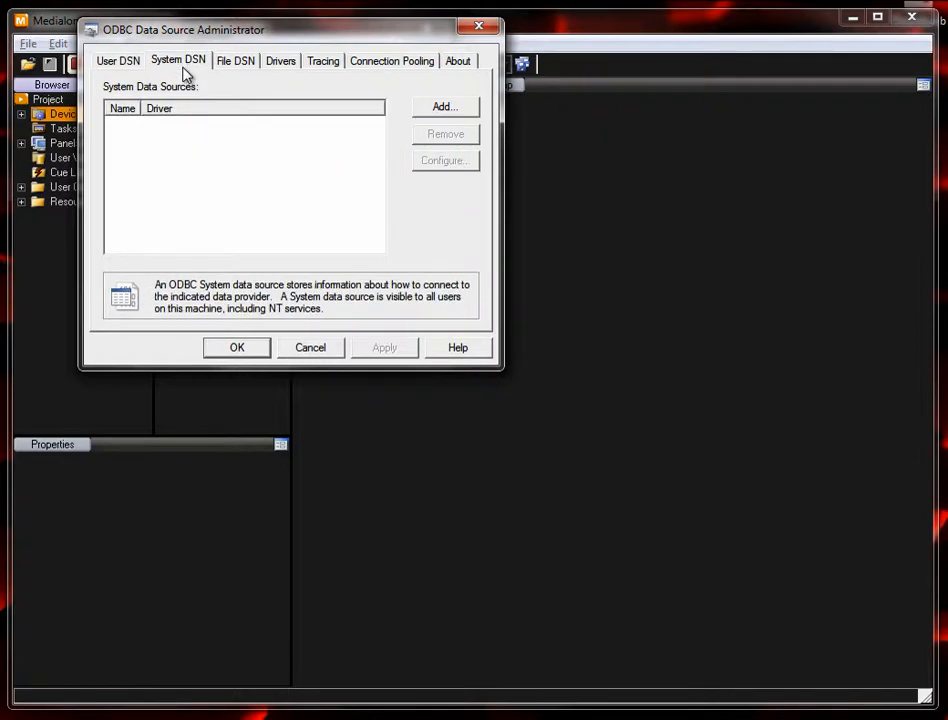
click(444, 108)
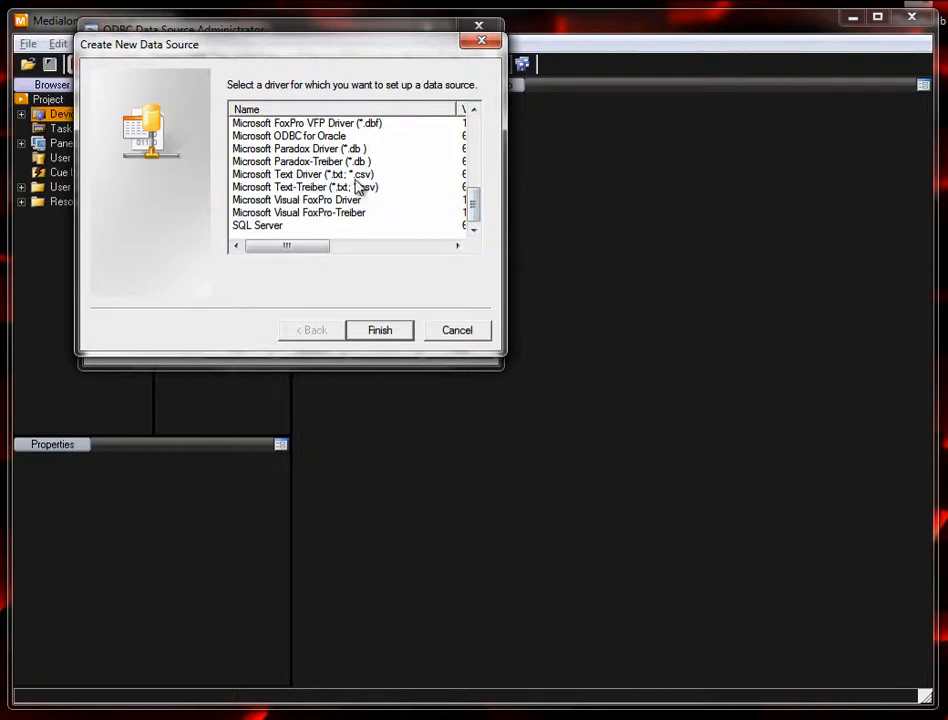
mouse_move(350, 184)
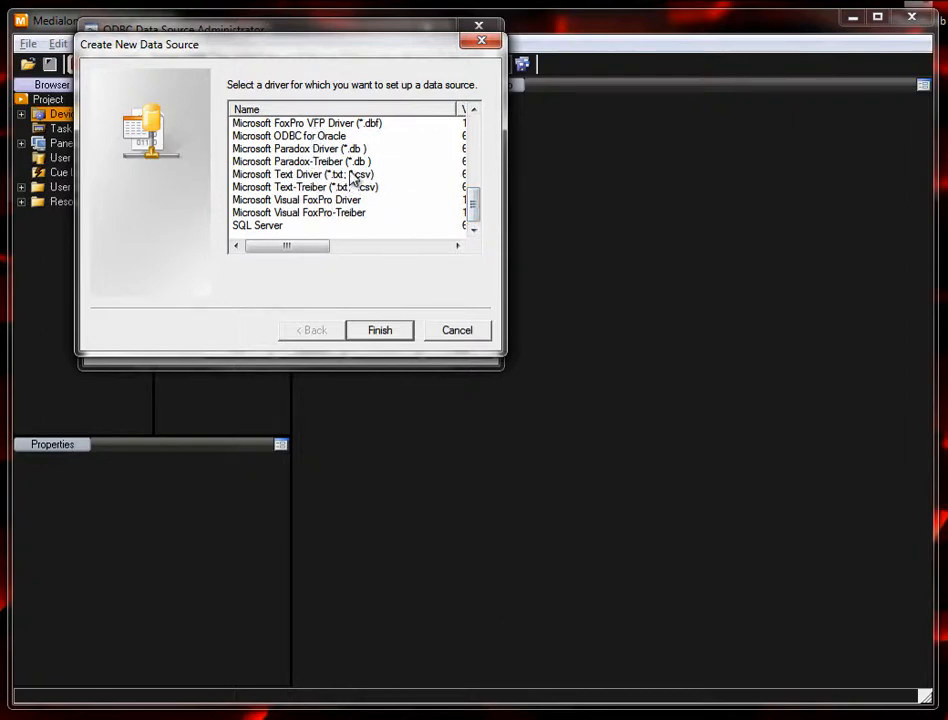
click(304, 174)
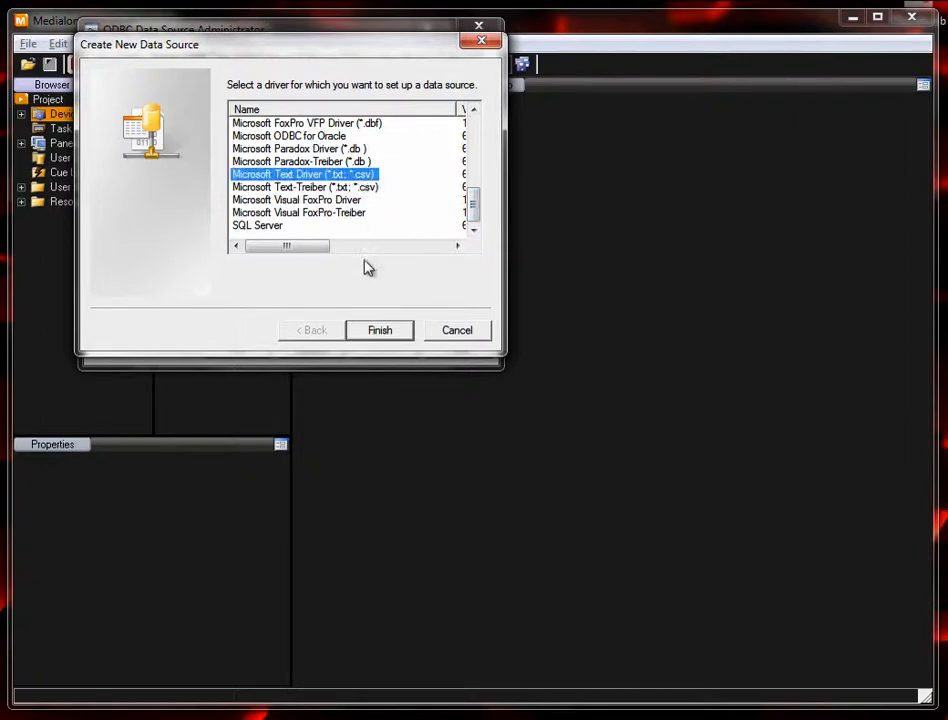
Step: Finish the driver choice and name the data source TestCSV
click(380, 330)
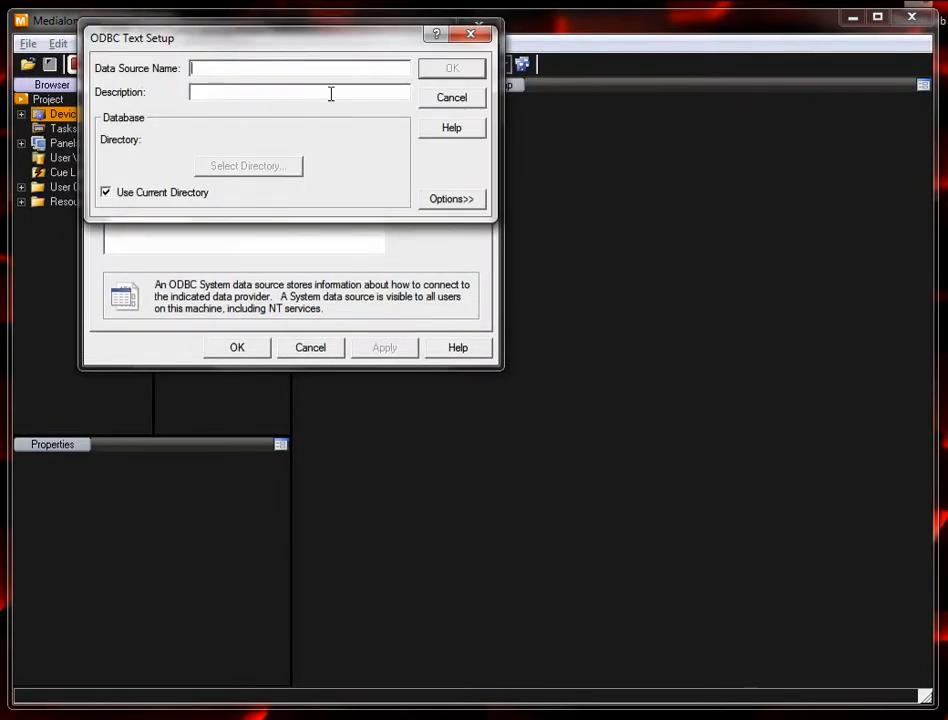
text(TestCSV)
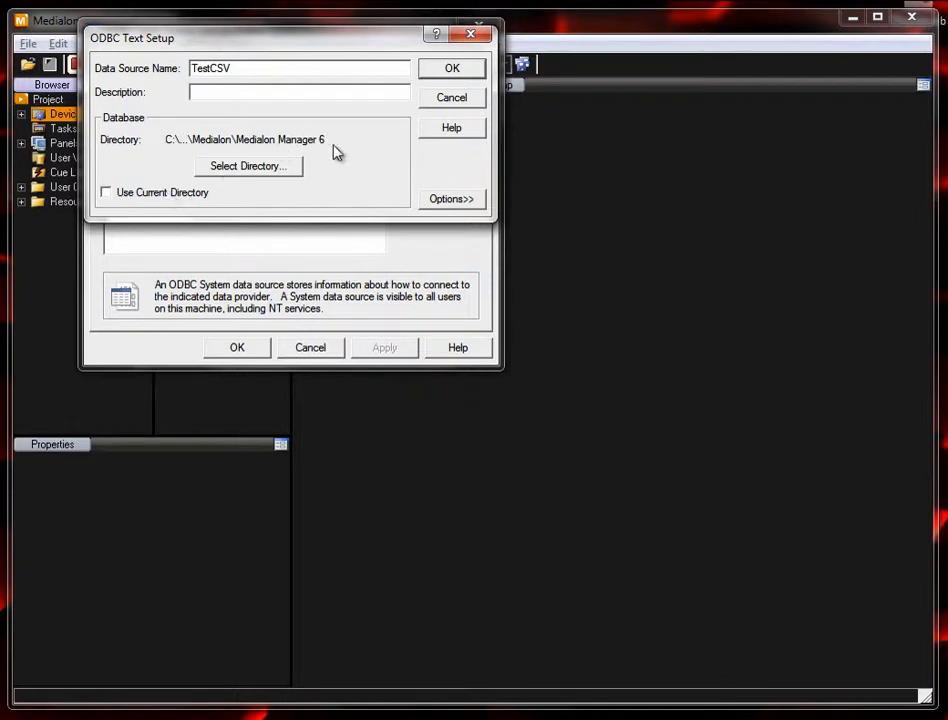
mouse_move(246, 180)
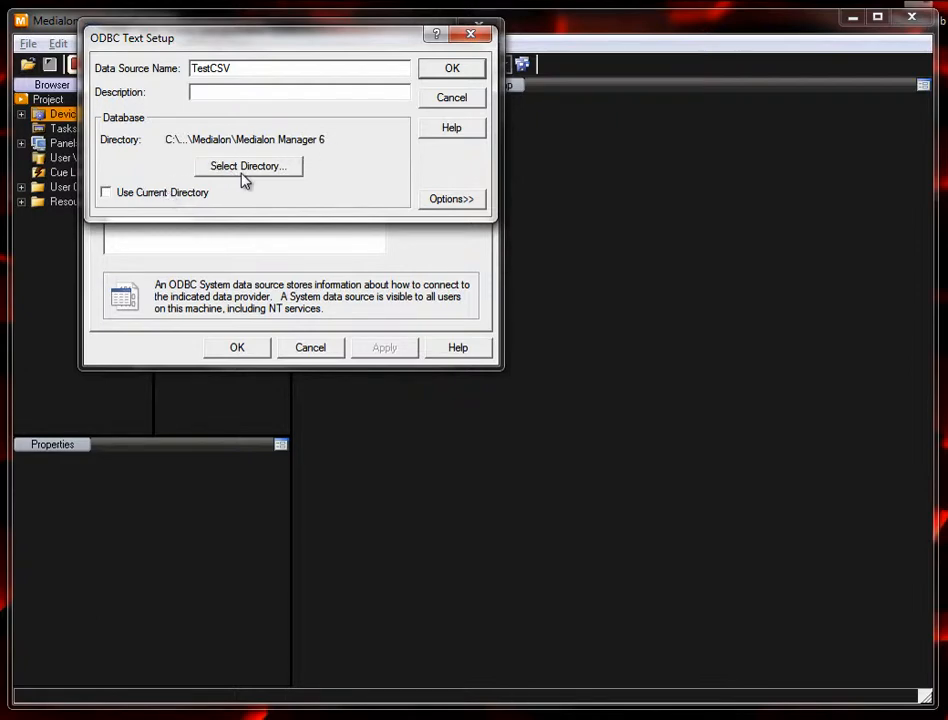
Step: Set the TestCSV directory to the user's Desktop folder holding dummydata.csv
click(248, 166)
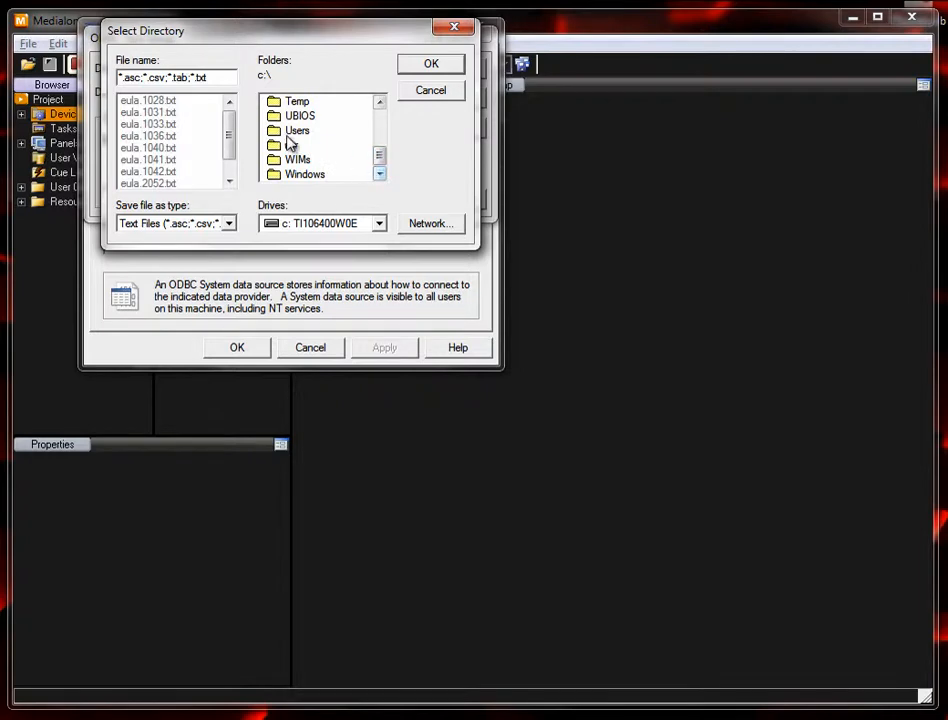
double_click(296, 130)
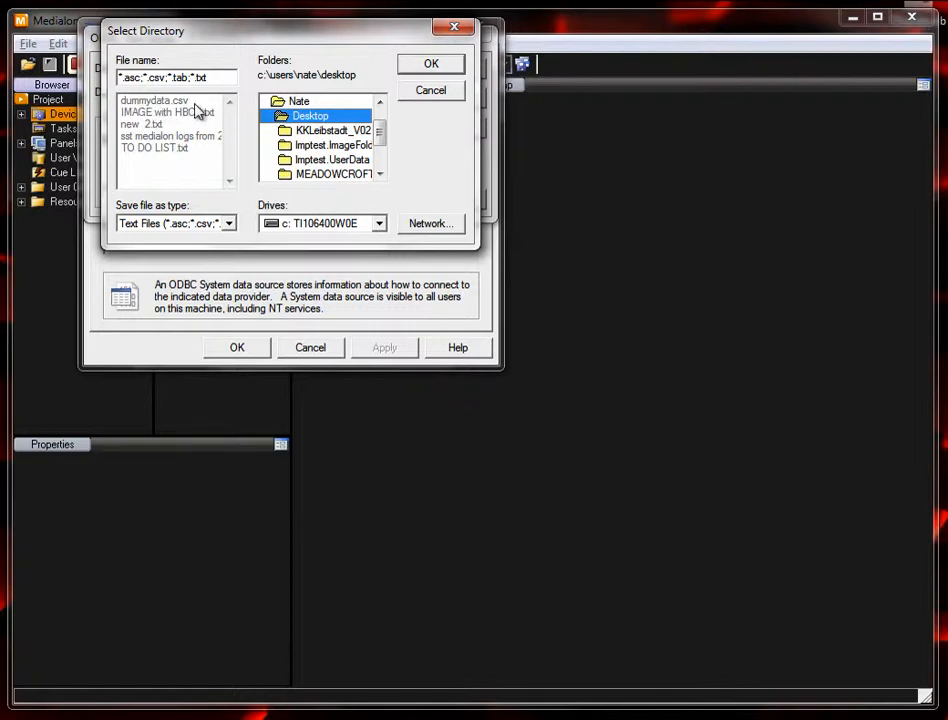
mouse_move(172, 132)
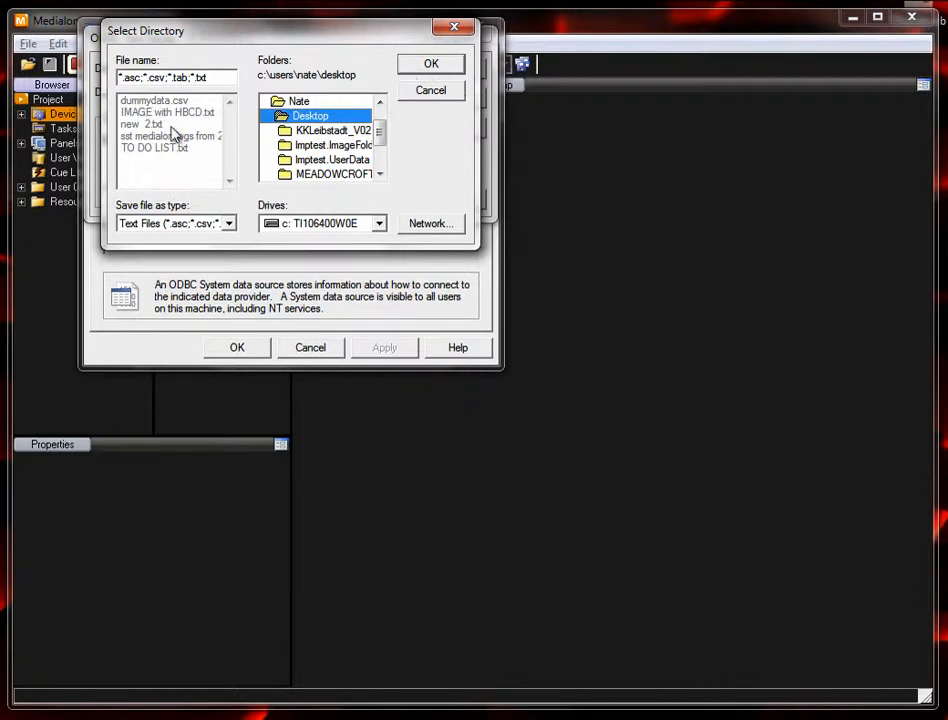
mouse_move(176, 110)
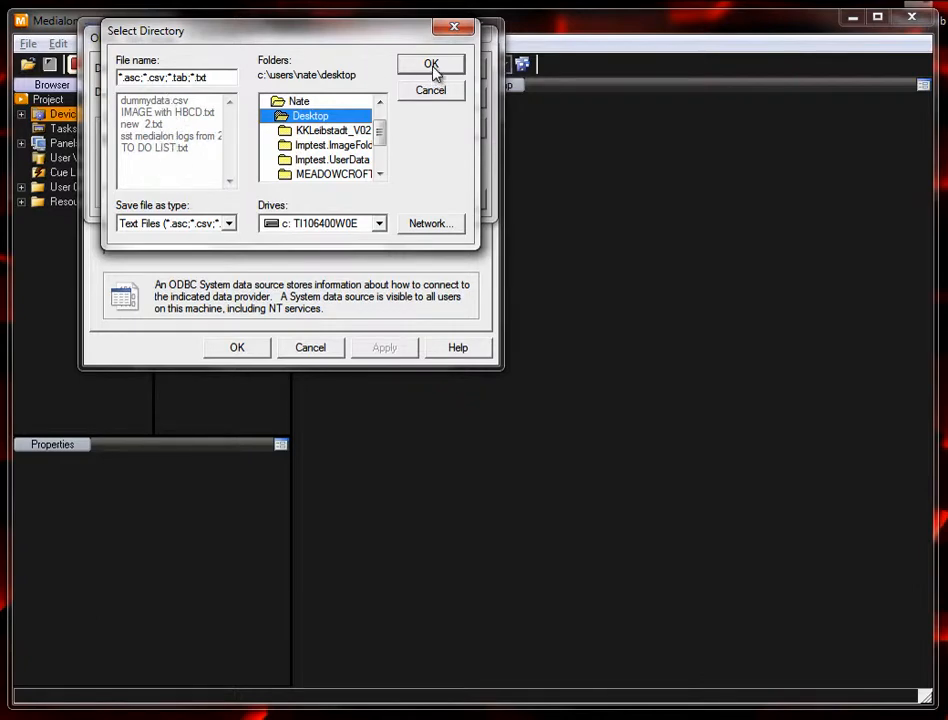
click(432, 64)
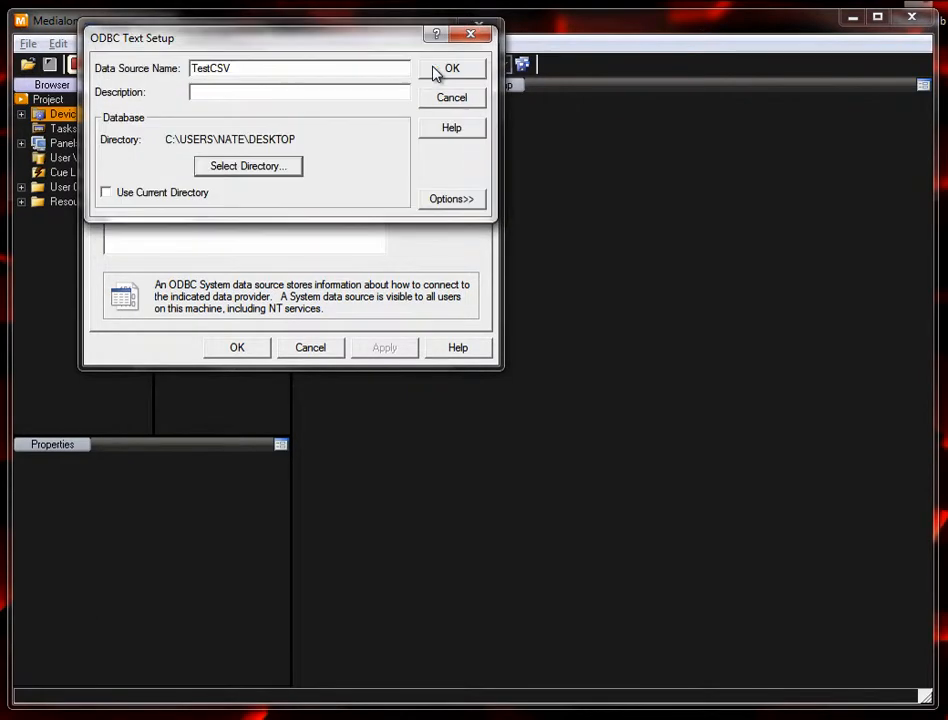
Step: Close the ODBC administrator and assign TestCSV as the db device's database
click(452, 68)
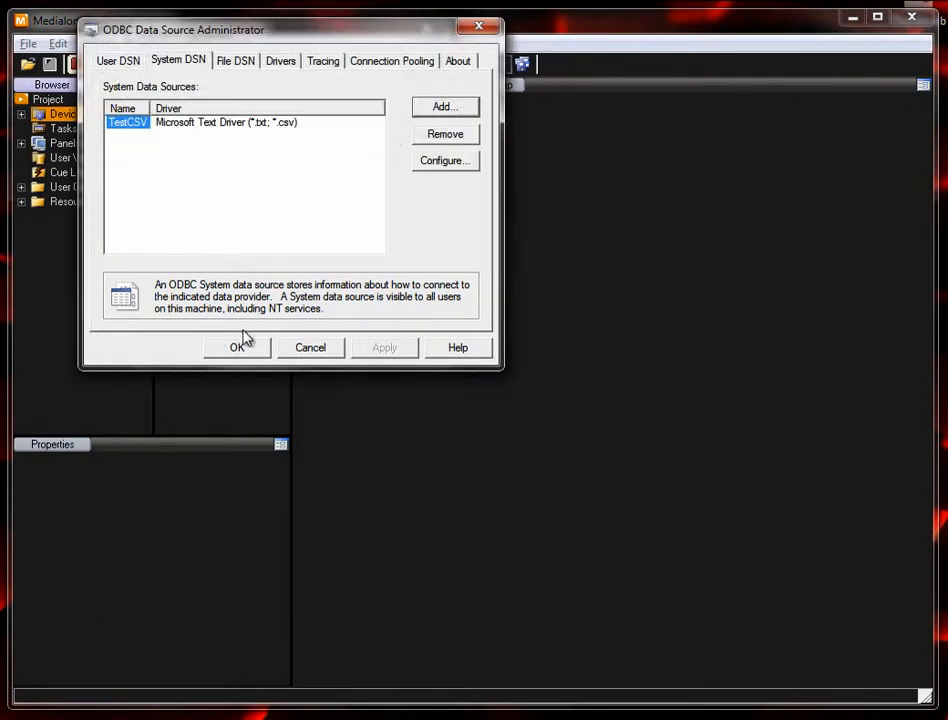
mouse_move(254, 356)
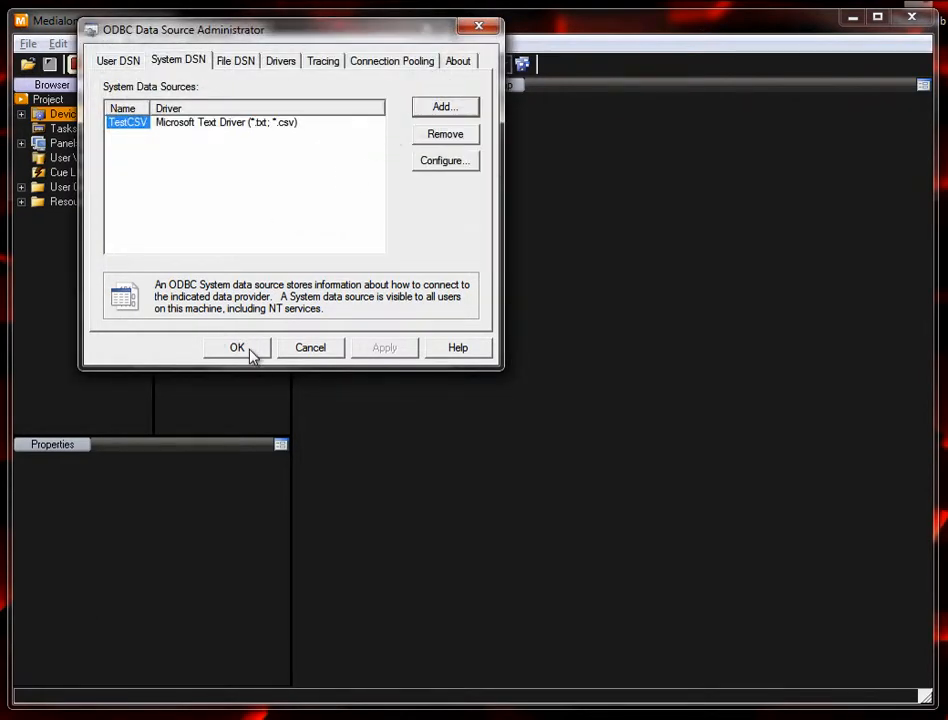
click(236, 348)
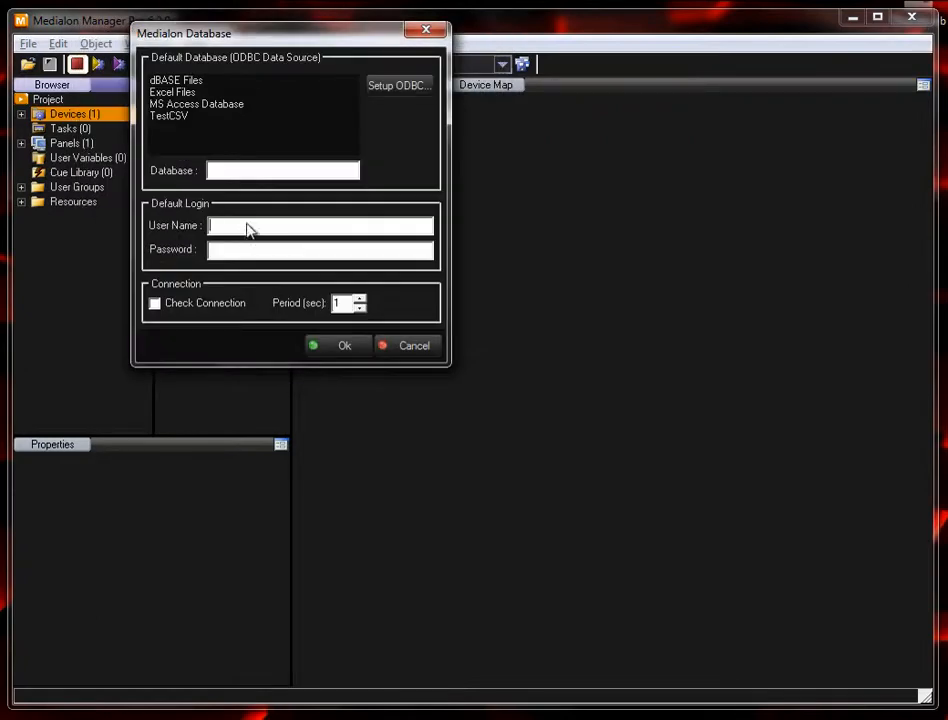
click(170, 114)
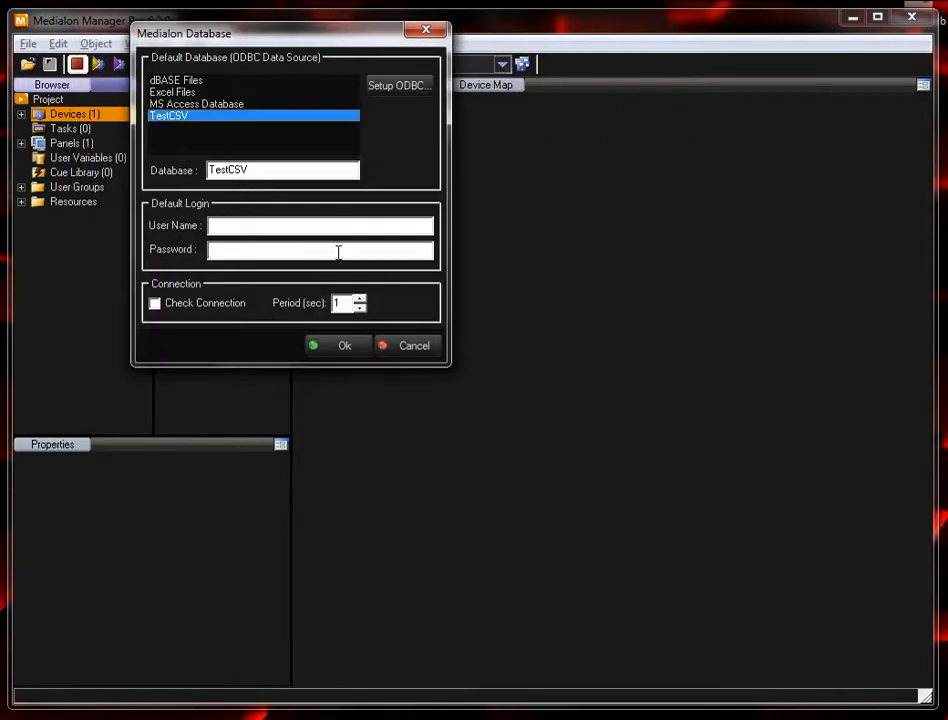
click(344, 344)
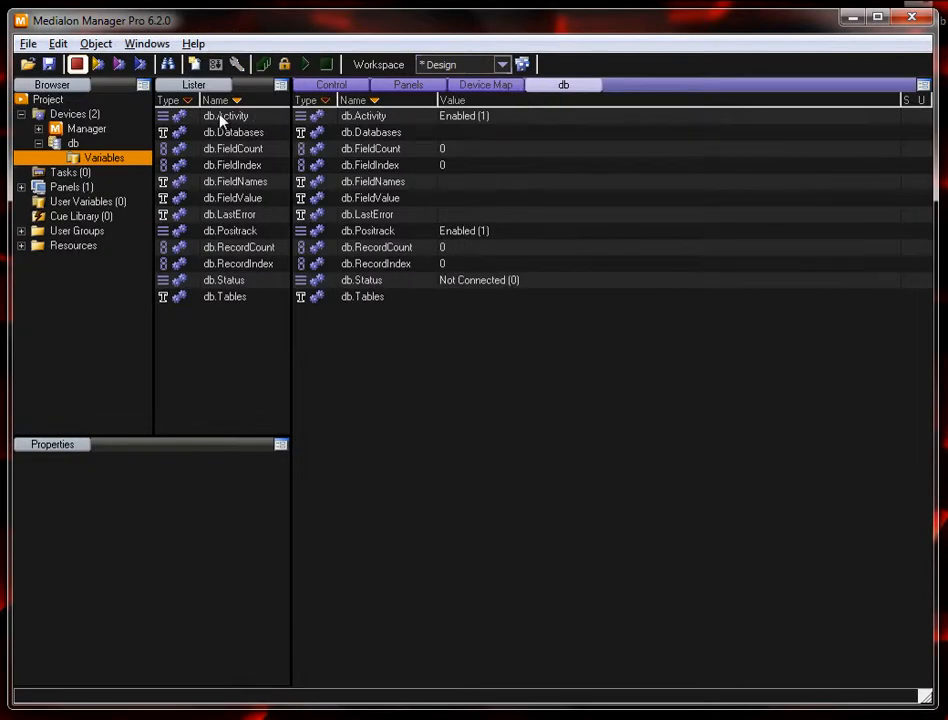
Step: Run the db device's Connect command with Database TestCSV so it reports Ready
click(72, 144)
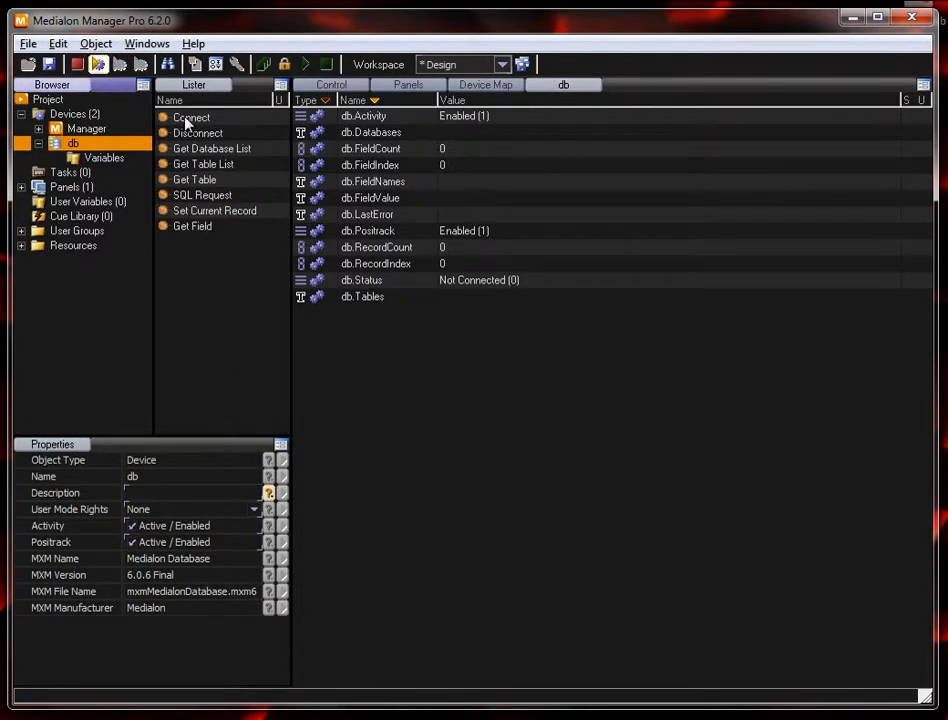
click(192, 116)
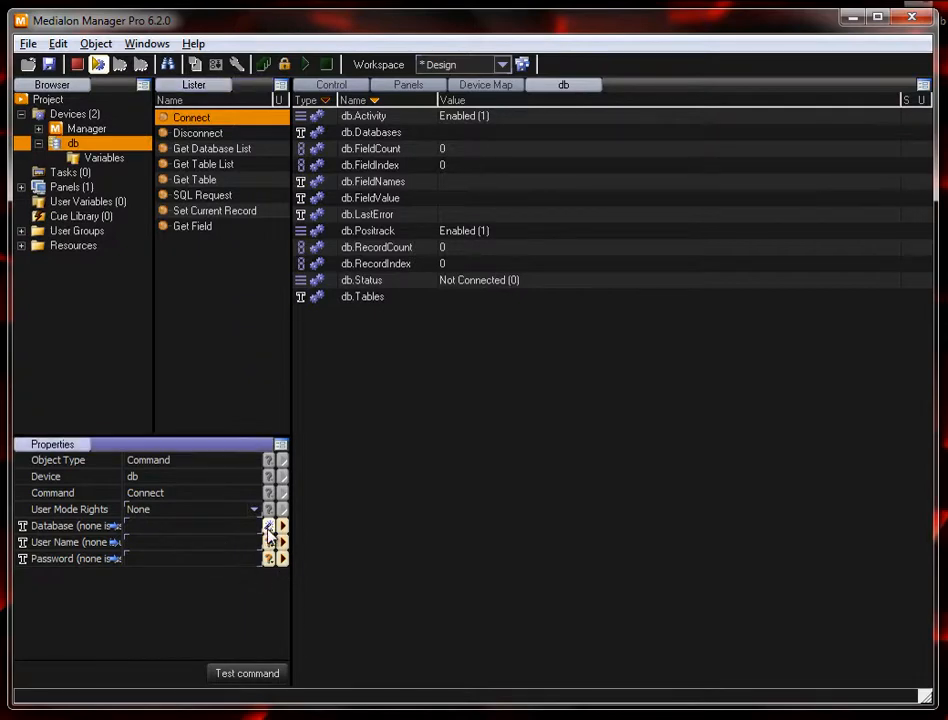
click(268, 524)
text(TestCSV)
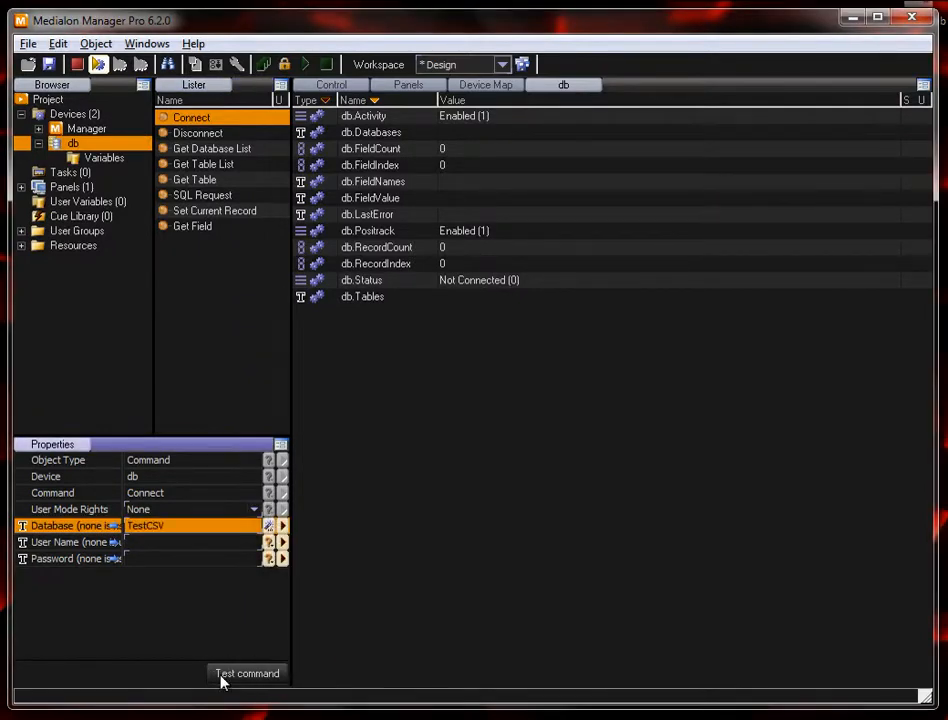
click(246, 672)
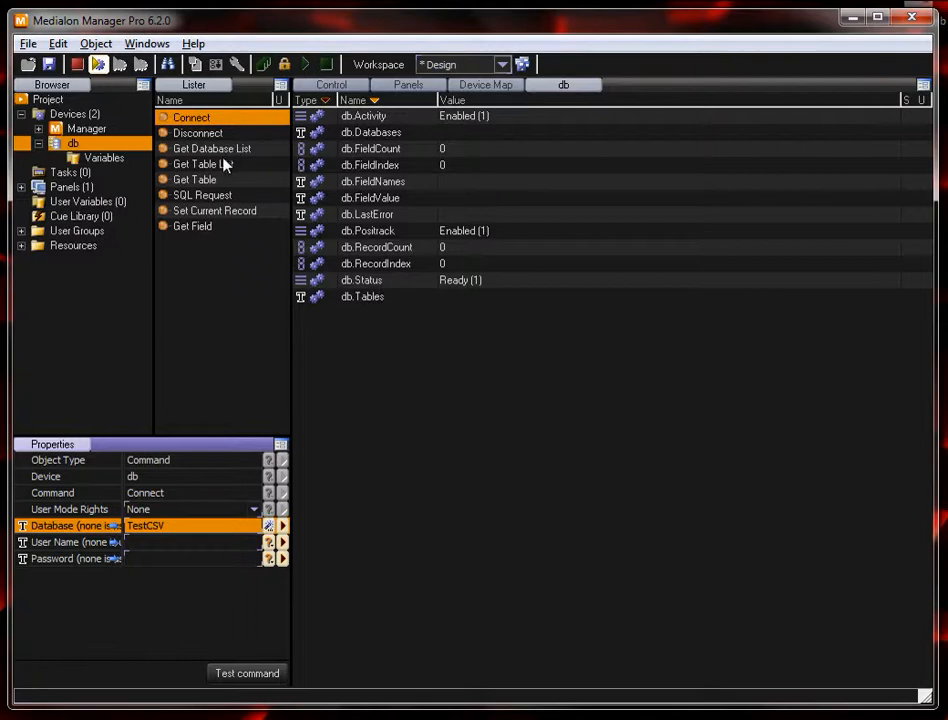
click(194, 180)
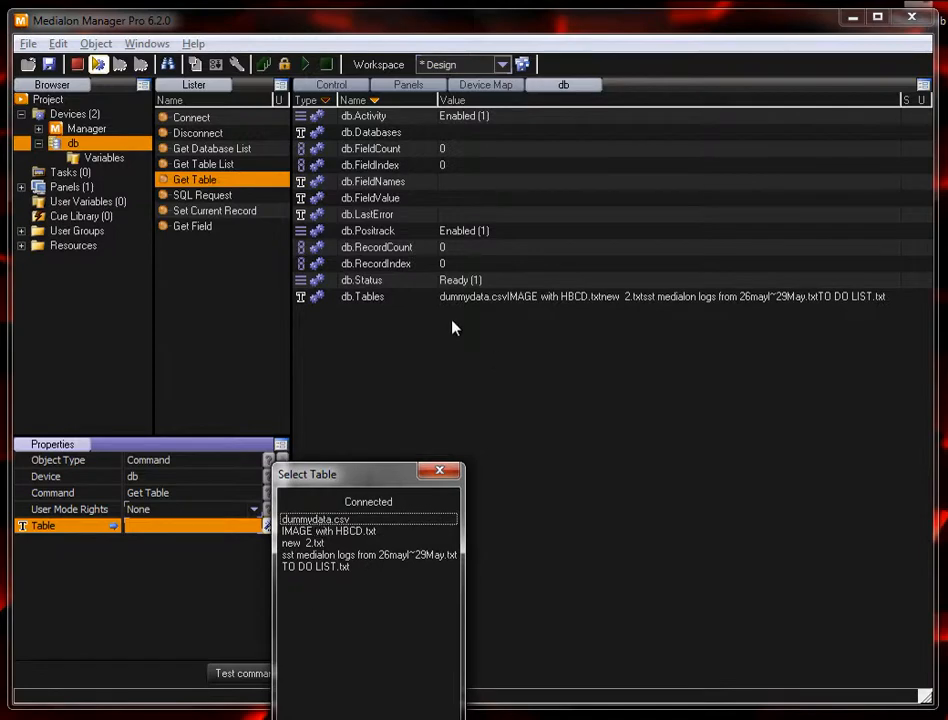
mouse_move(344, 308)
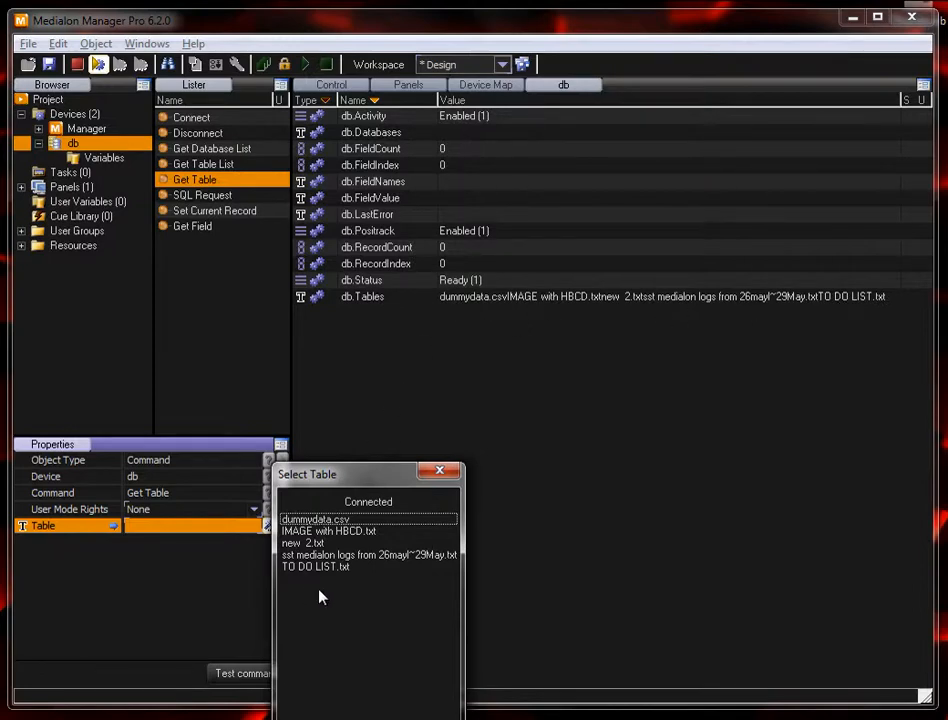
mouse_move(288, 580)
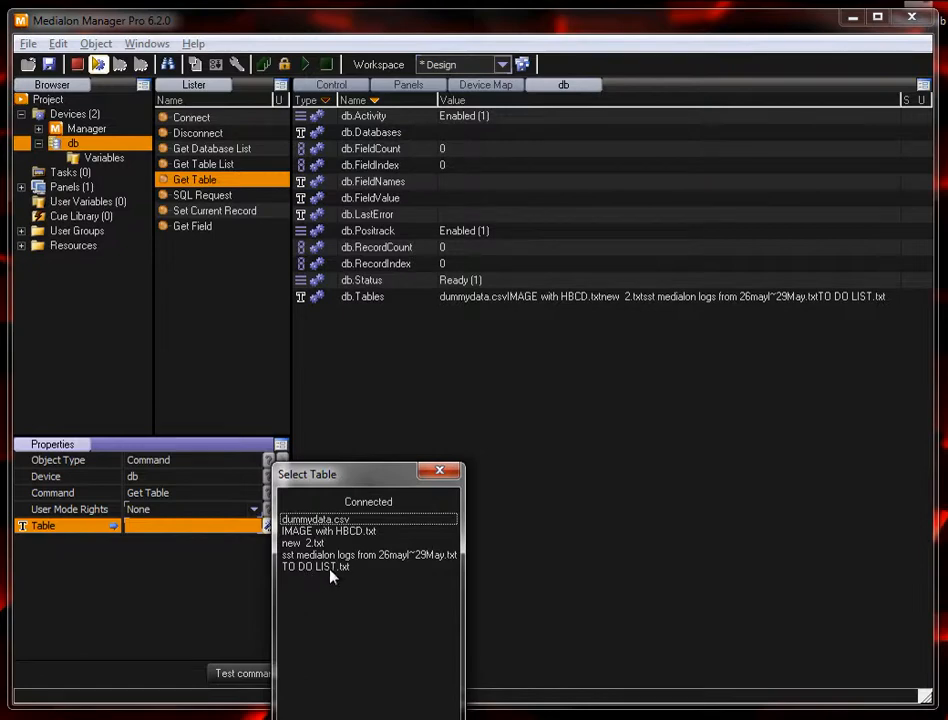
Step: Run Get Table on dummydata.csv, returning 5 fields and 100 records
click(316, 520)
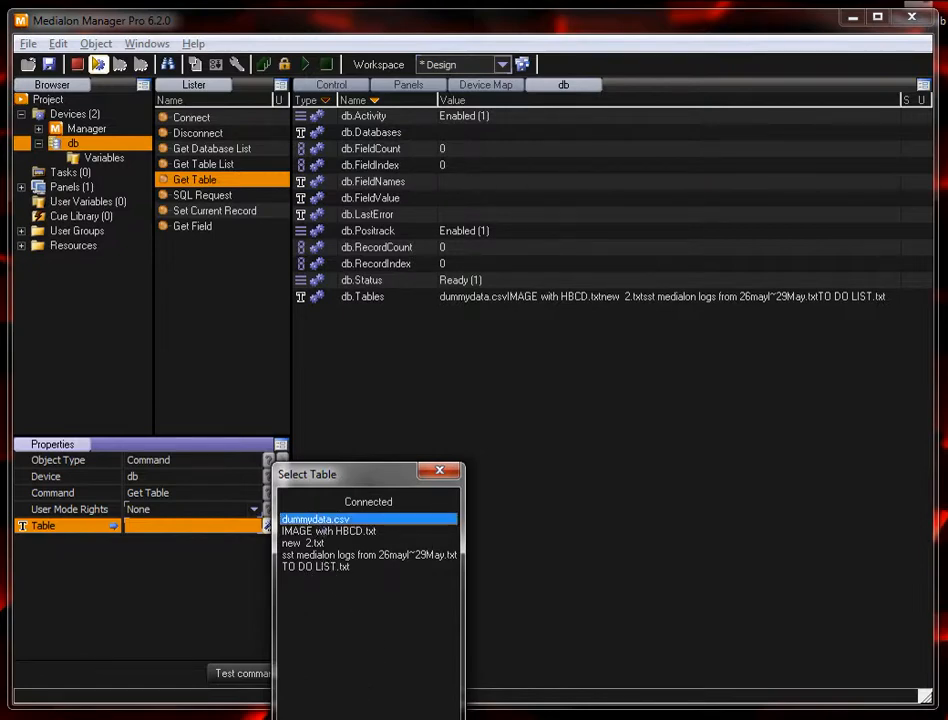
double_click(316, 518)
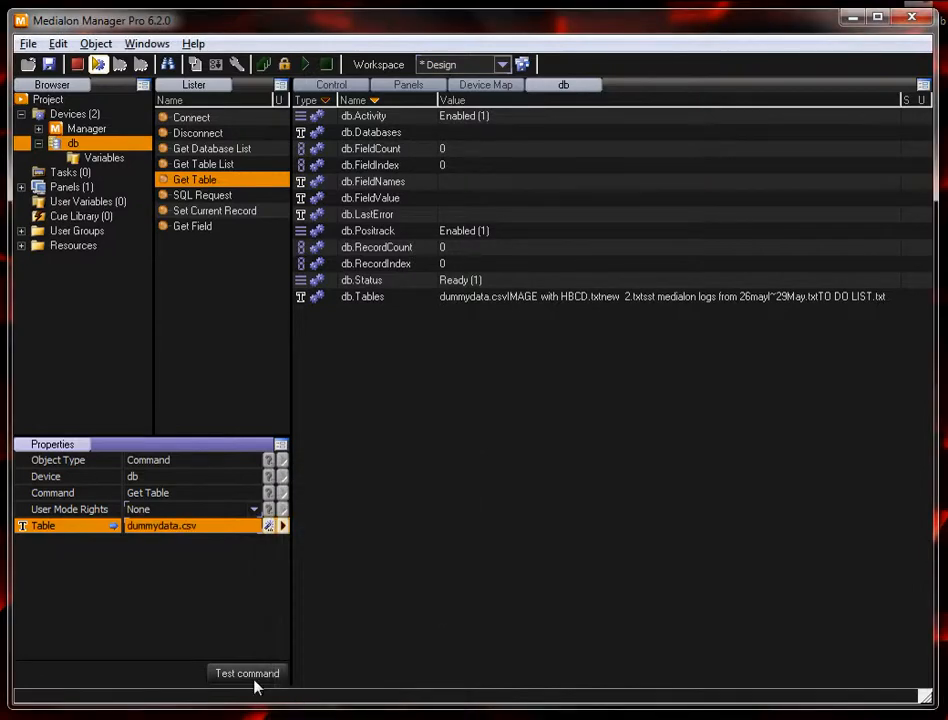
click(246, 672)
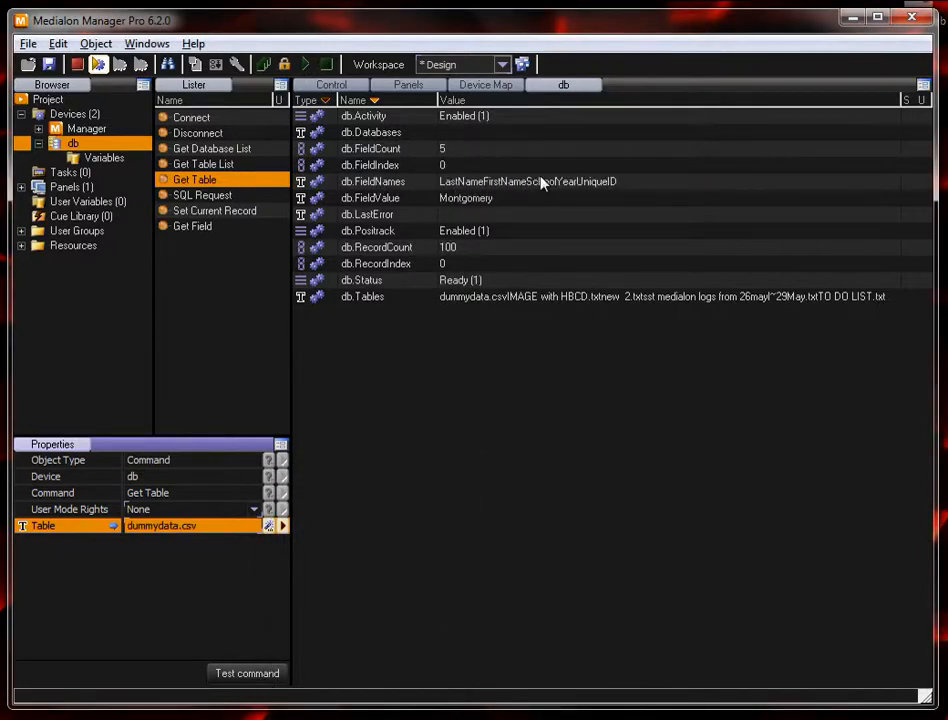
mouse_move(356, 186)
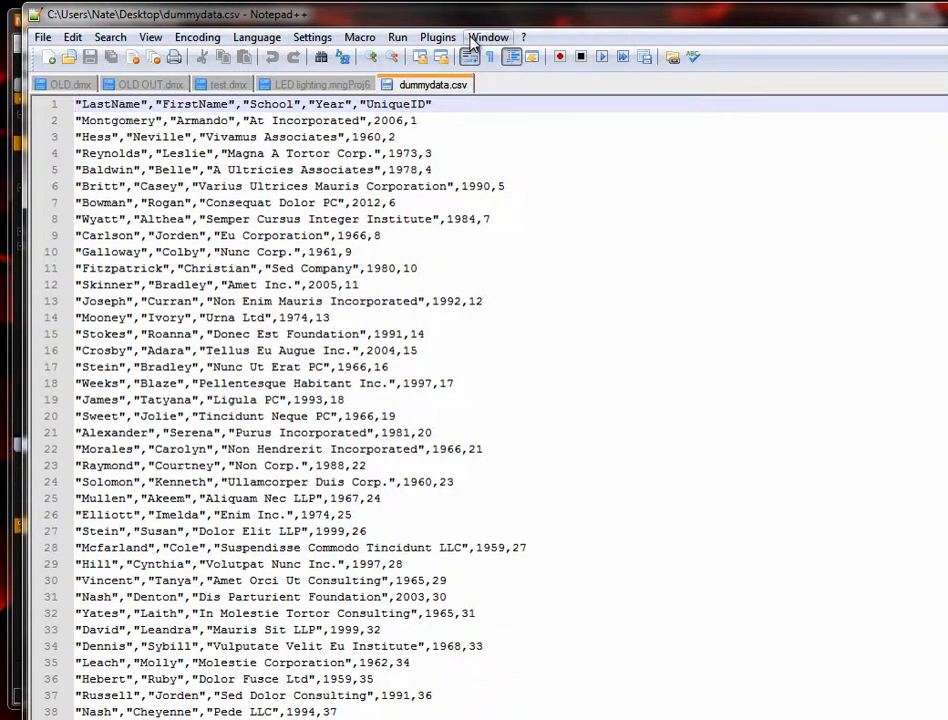
Step: Return from dummydata.csv in Notepad++ to Medialon's Control page
click(62, 84)
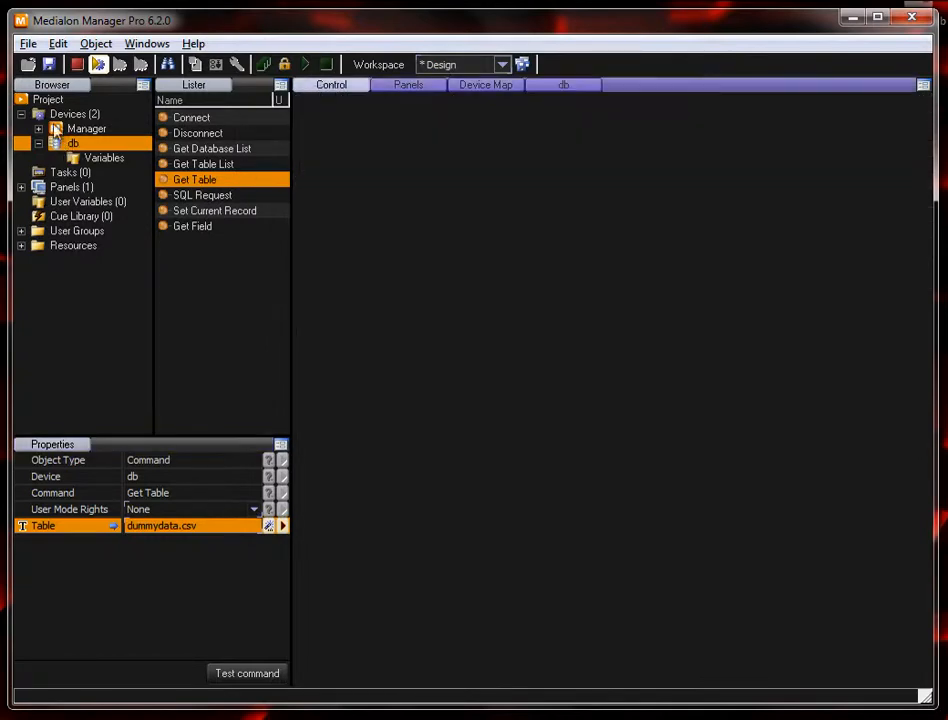
Step: Place the db device control on the page and target Get Table at dummydata.csv
click(72, 144)
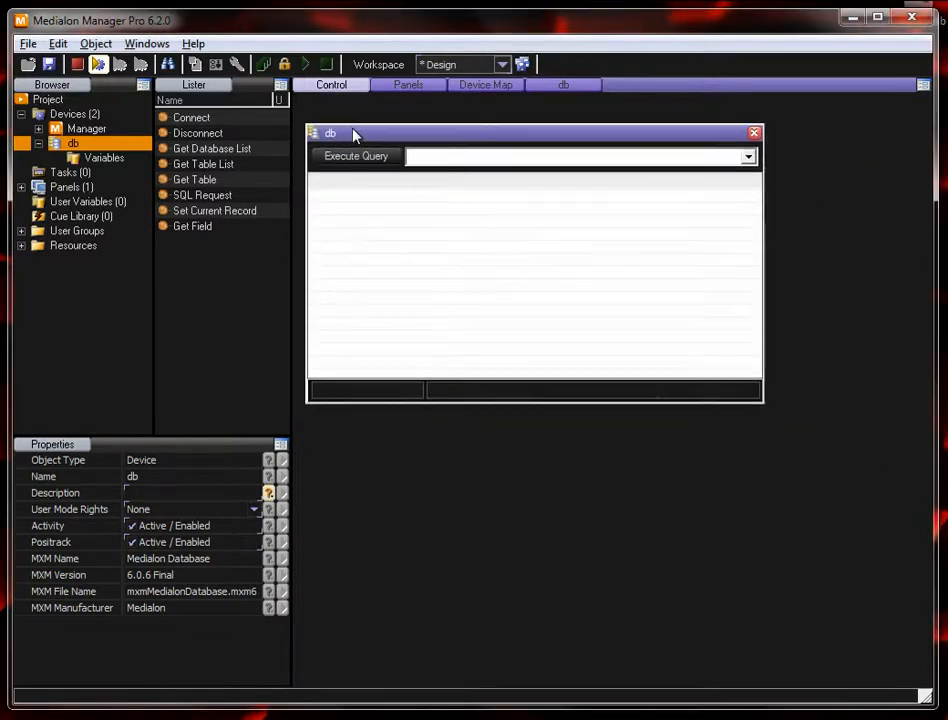
click(196, 180)
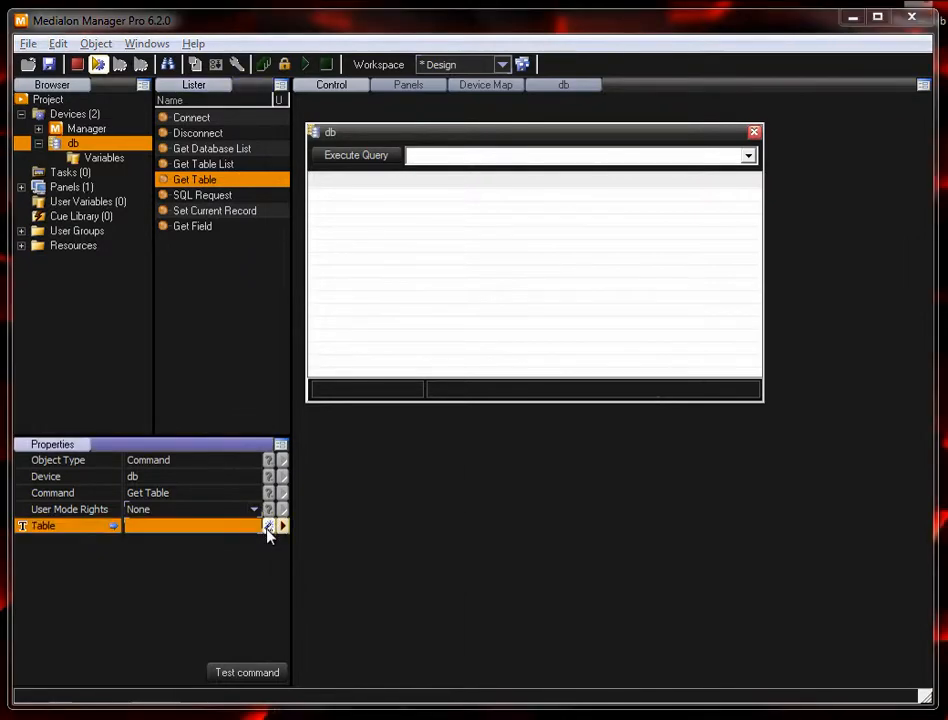
click(268, 524)
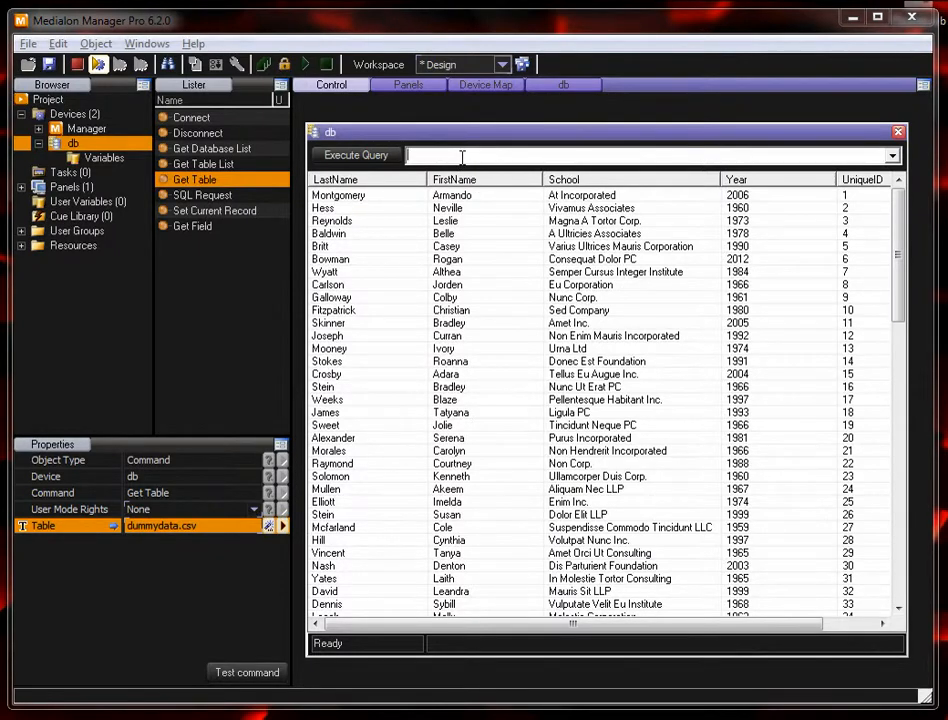
Step: Run SELECT LastName FROM dummydata.csv WHERE FirstName = 'Armando' in the db query field
text(SELECT LastName fr)
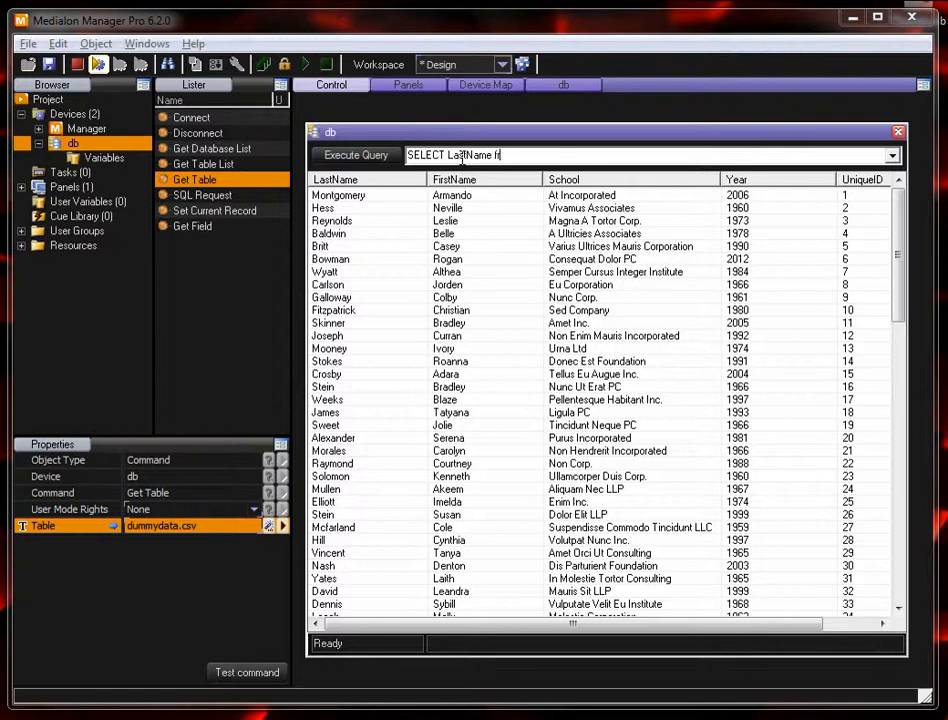
text(ROM)
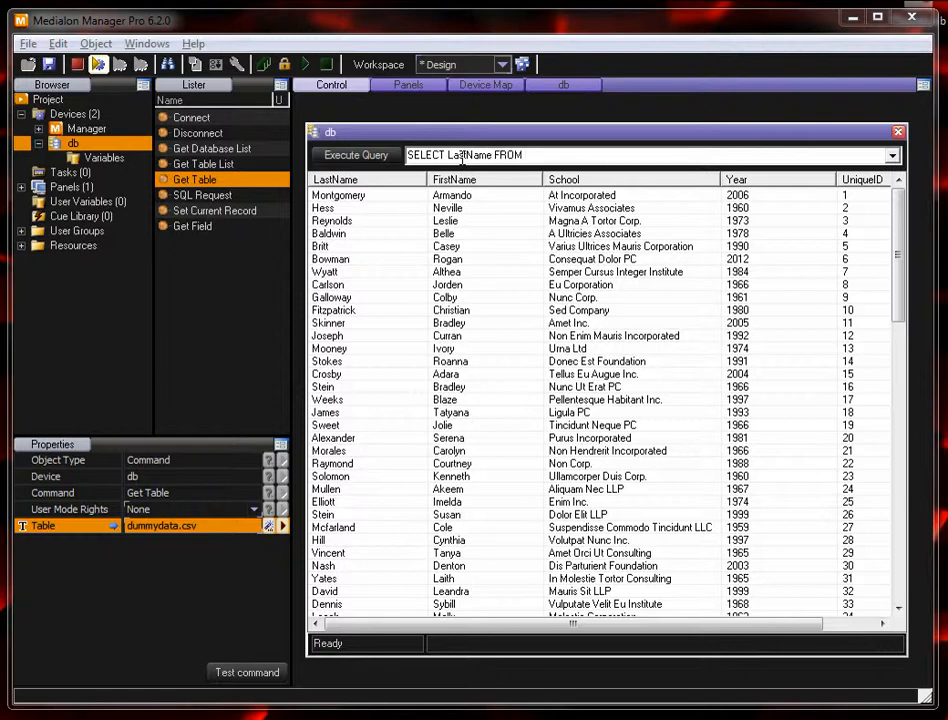
text(dummydata.csv)
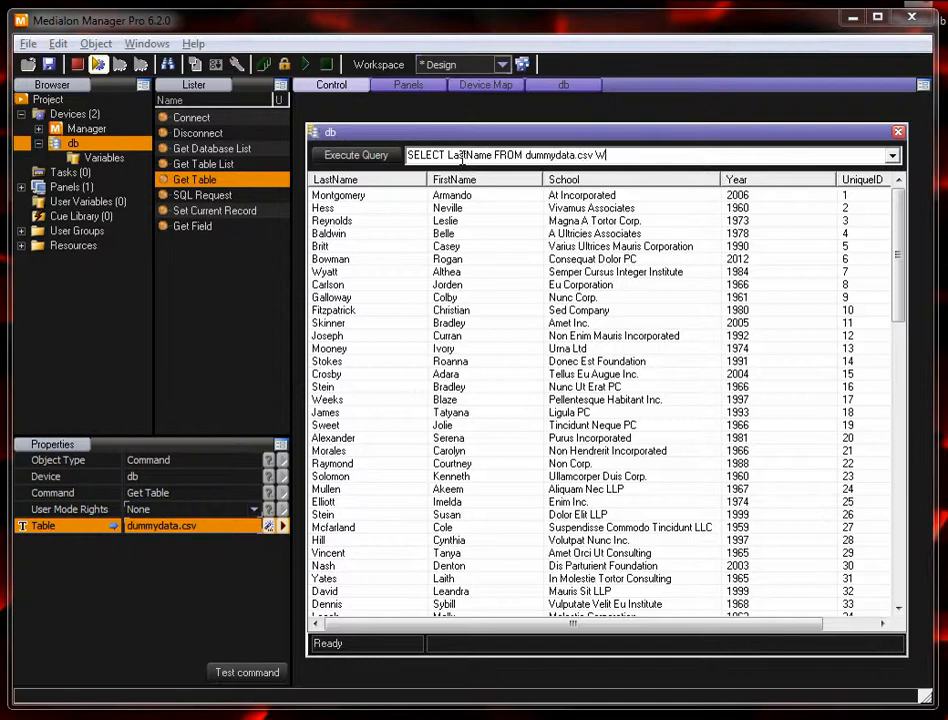
text(WHERE)
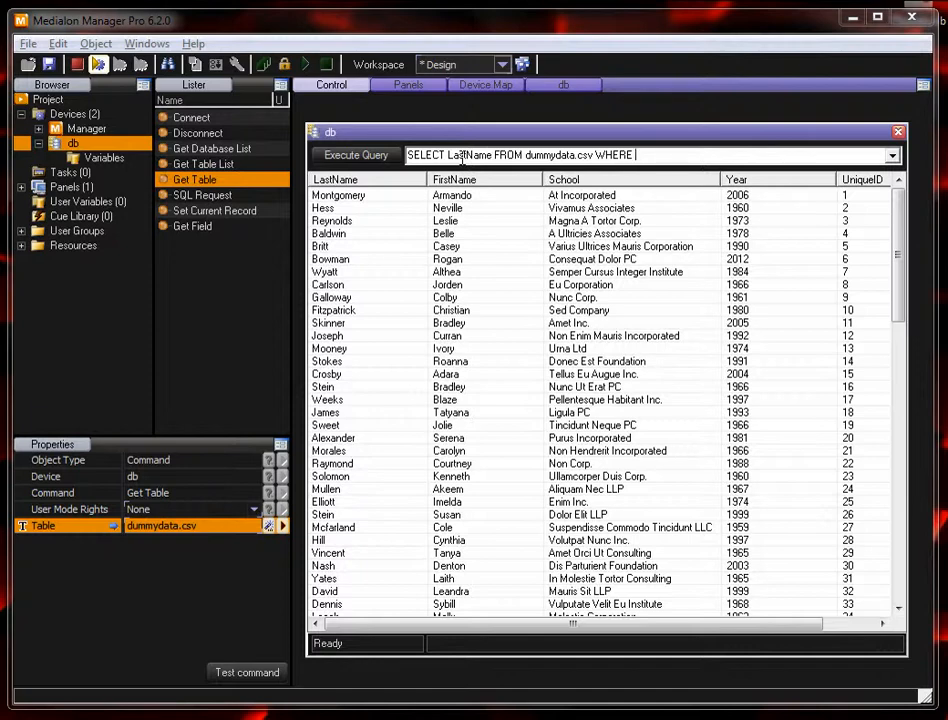
text(FirstName)
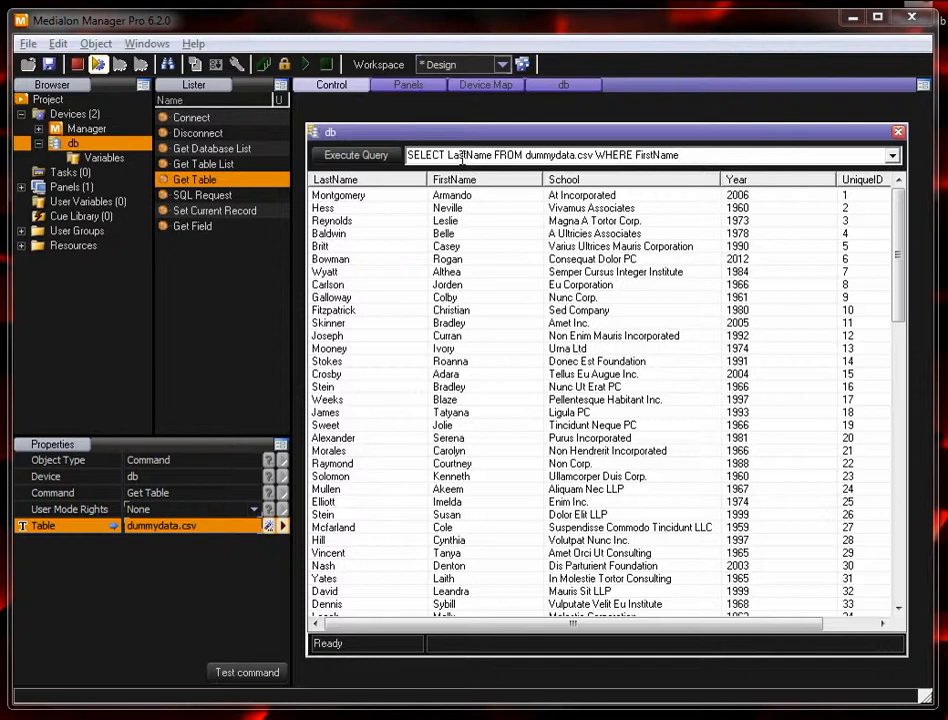
text(=)
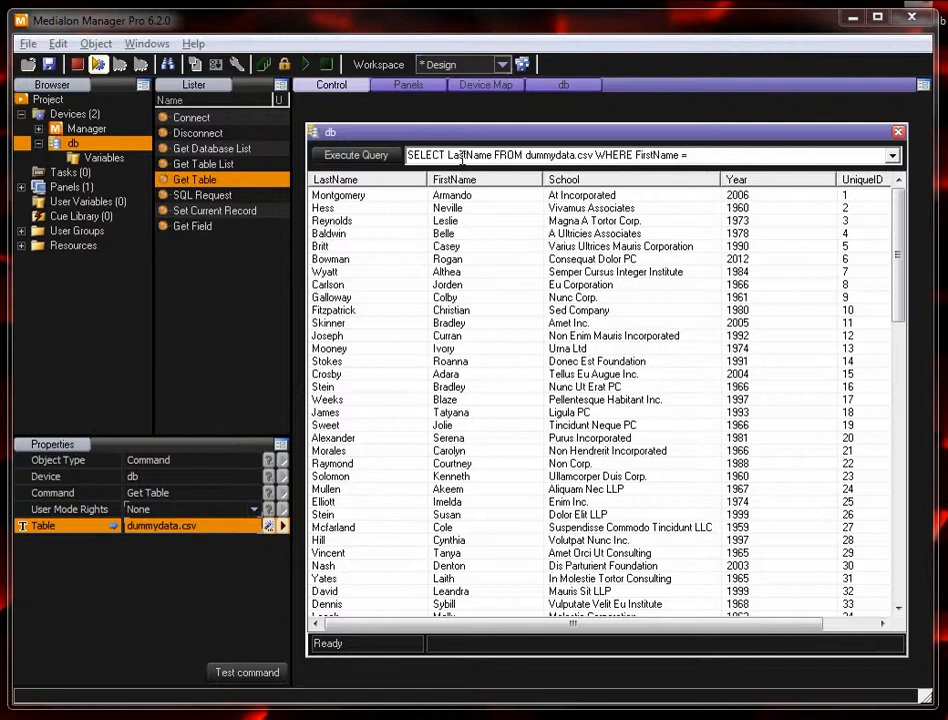
text('Armando';)
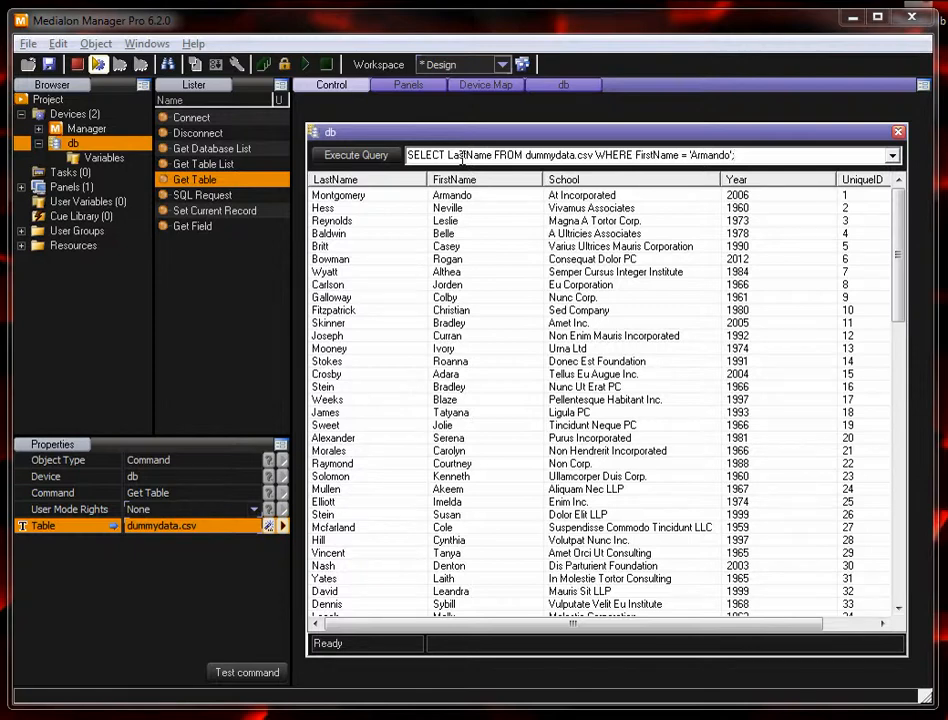
click(356, 156)
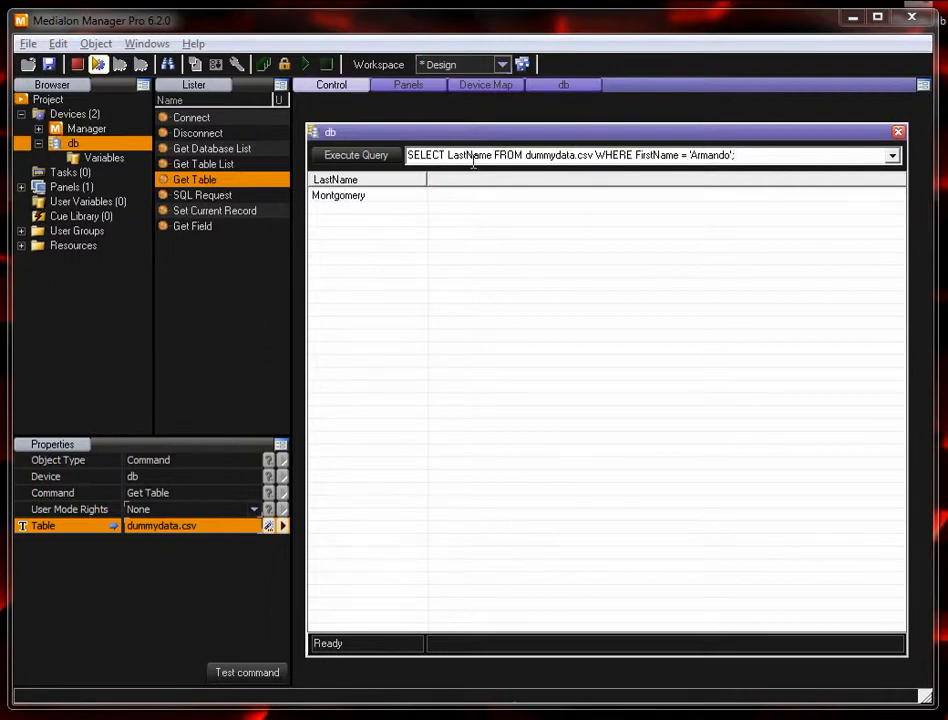
Step: Replace LastName with * and rerun the query to fetch every column for Armando
double_click(470, 156)
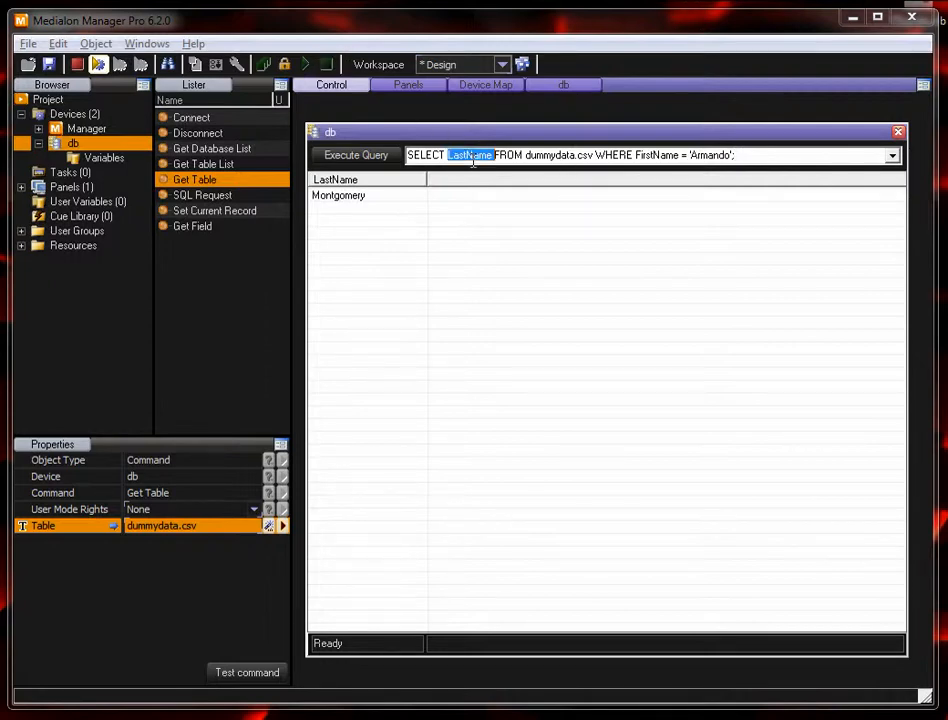
text(*)
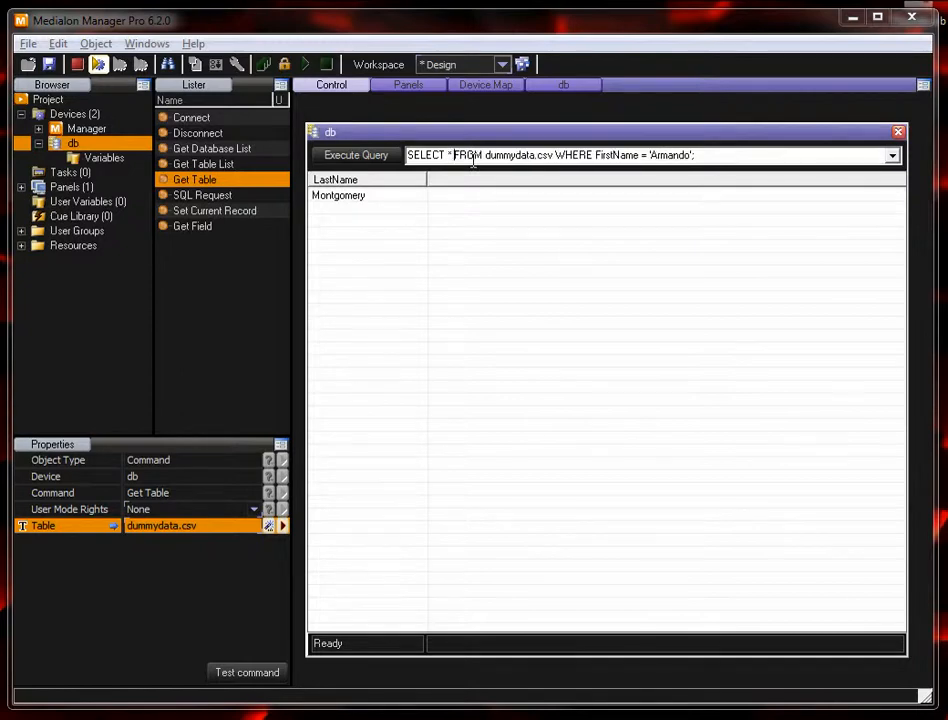
click(356, 156)
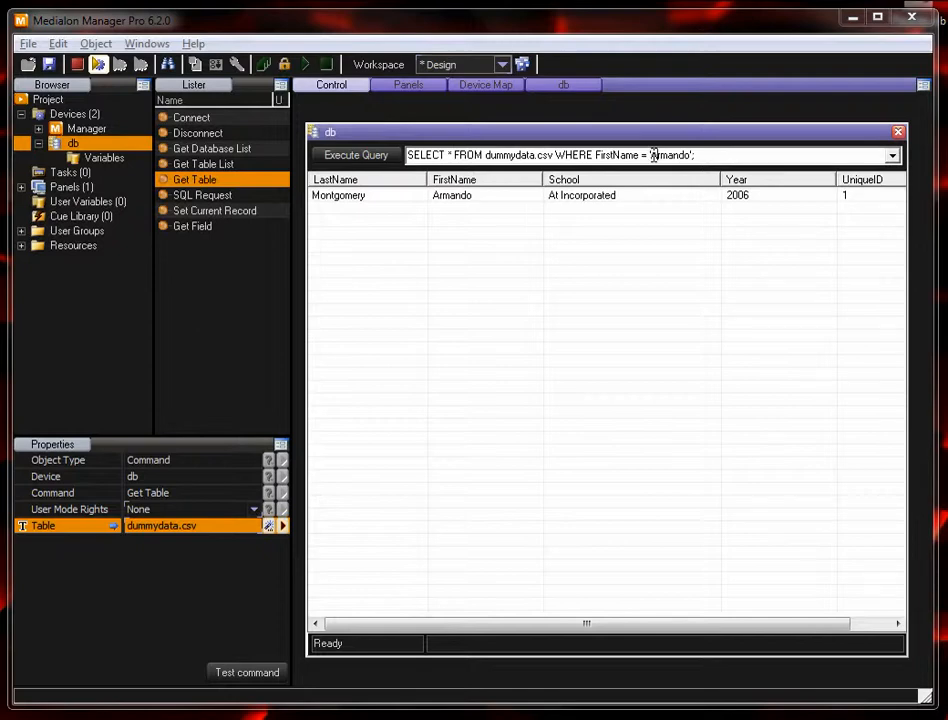
Step: Change the filter to FirstName LIKE 'A%' and rerun, returning all columns for A-named people
double_click(672, 156)
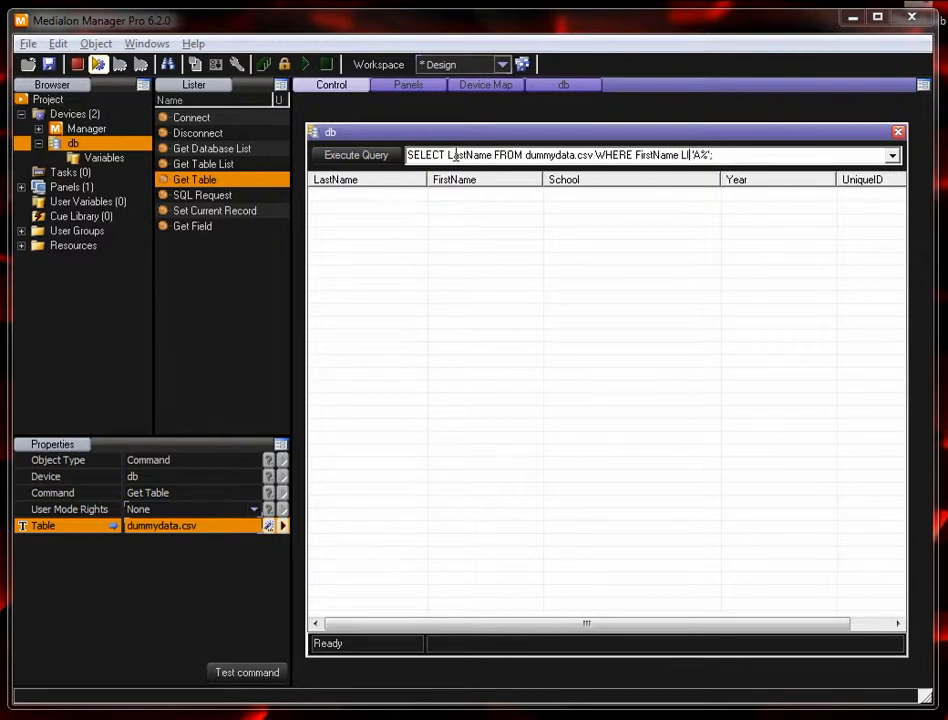
click(356, 156)
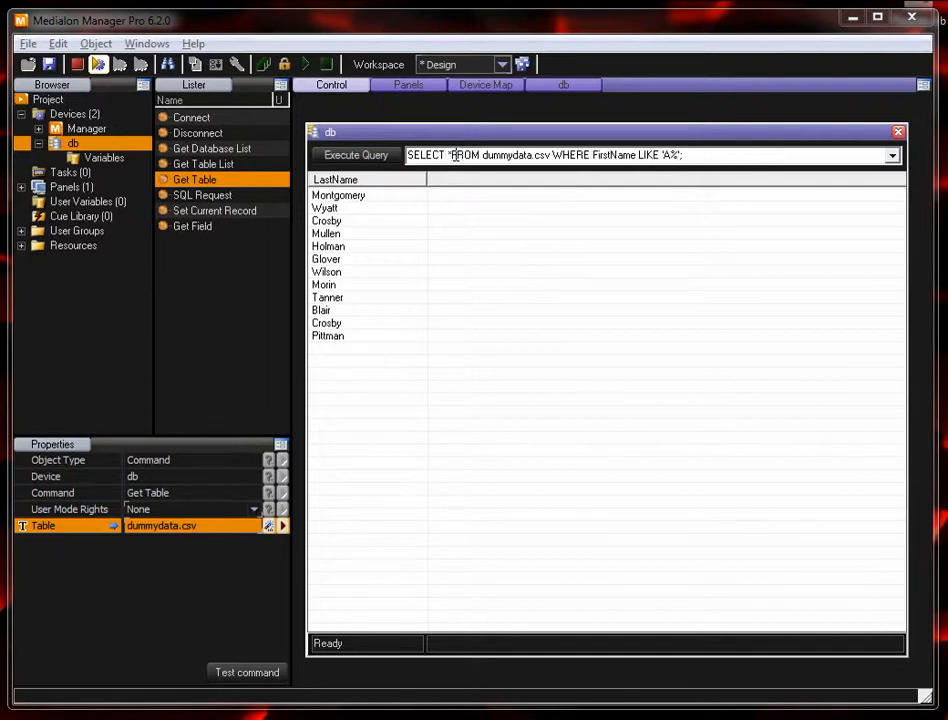
click(356, 156)
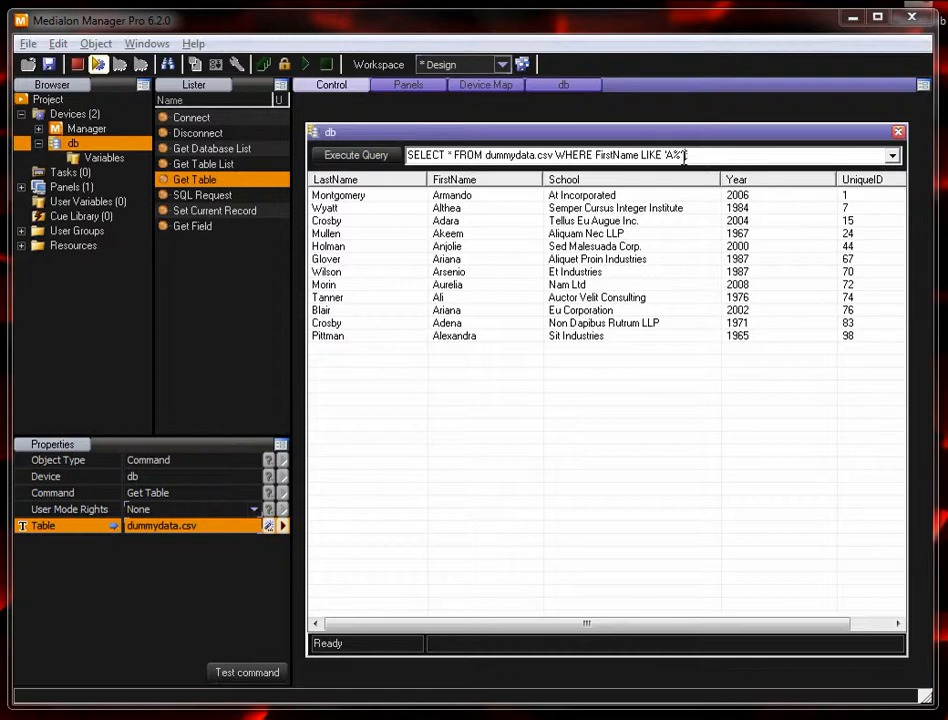
Step: Append ORDER BY Year DESC; so the A-named records list newest first
text(ORDER BY)
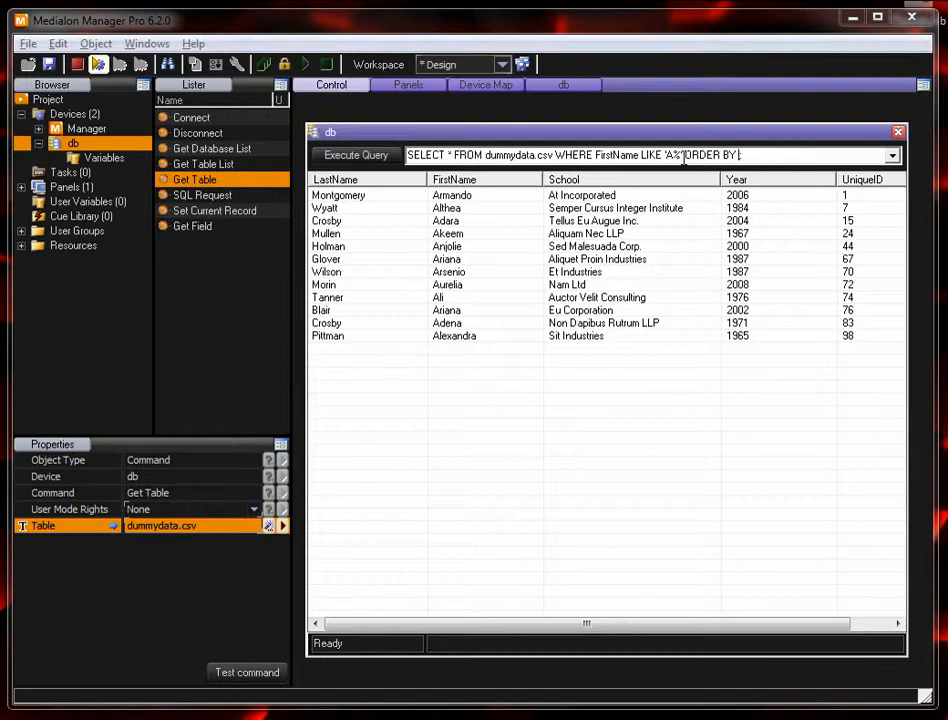
text(Year)
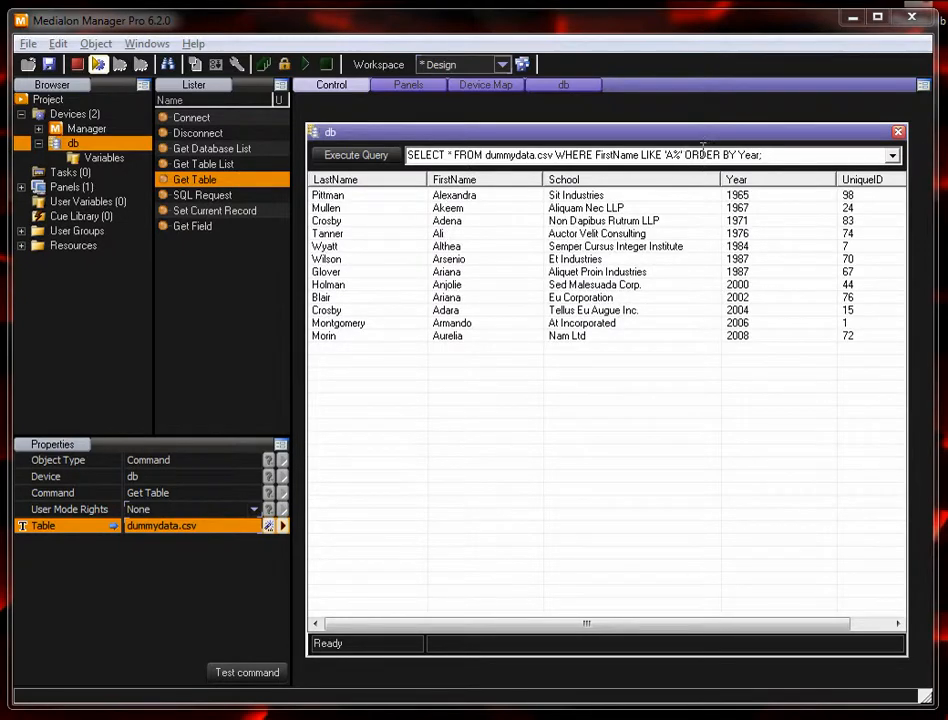
mouse_move(758, 348)
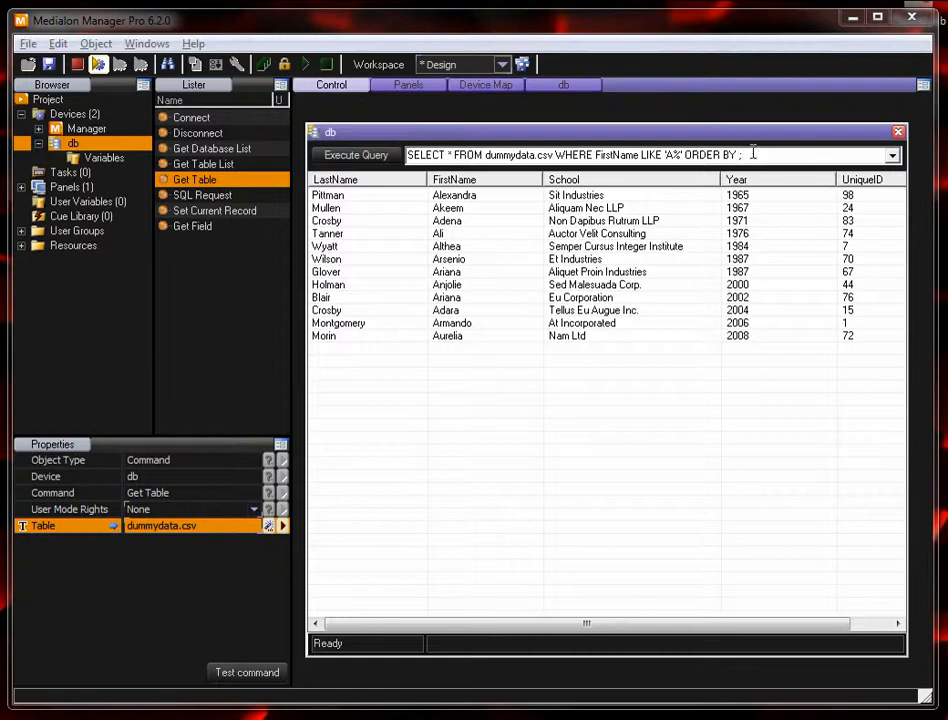
text(Year; D)
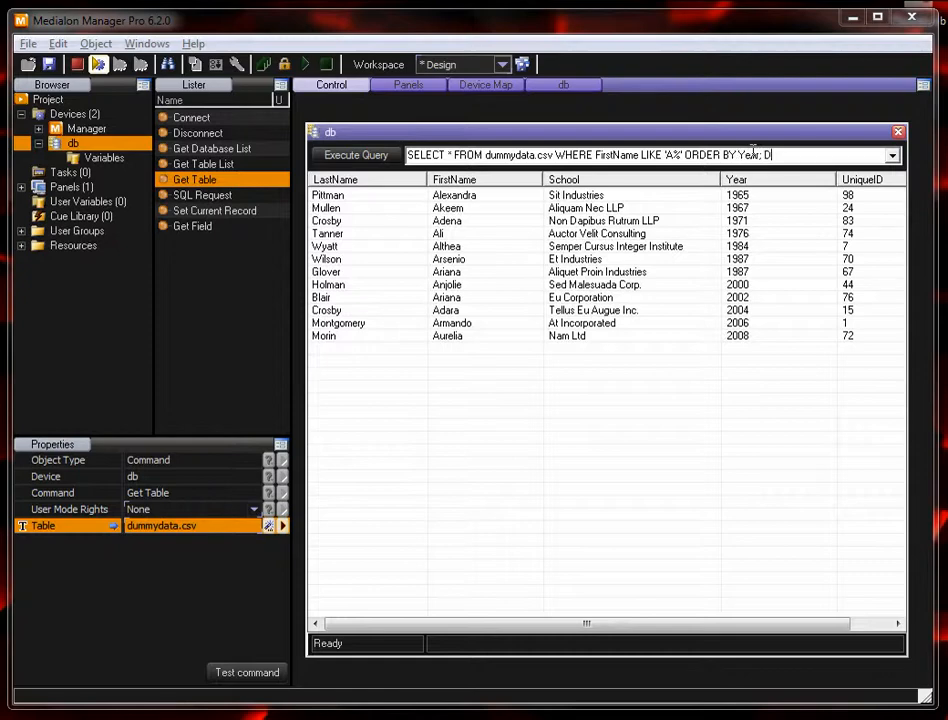
text(ESC;)
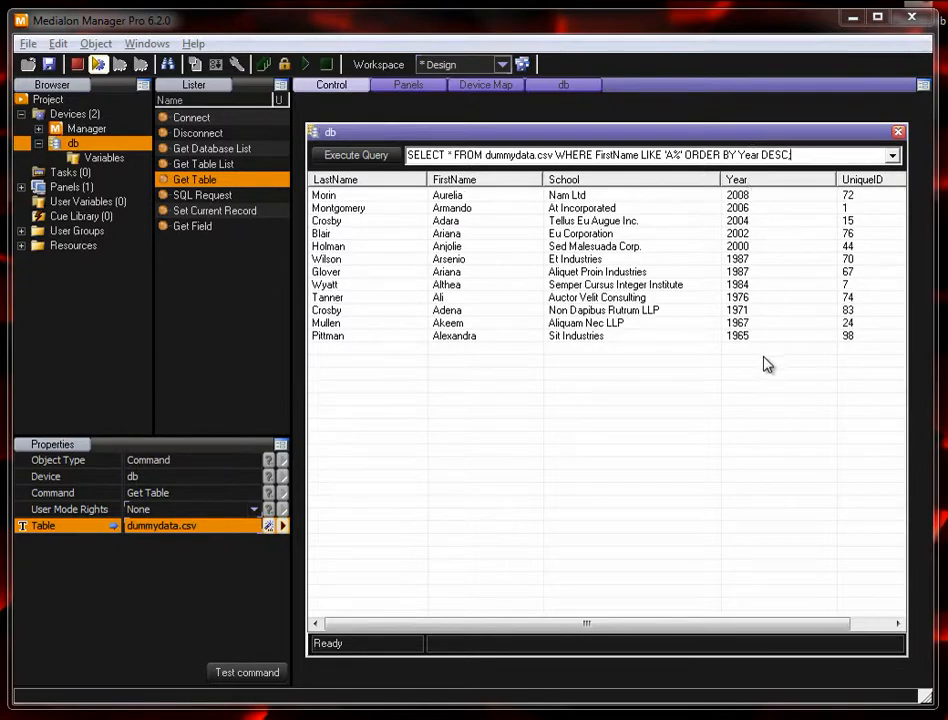
mouse_move(444, 198)
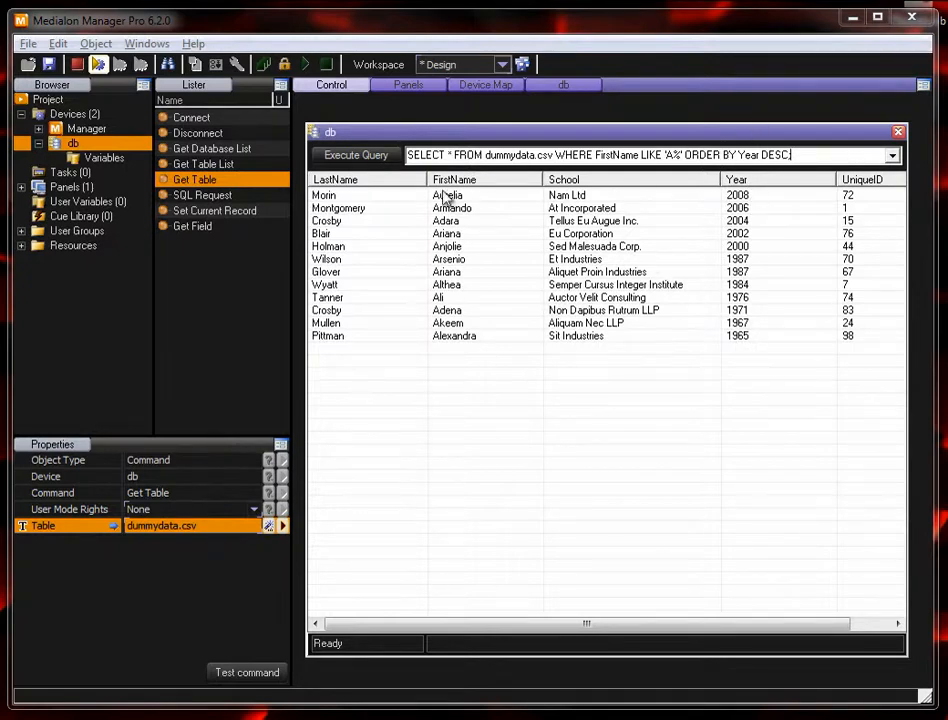
mouse_move(412, 206)
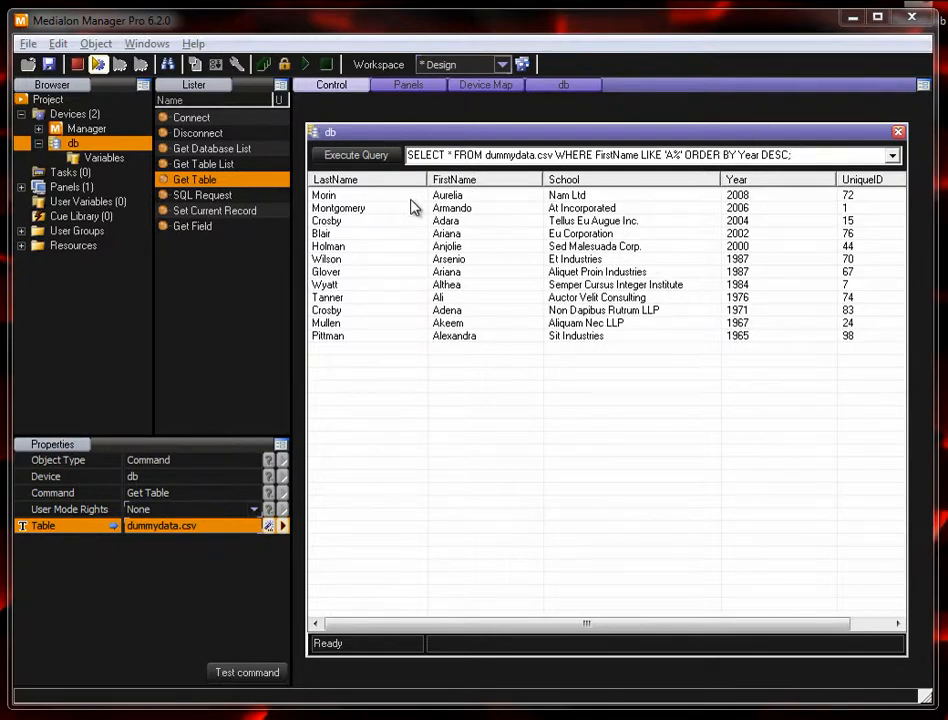
mouse_move(688, 320)
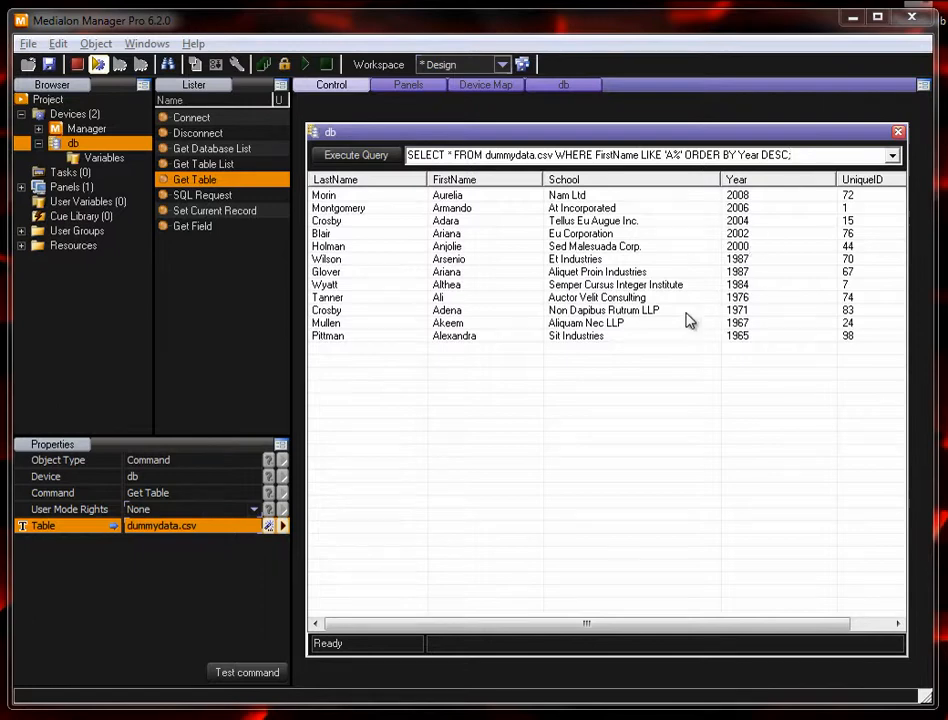
mouse_move(340, 198)
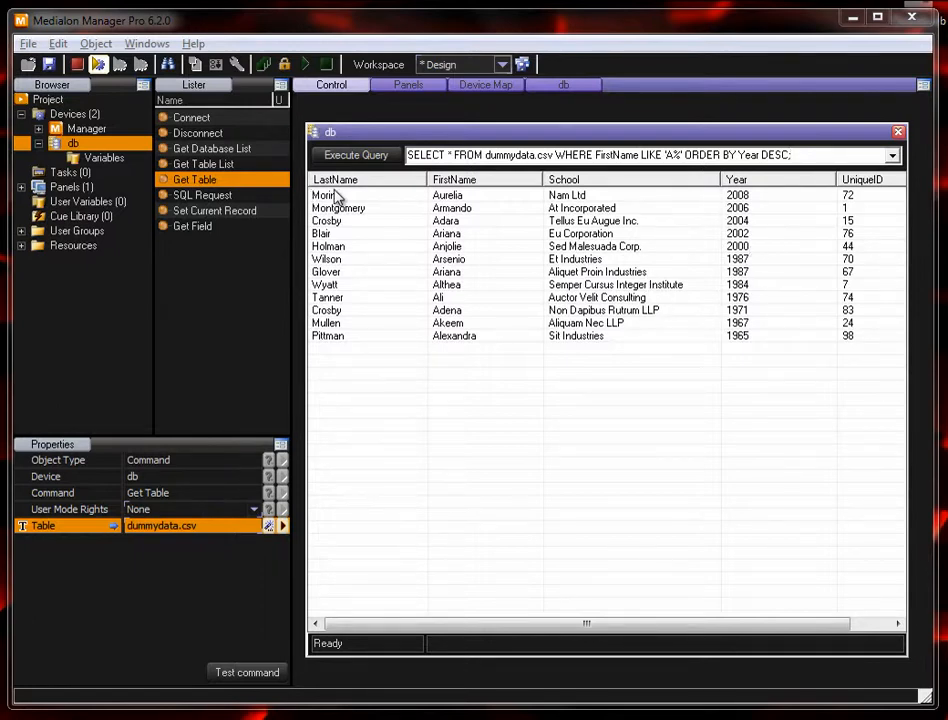
mouse_move(412, 204)
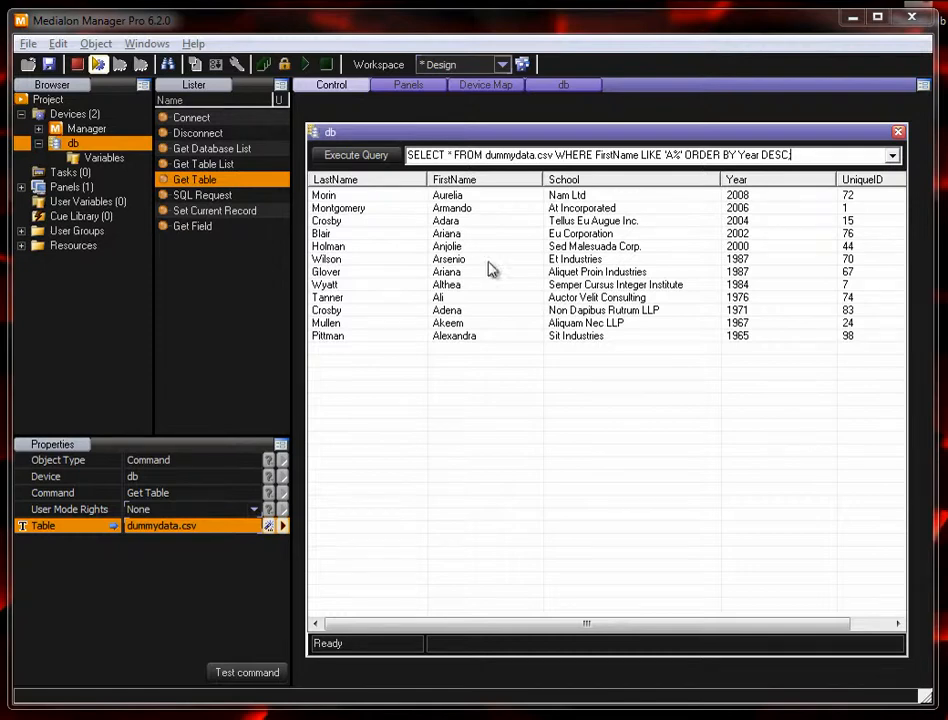
mouse_move(432, 180)
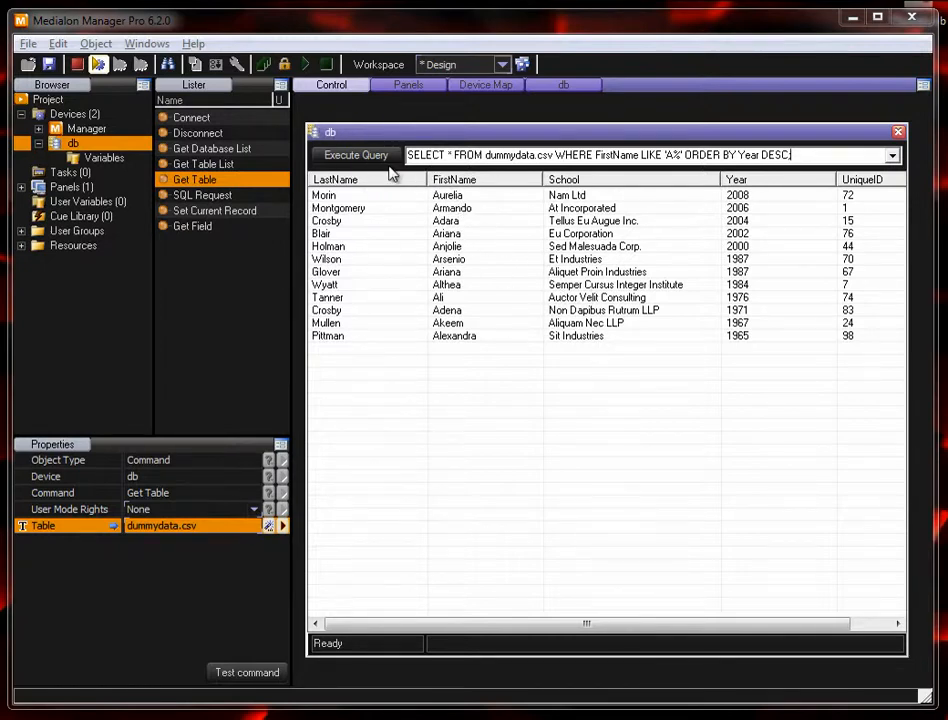
Step: Switch to Panels and add a new 640 by 480 user screen, UserScreen_1
click(408, 84)
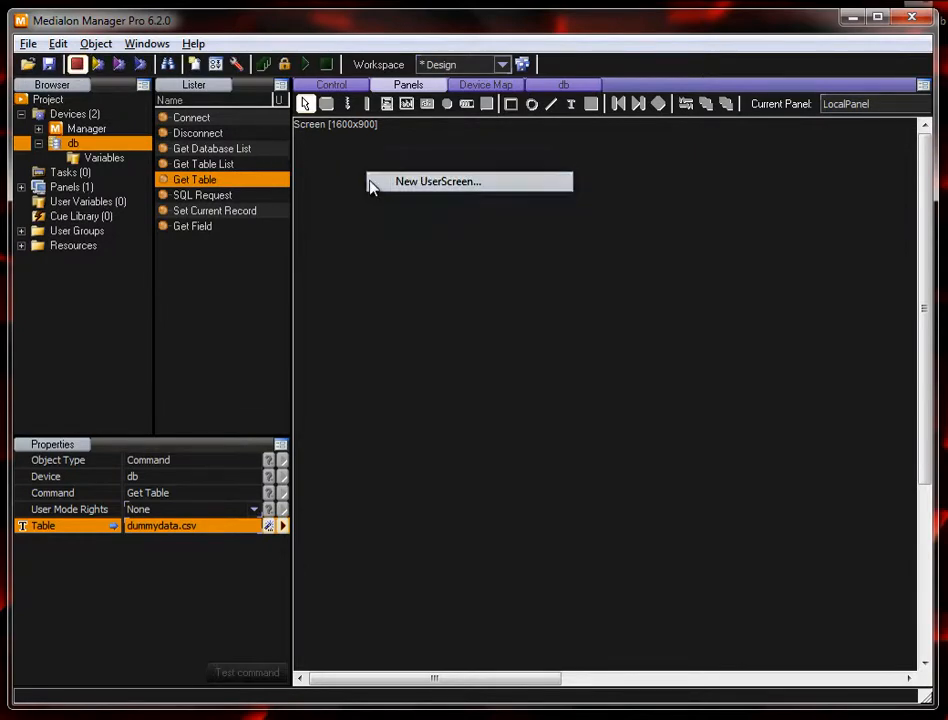
click(438, 180)
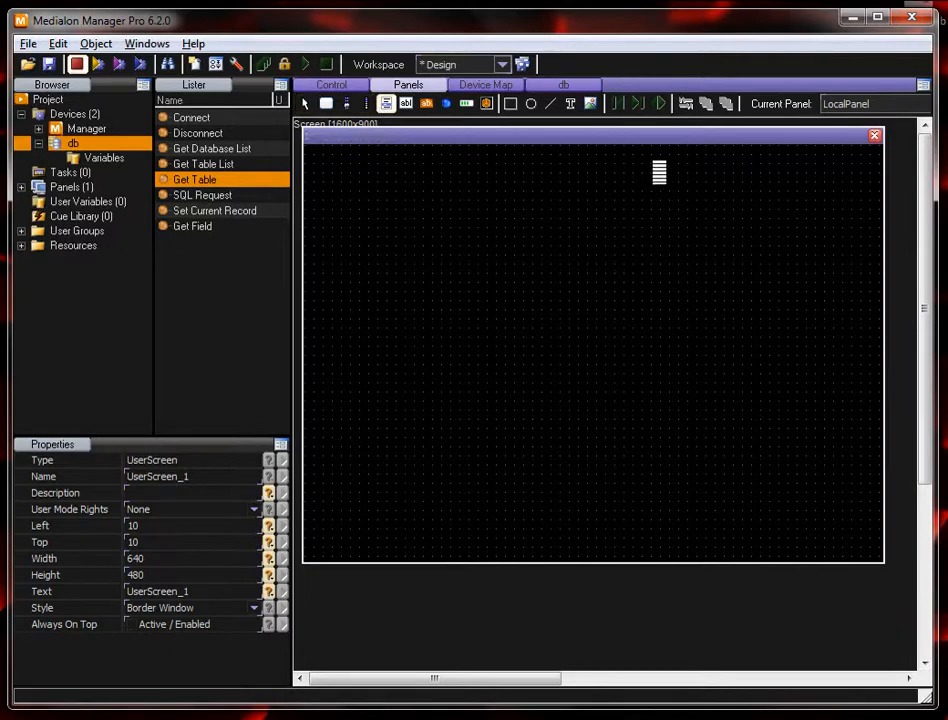
Step: Draw the results List object on UserScreen_1 and rename it List_Results
drag(660, 172, 874, 536)
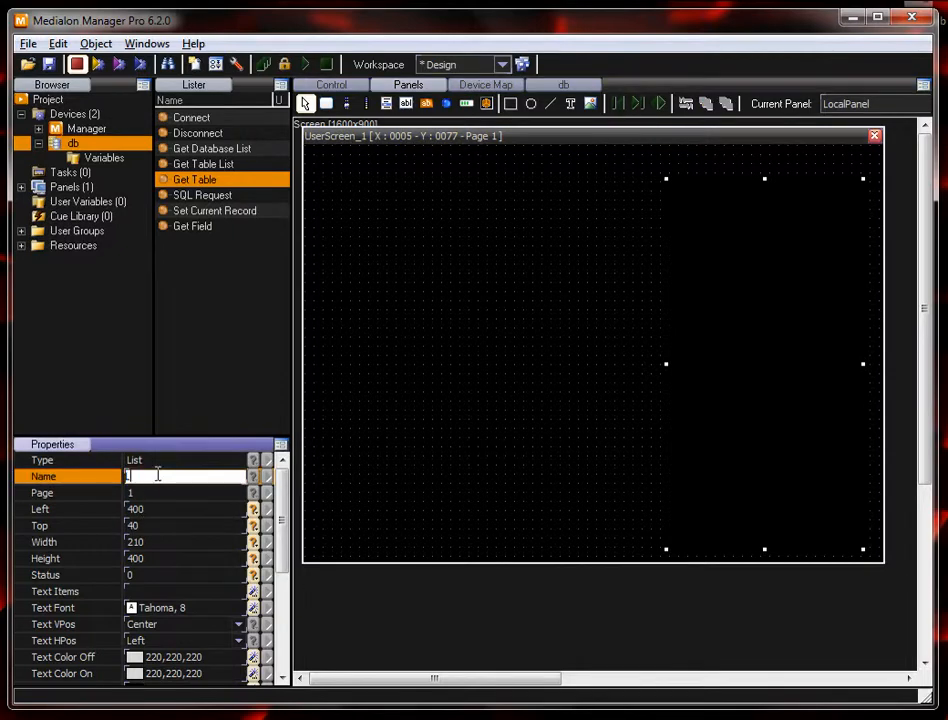
text(List_)
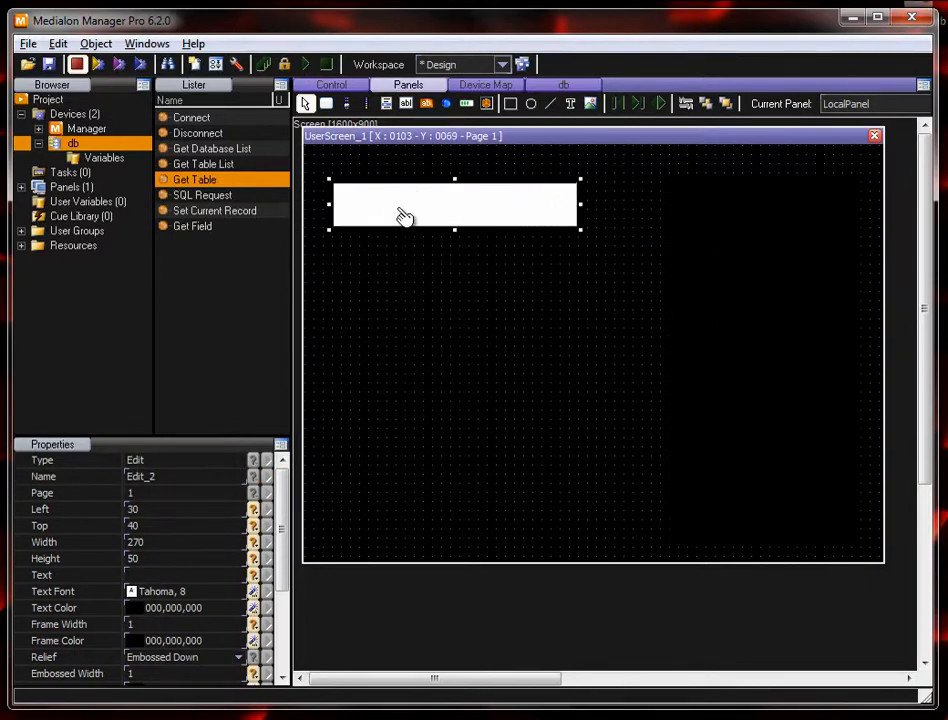
Step: Start the Edit_2Change expression: Query = "SELECT FirstName, LastName FROM dummydata.csv
right_click(404, 204)
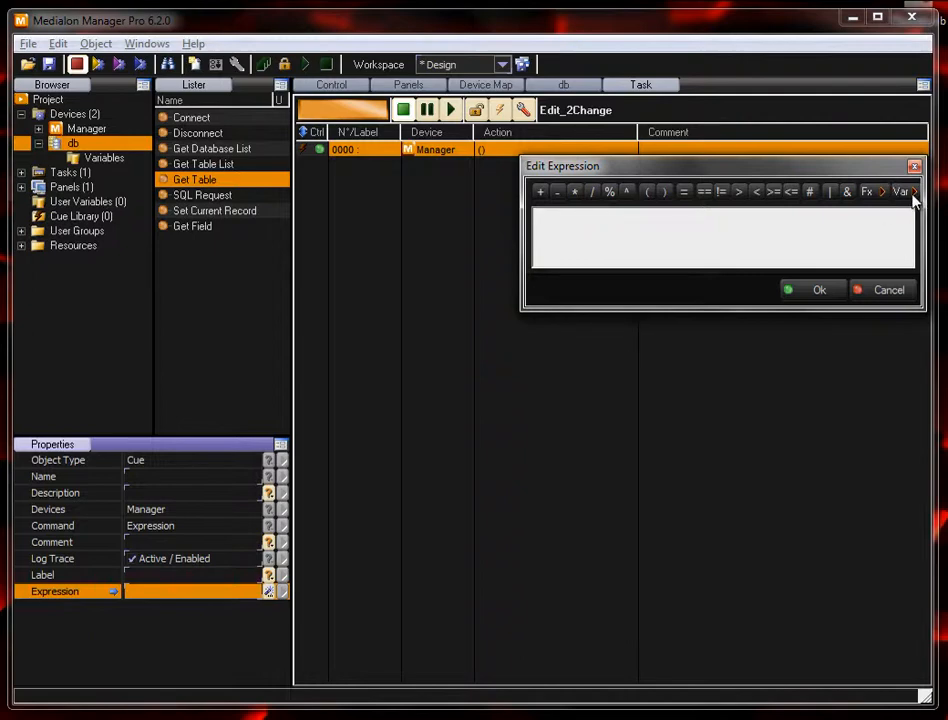
text(Query = ')
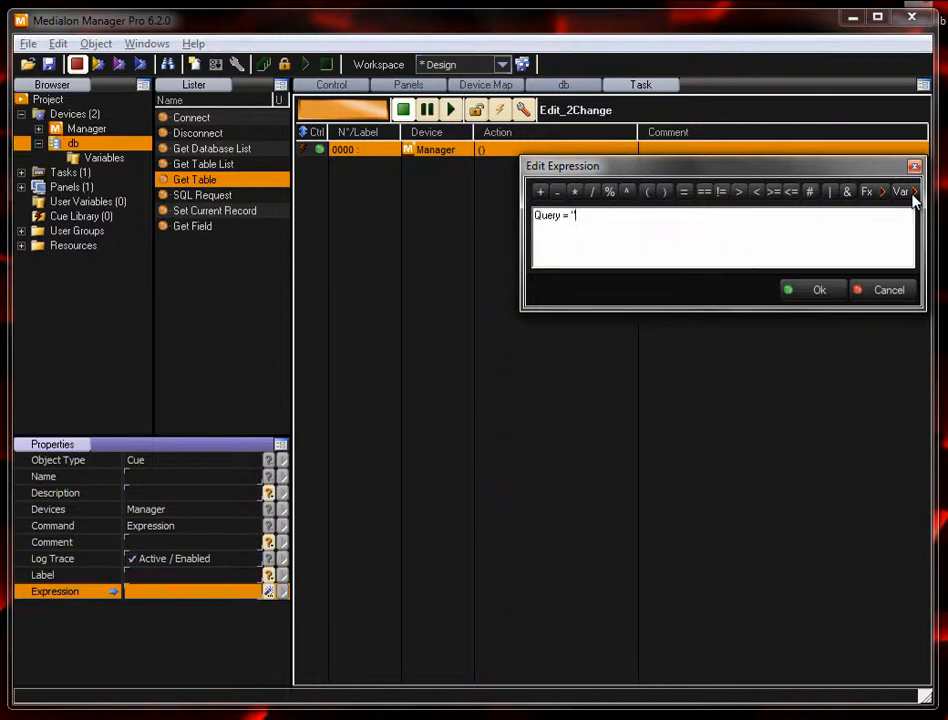
text(SELECT)
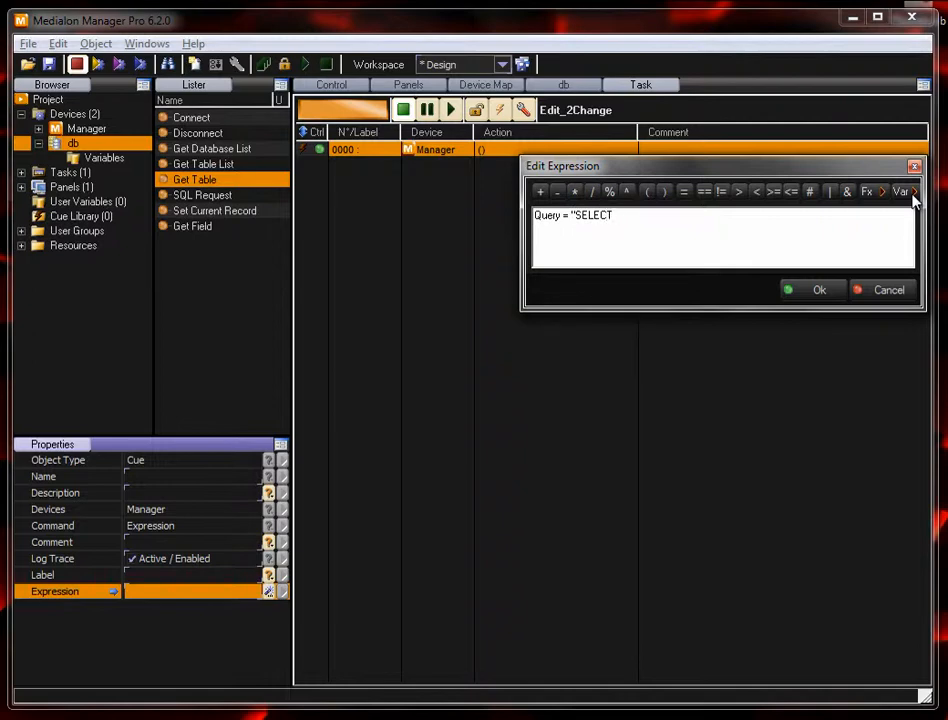
text(FirstN)
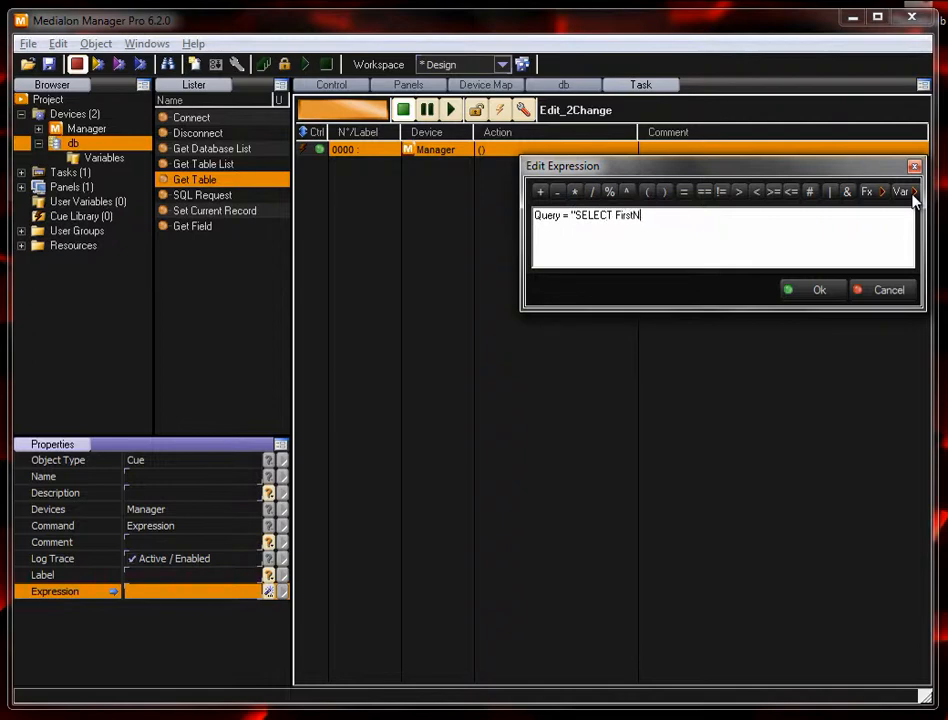
text(ame,)
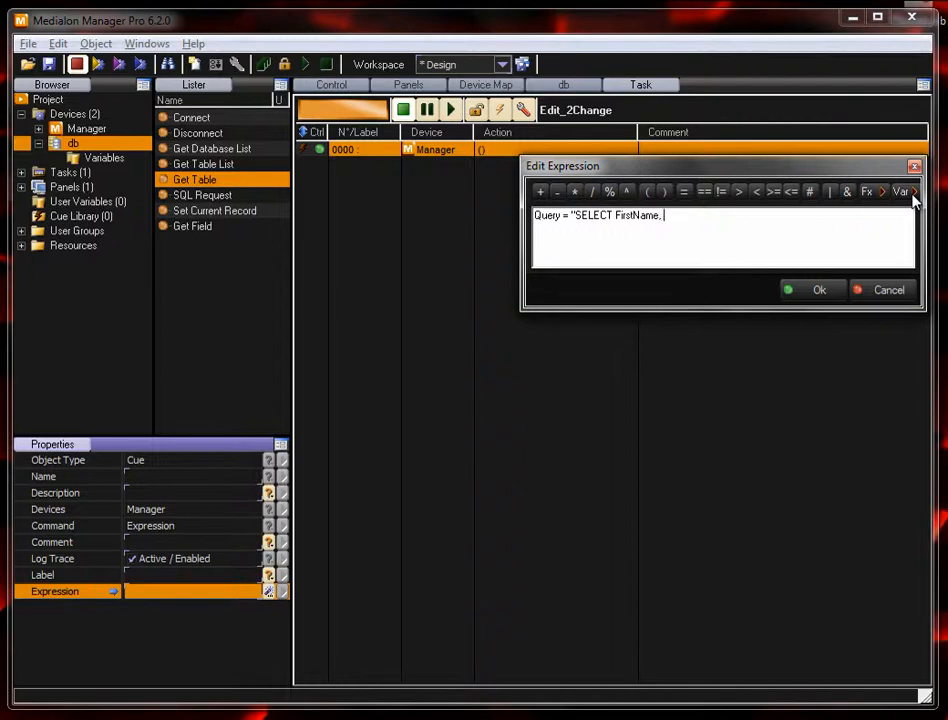
text(LastName)
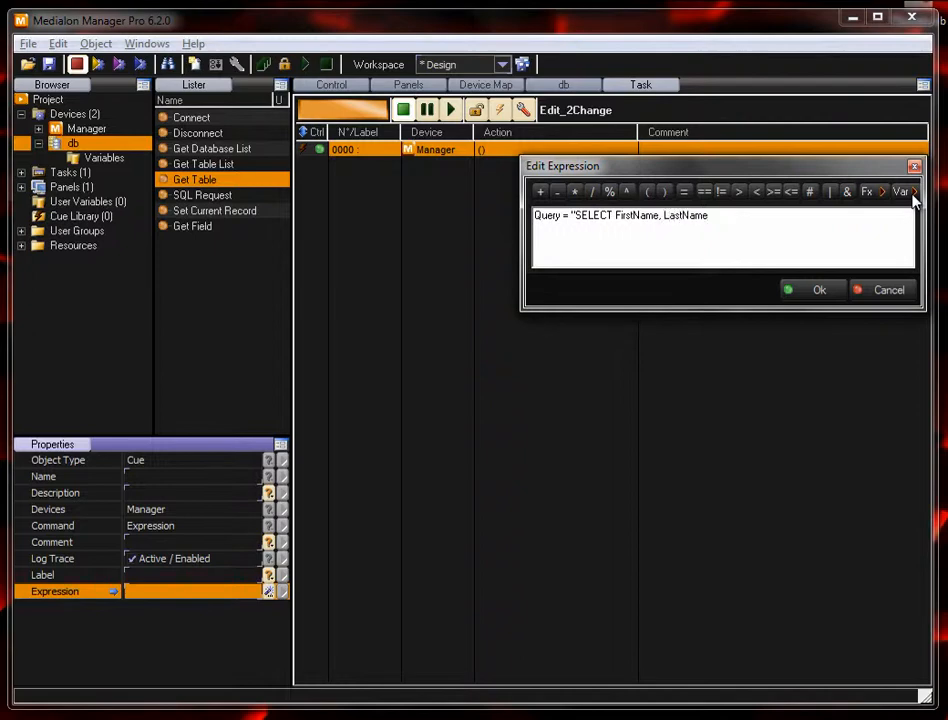
text(fro)
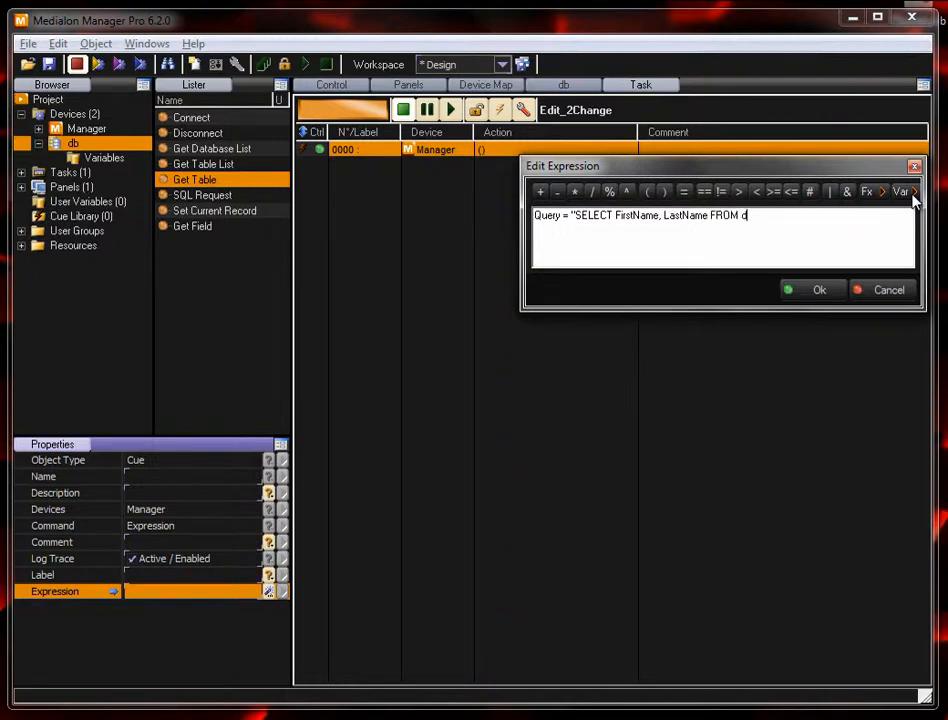
text(ummydata.csv)
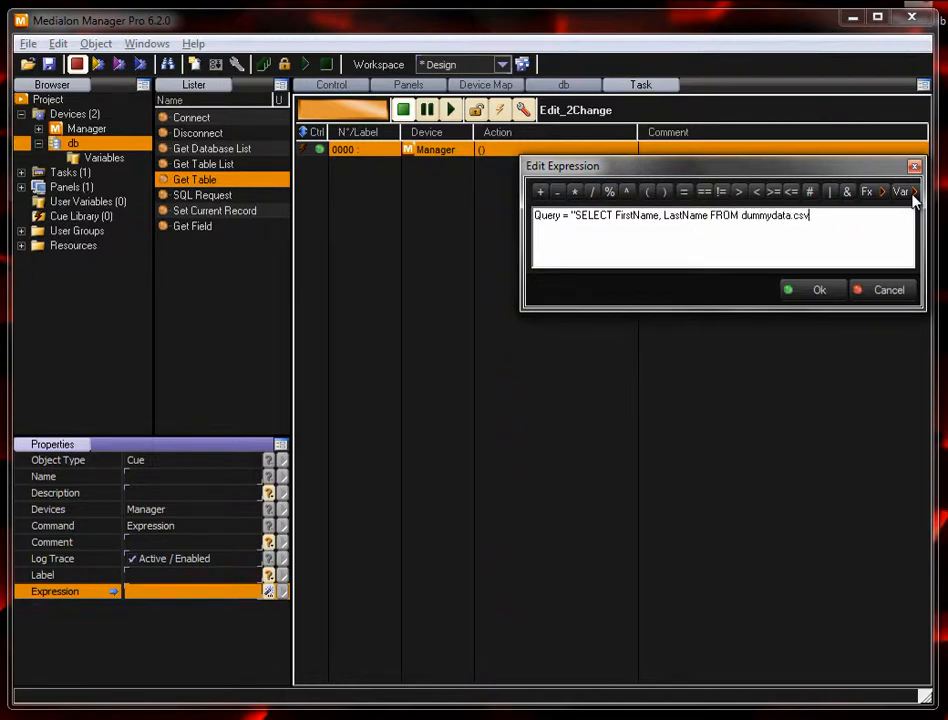
Step: Finish it with WHERE LastName LIKE '" + Edit_2.Text + "%';" and confirm the expression
text(WHERE)
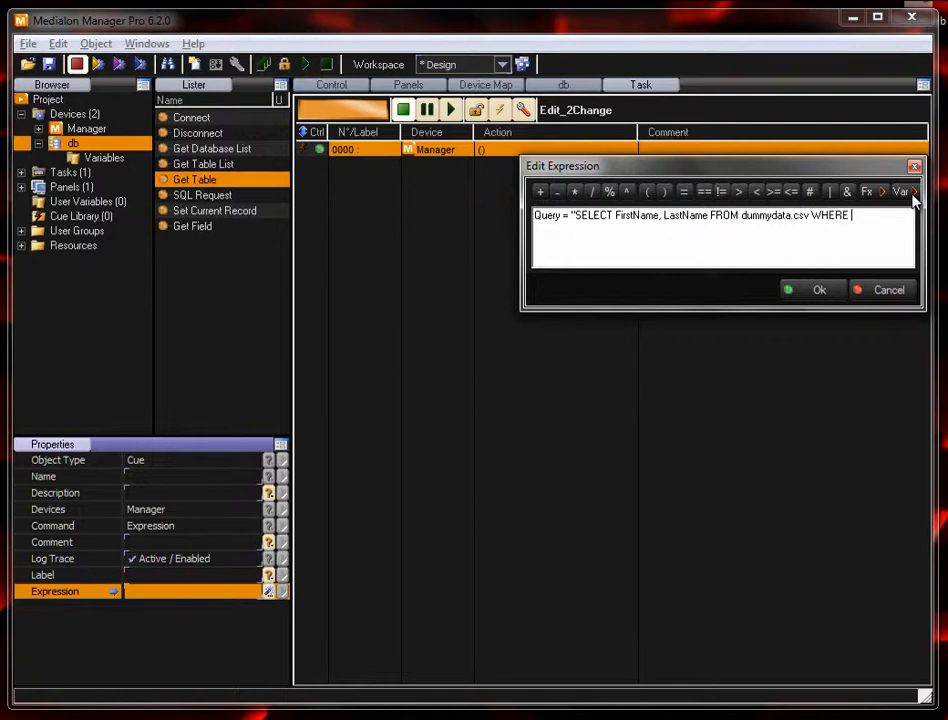
text(LastName LIKE ')
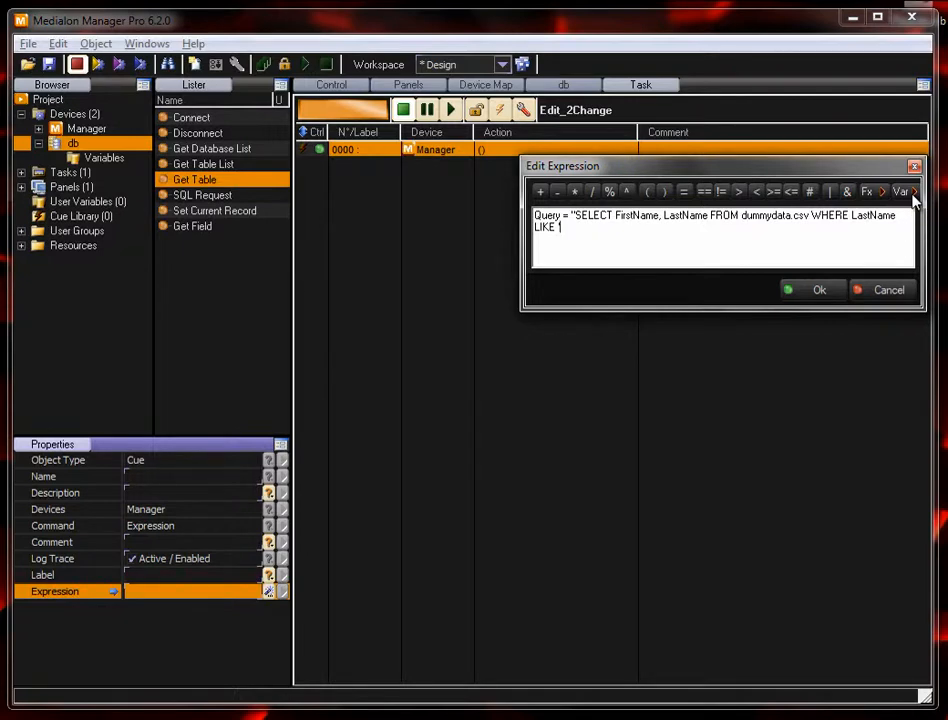
text("'")
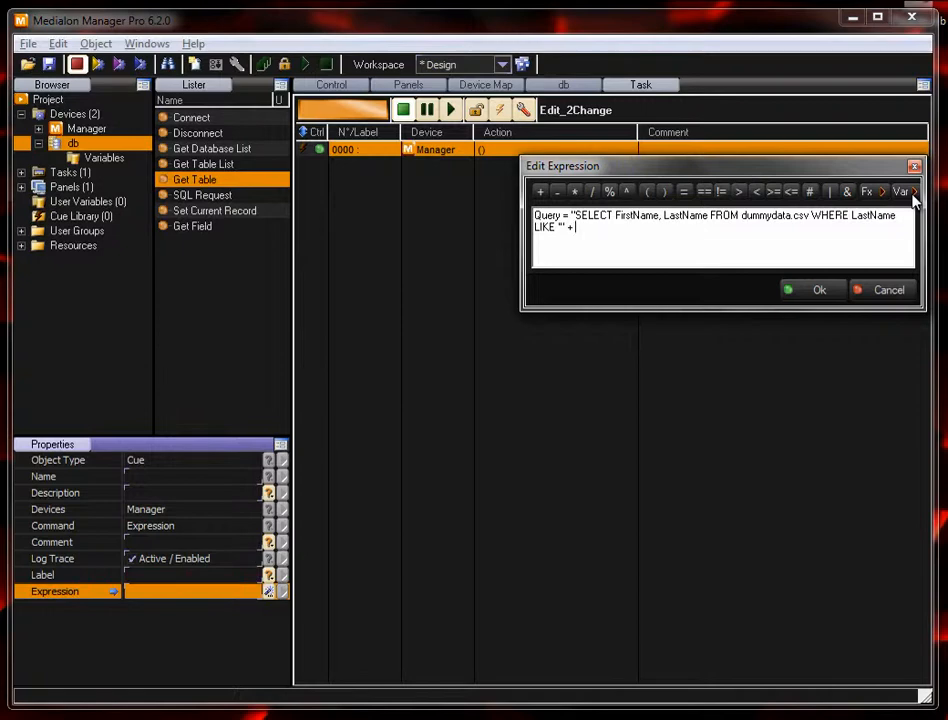
click(900, 192)
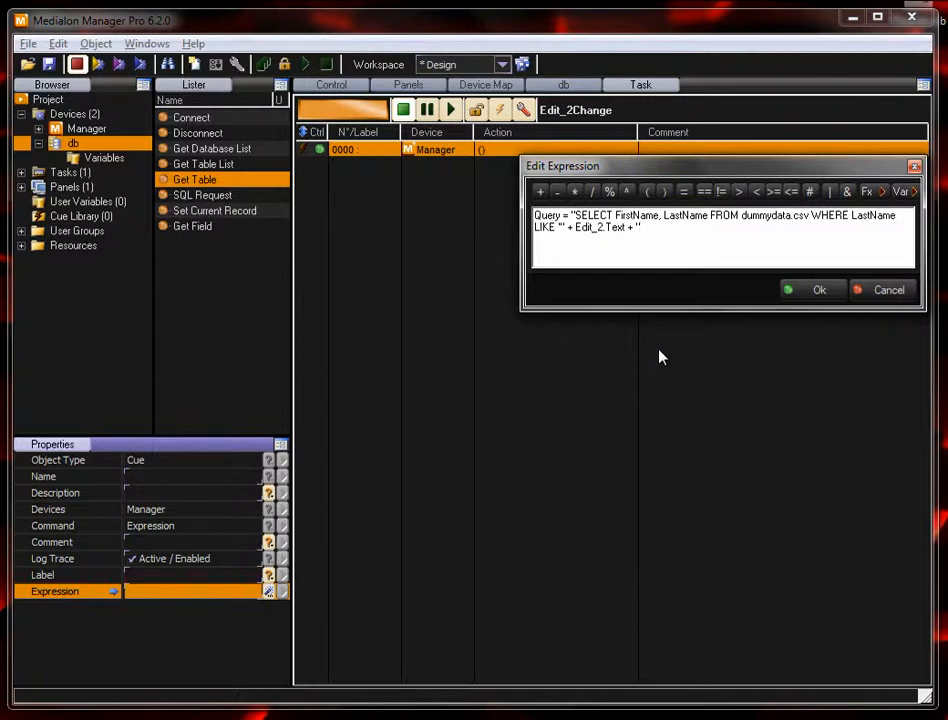
text(%)
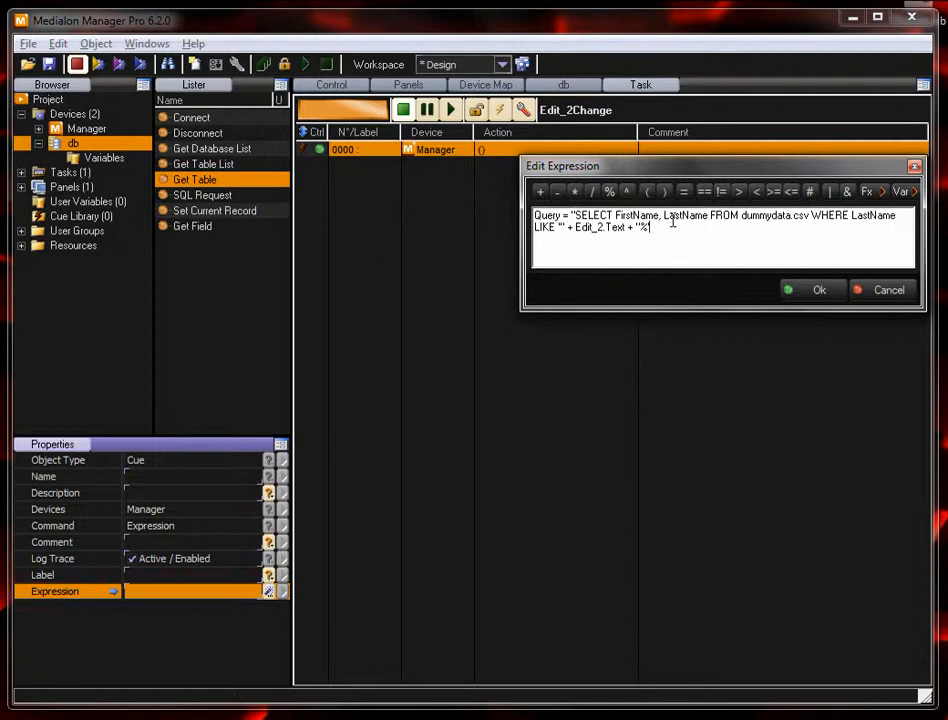
text(;")
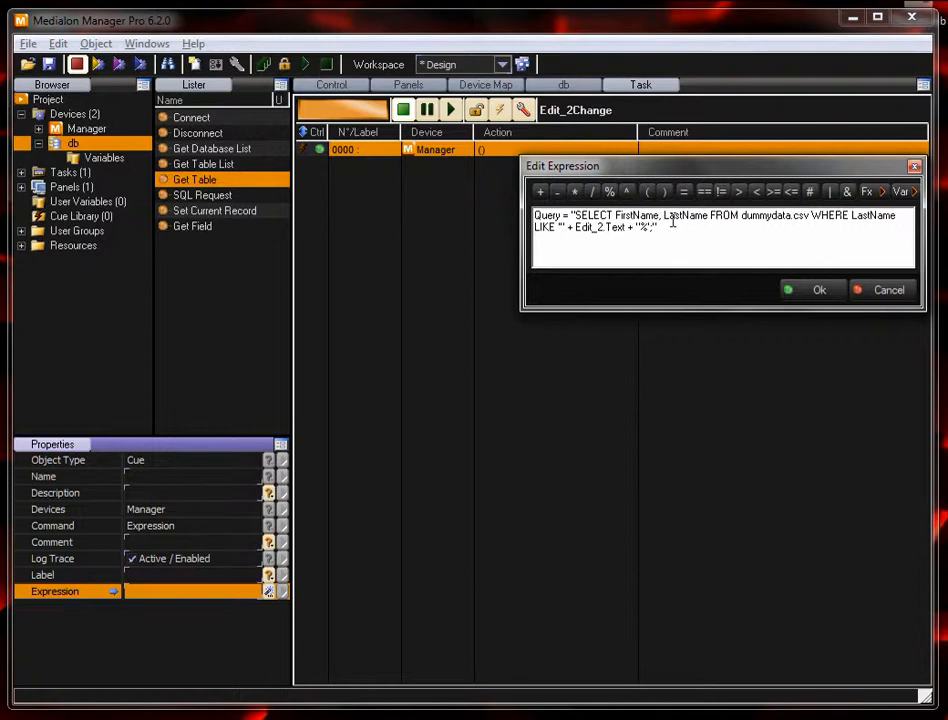
click(818, 288)
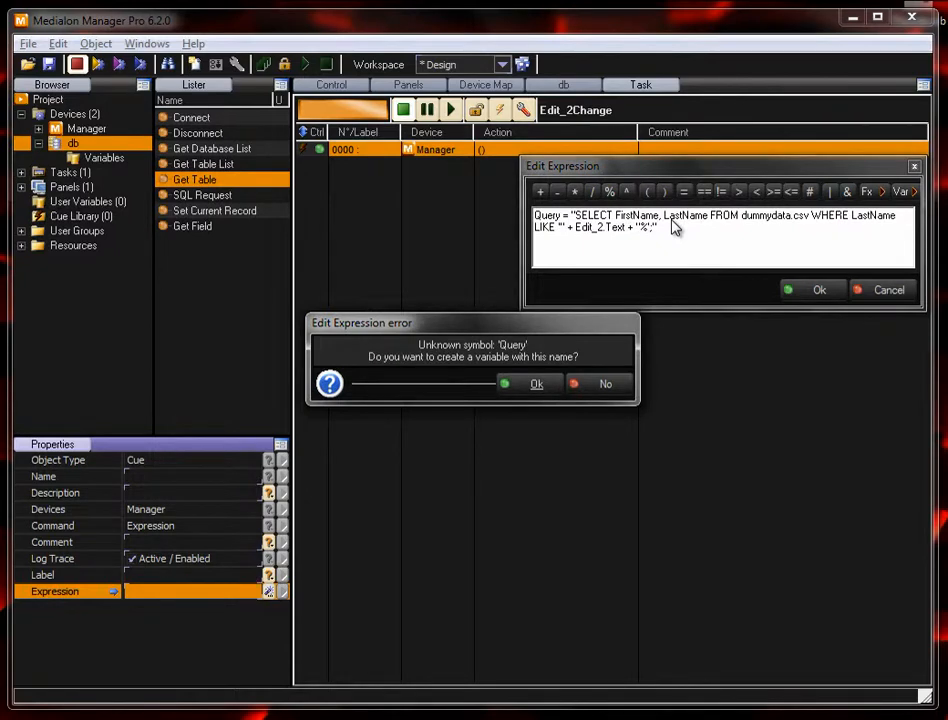
Step: Accept the unknown-symbol prompt and create the missing Query variable
click(536, 384)
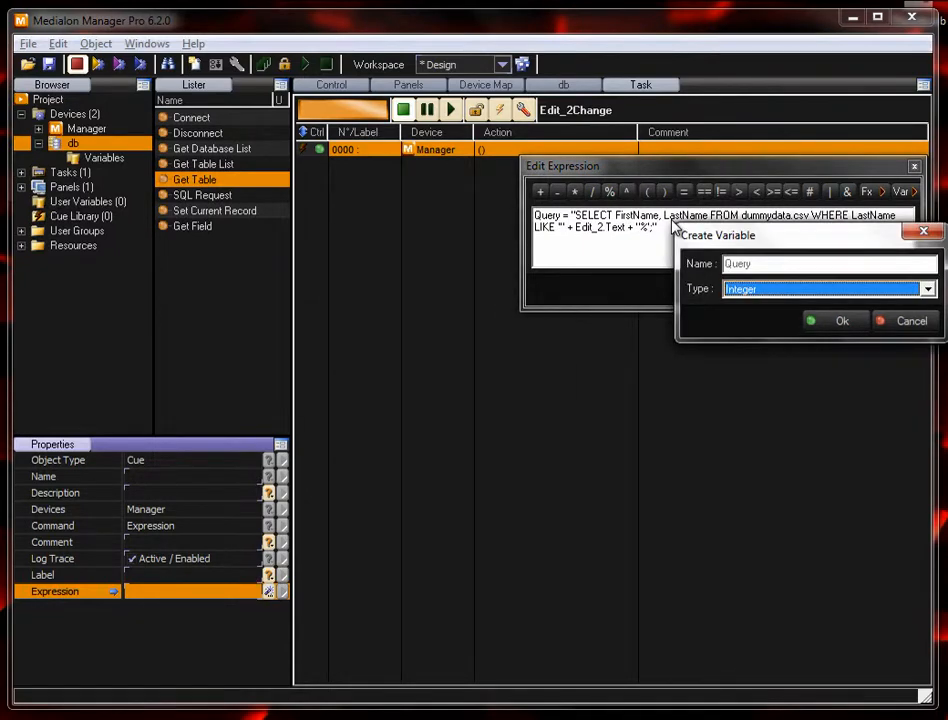
click(842, 320)
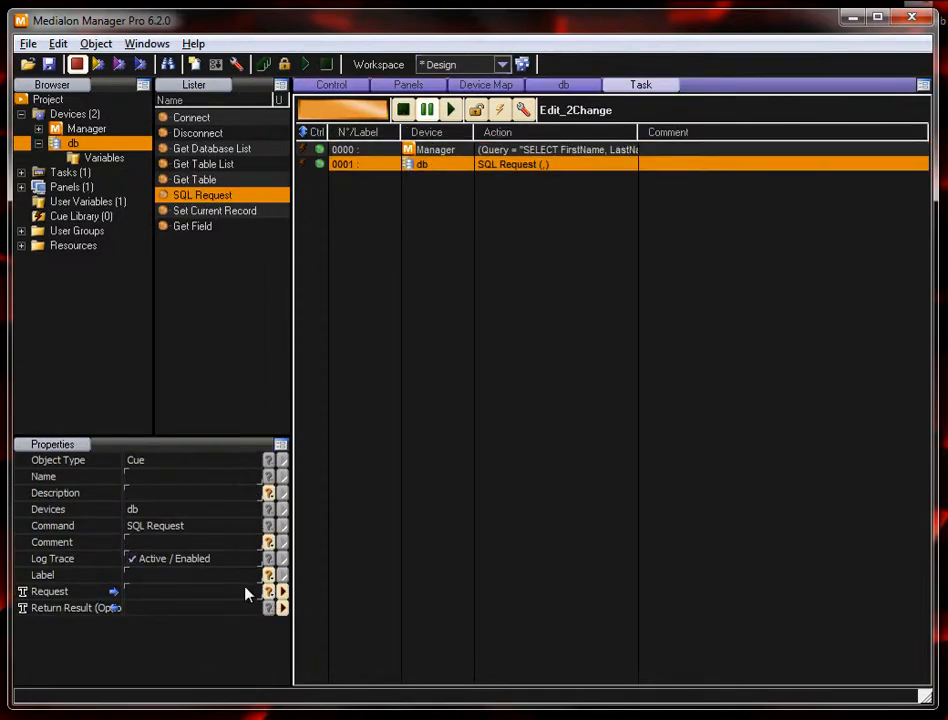
Step: Set the SQL Request to use Query and return results into List_Results.Text
click(284, 592)
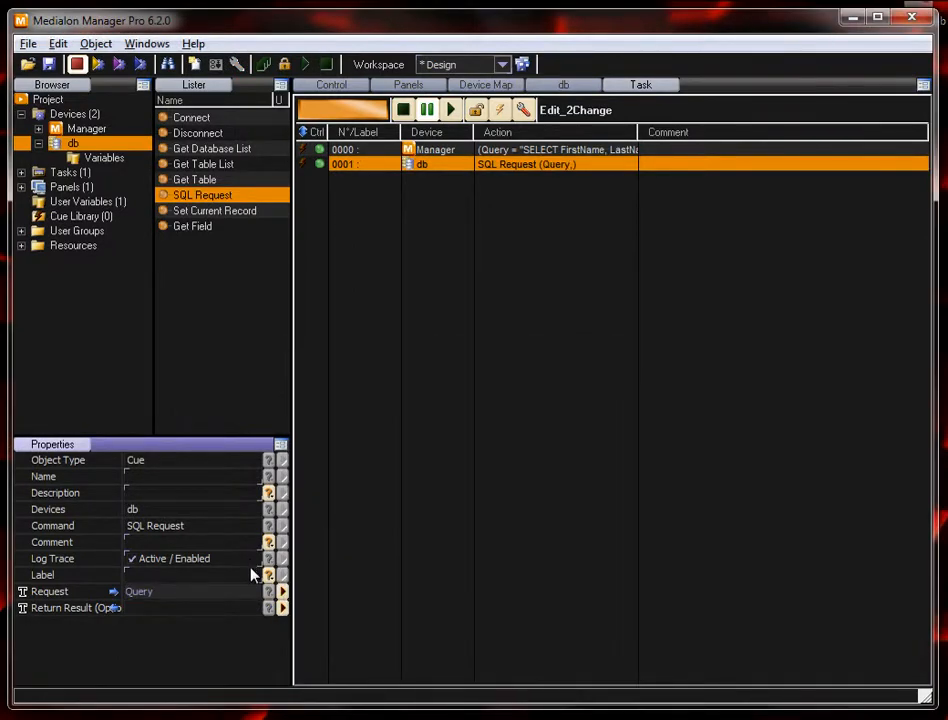
click(284, 592)
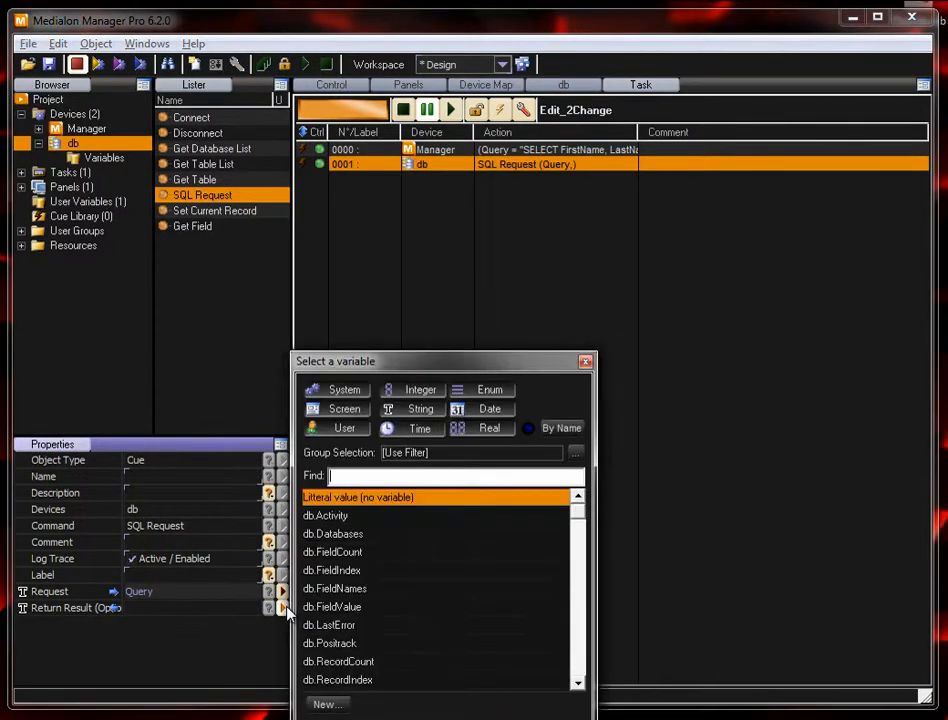
text(k)
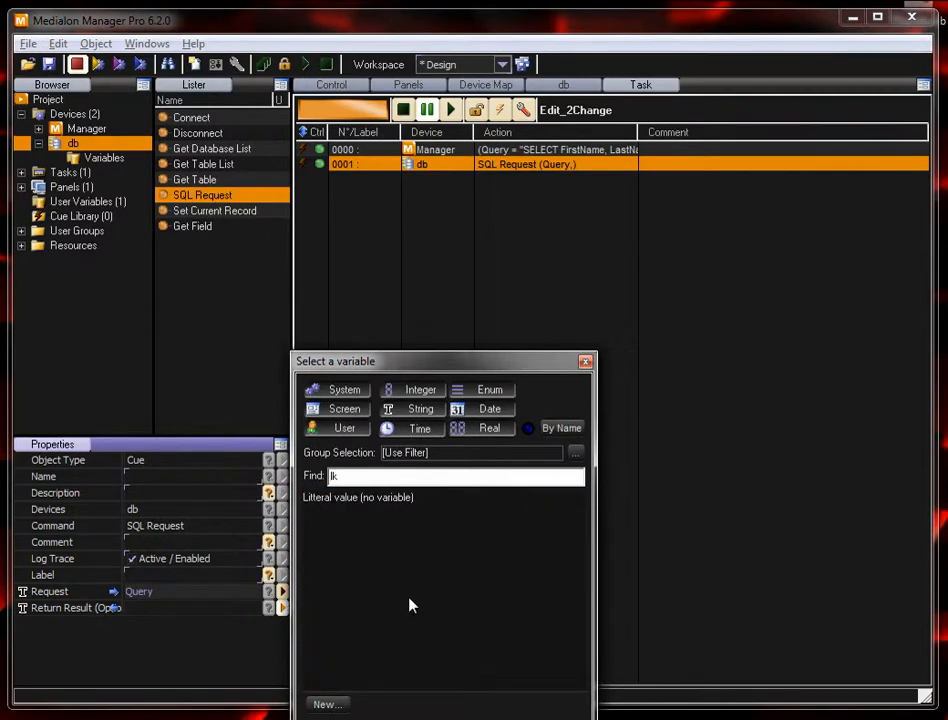
click(444, 476)
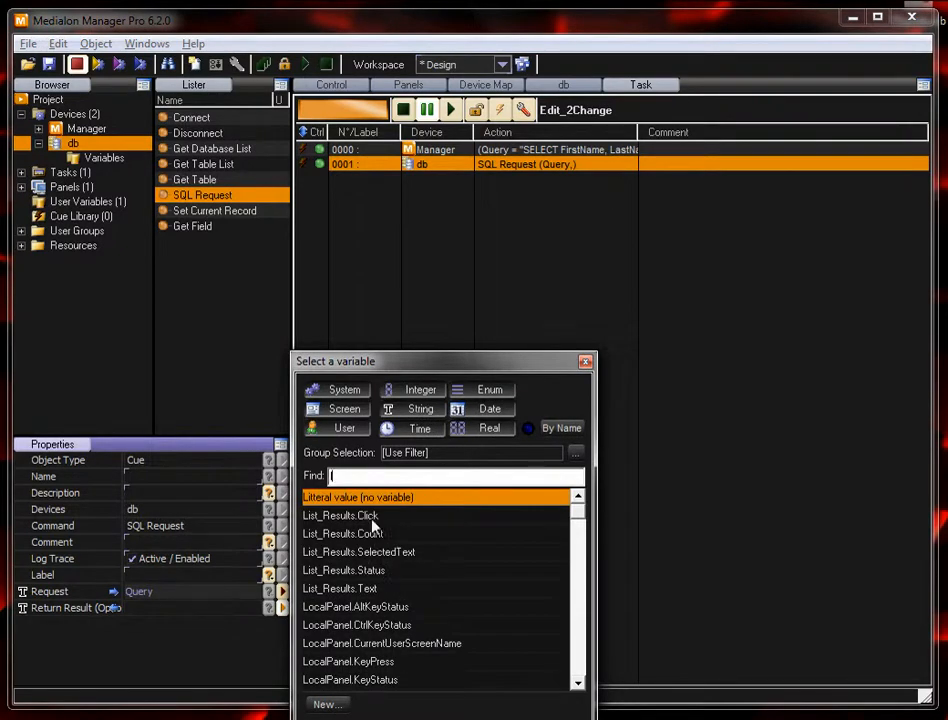
click(340, 588)
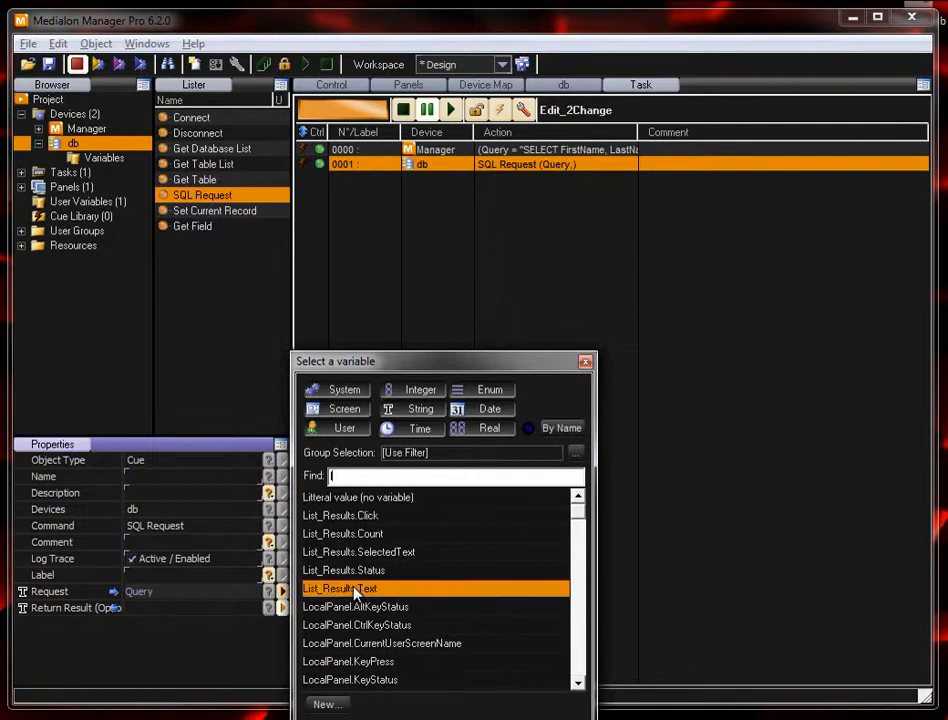
double_click(340, 588)
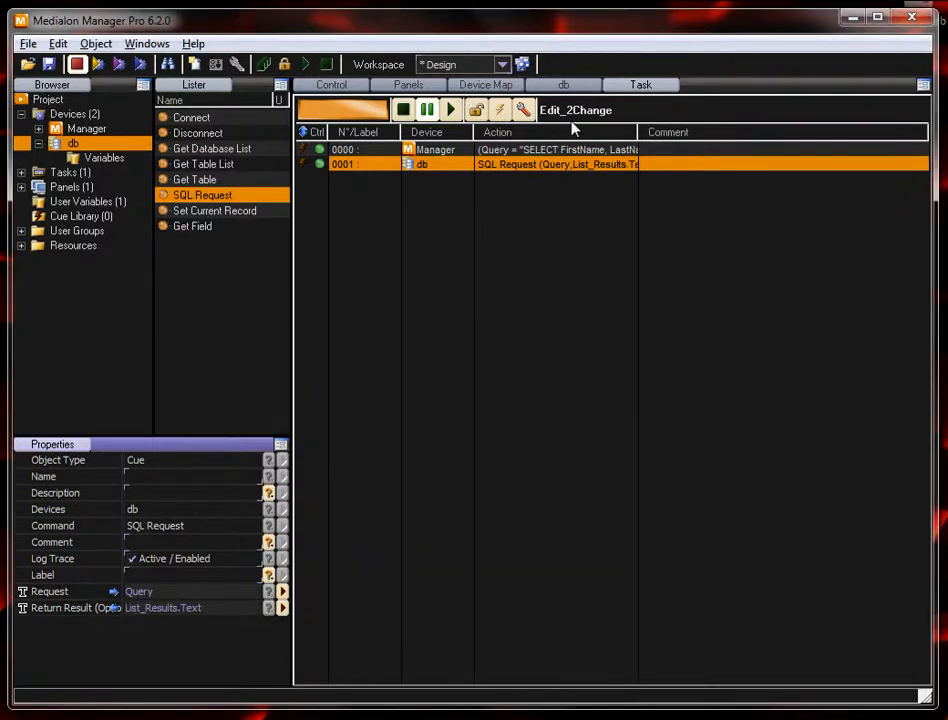
click(408, 84)
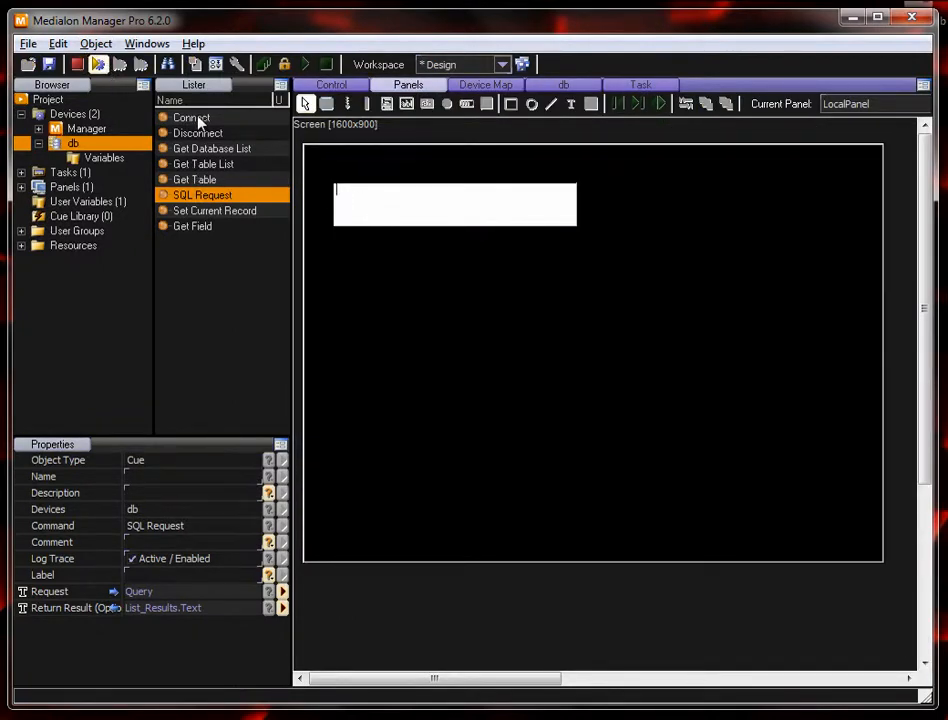
Step: Point the db Connect command at the TestCSV database
click(192, 116)
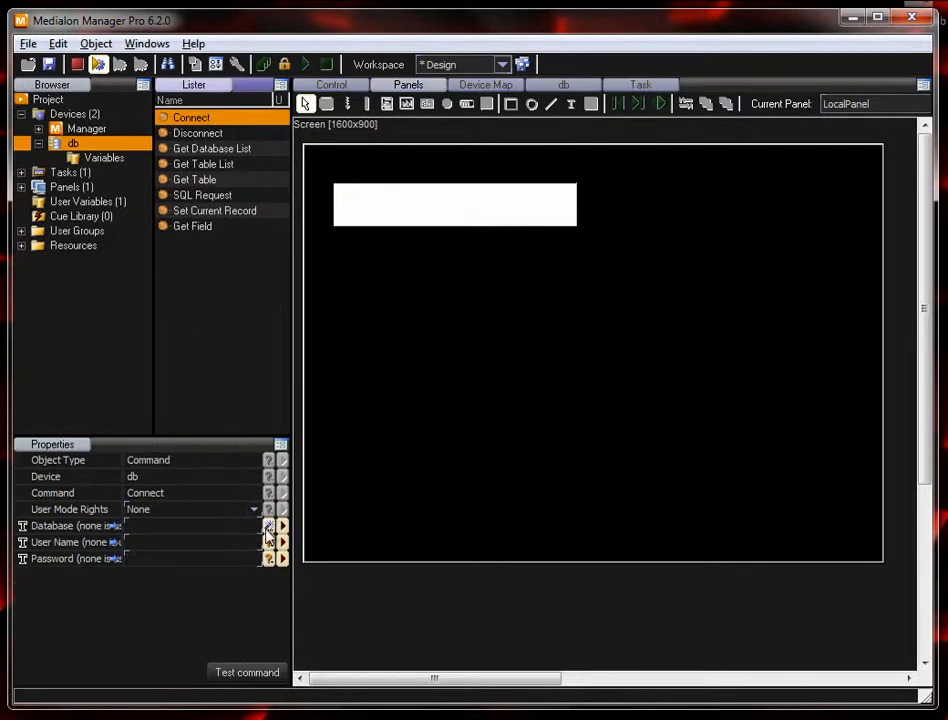
click(268, 524)
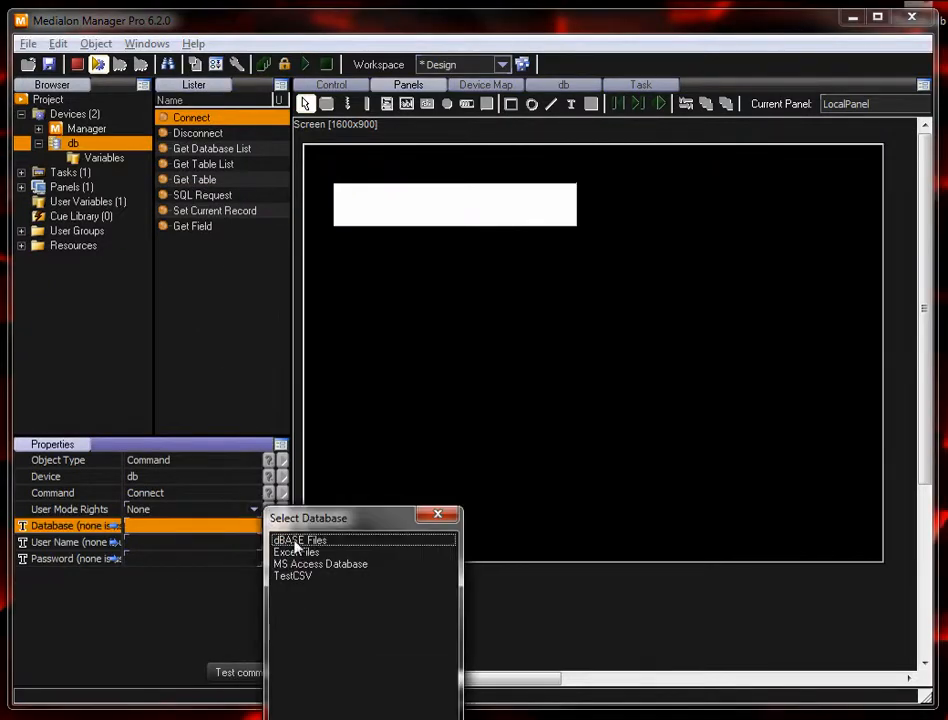
click(292, 576)
text(c)
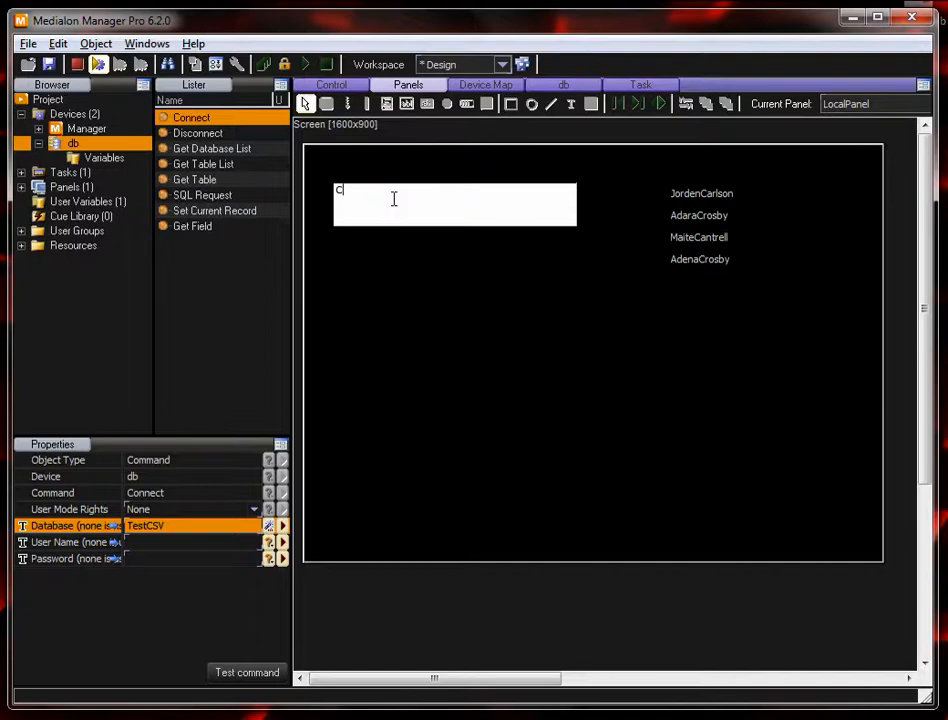
Step: Test the running panel's live search with letters such as B, then clear it to list all names
text(r)
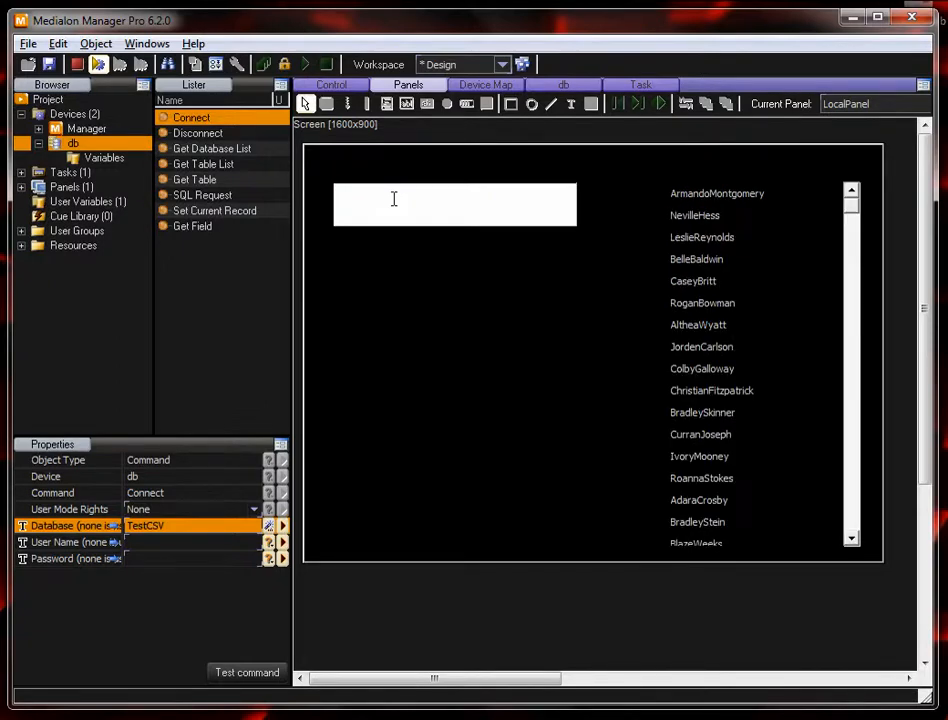
click(392, 190)
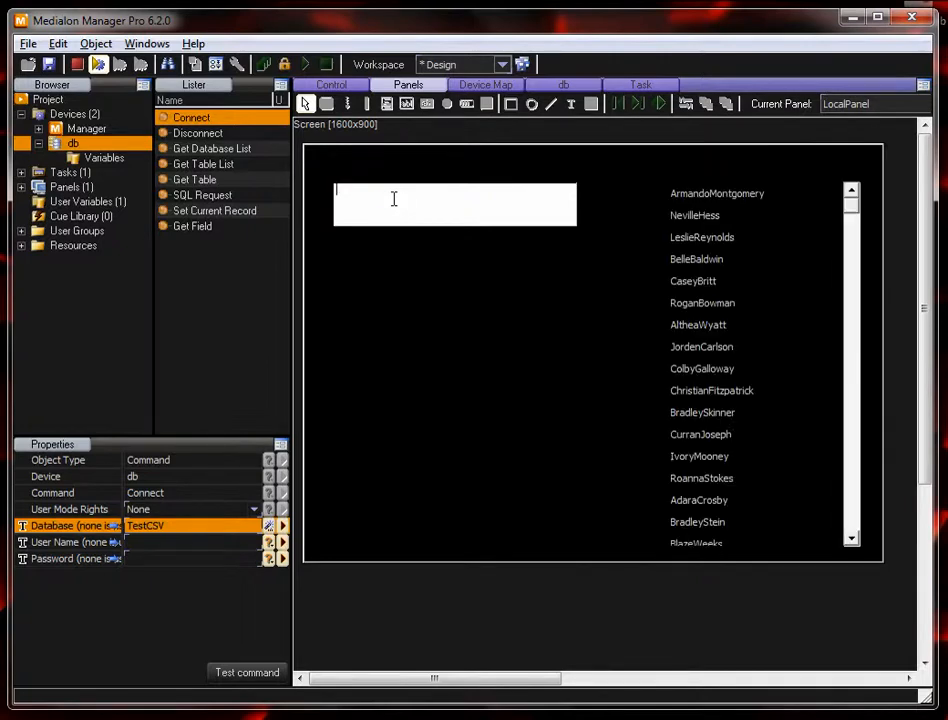
text(B)
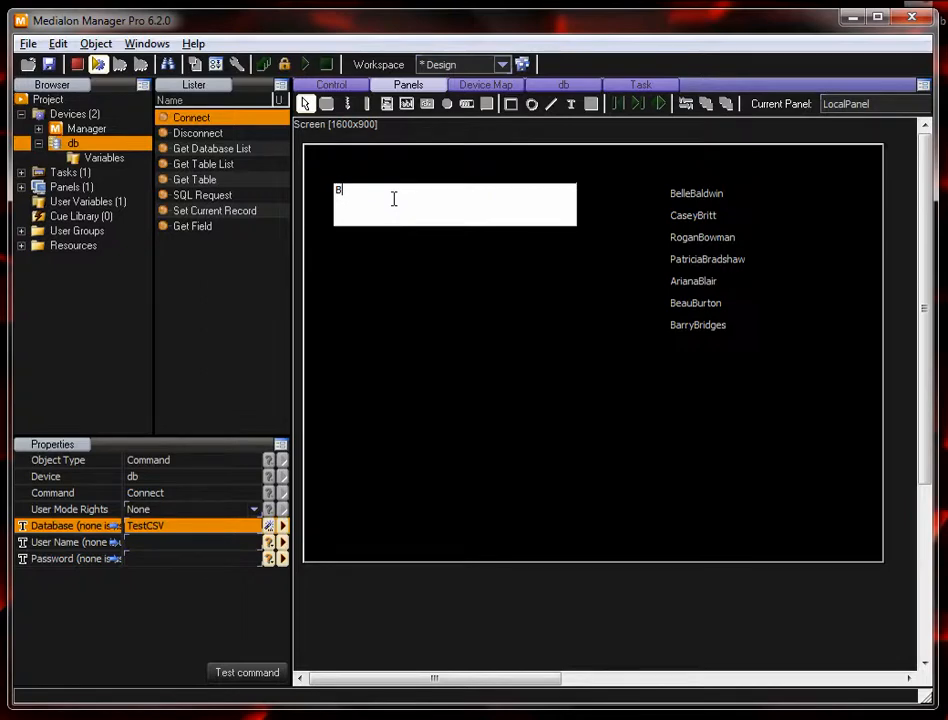
text(r)
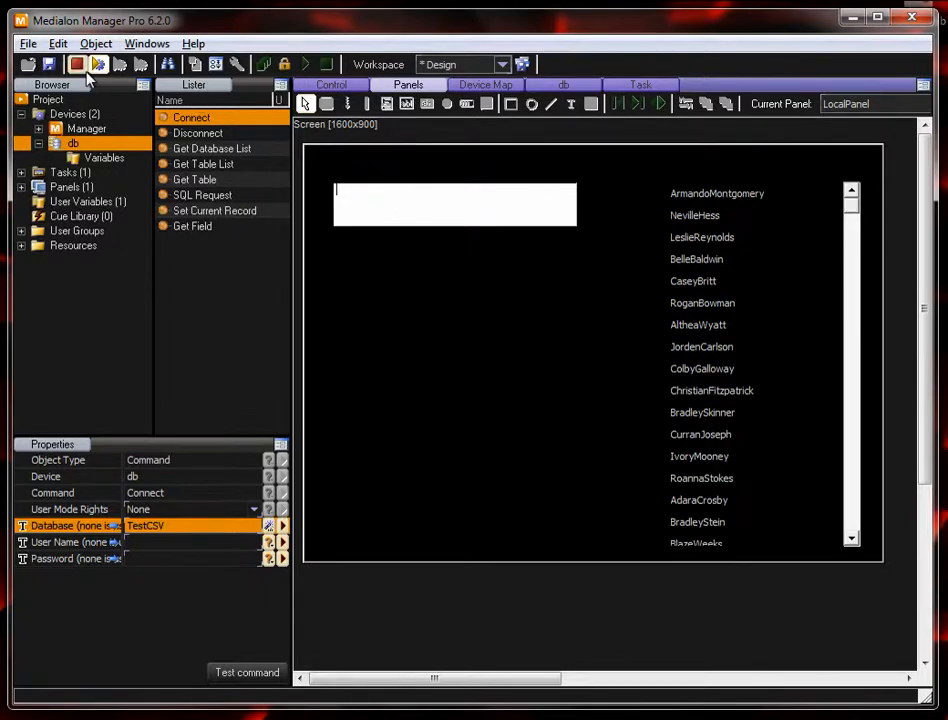
mouse_move(76, 64)
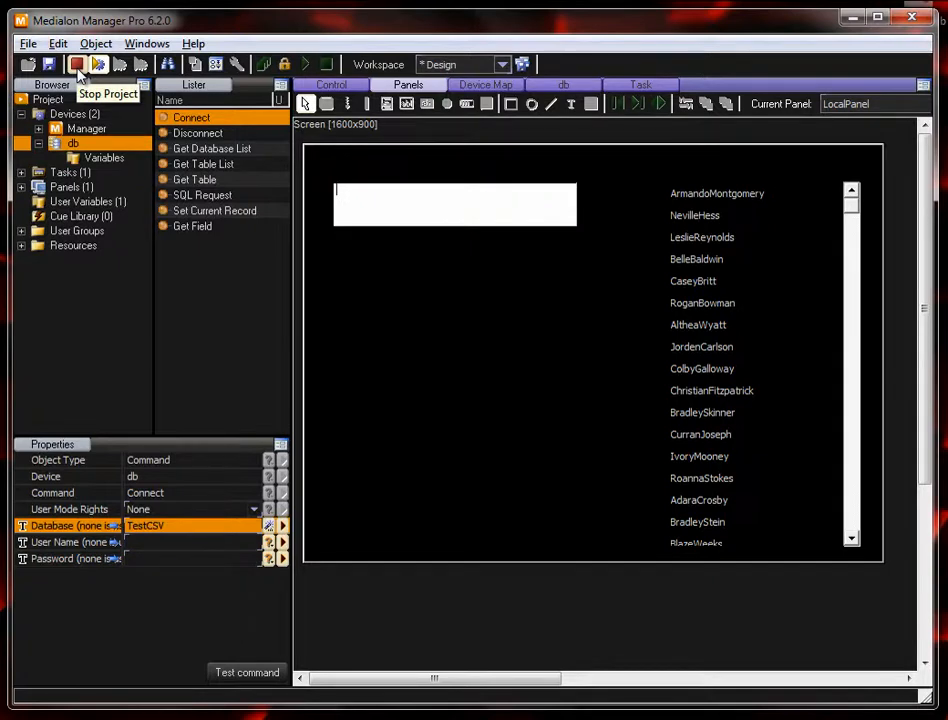
mouse_move(100, 64)
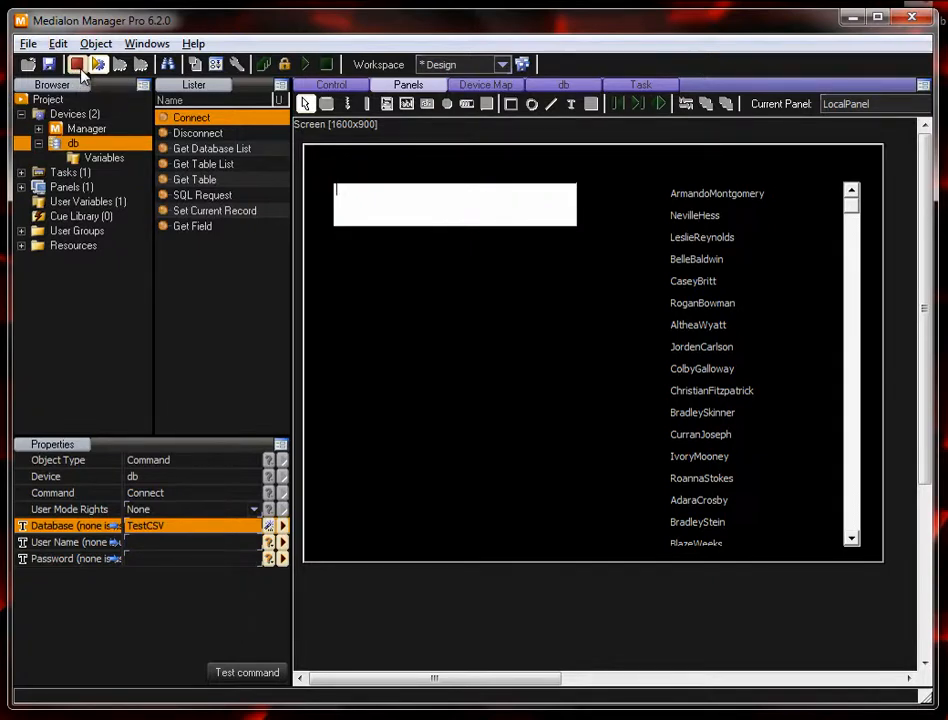
mouse_move(98, 64)
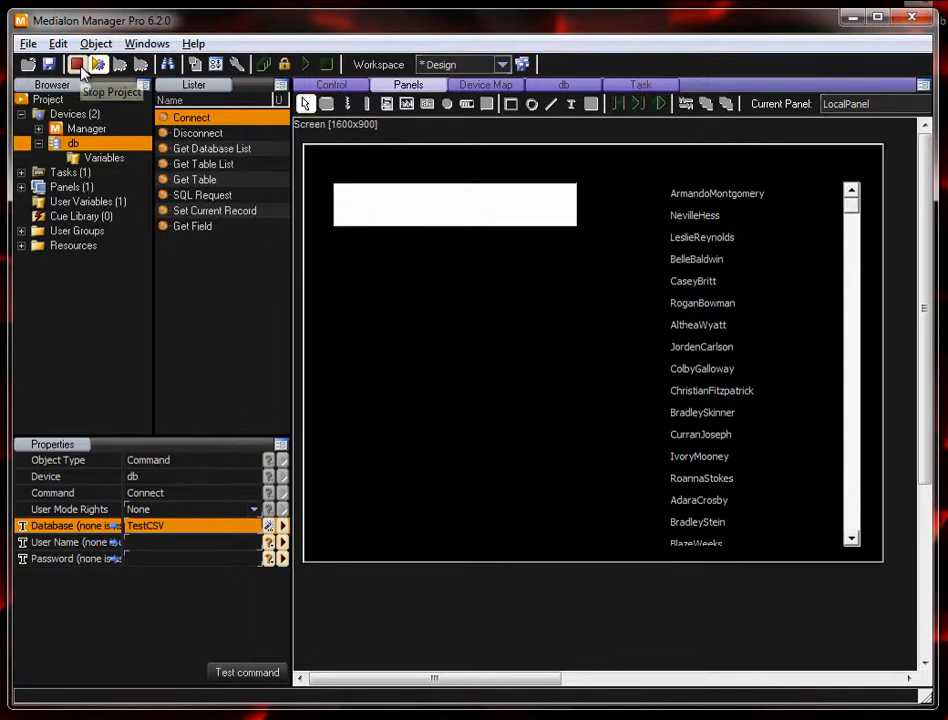